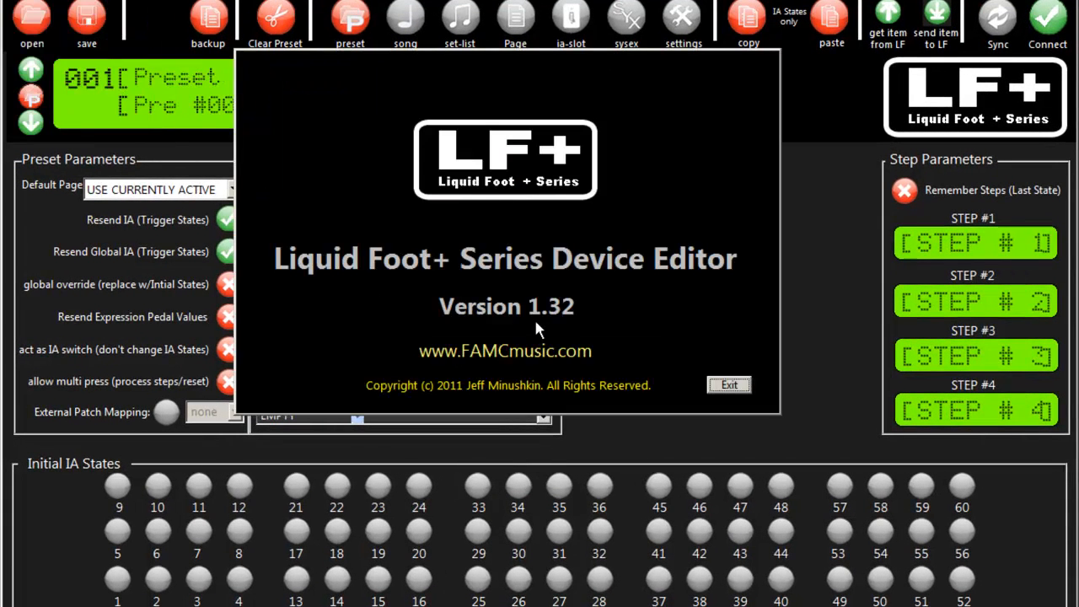
mouse_move(728, 385)
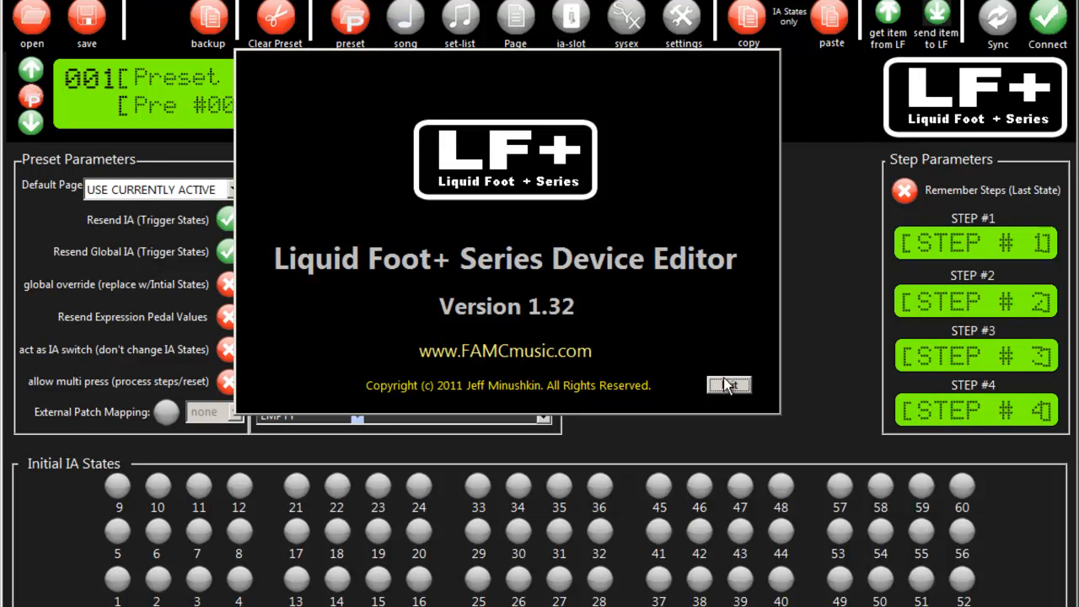
- Close the About window to show preset 001 for the LF+ 12+ (v1.31)
click(729, 385)
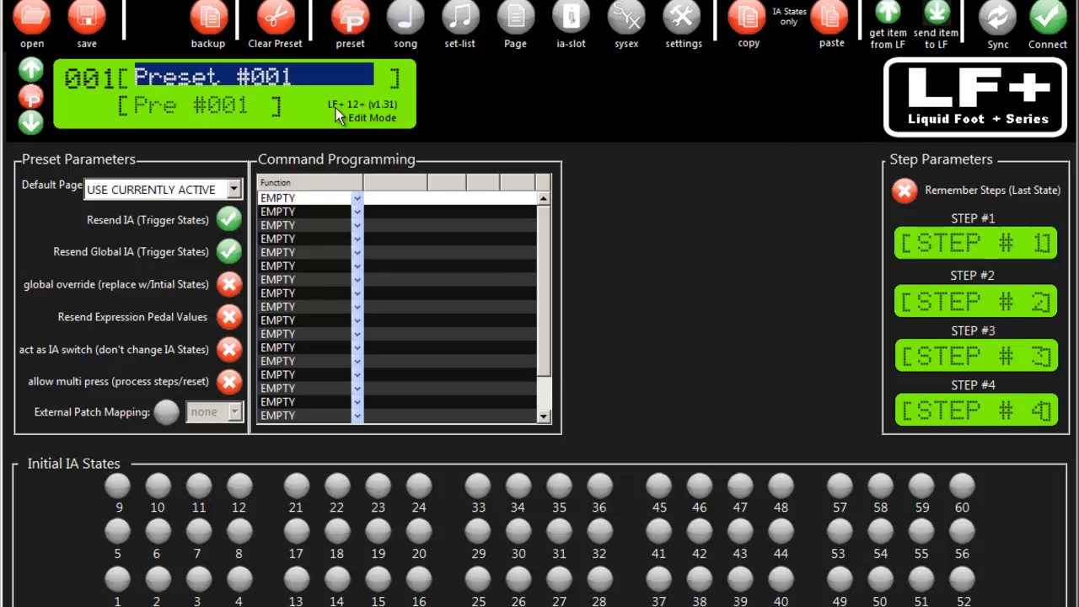
mouse_move(380, 114)
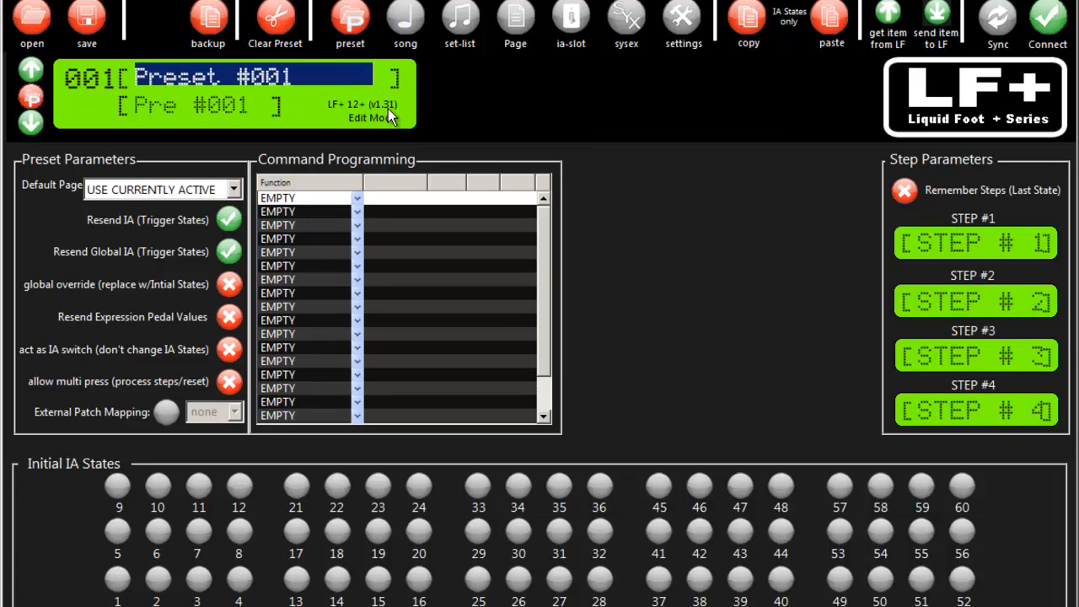
mouse_move(572, 284)
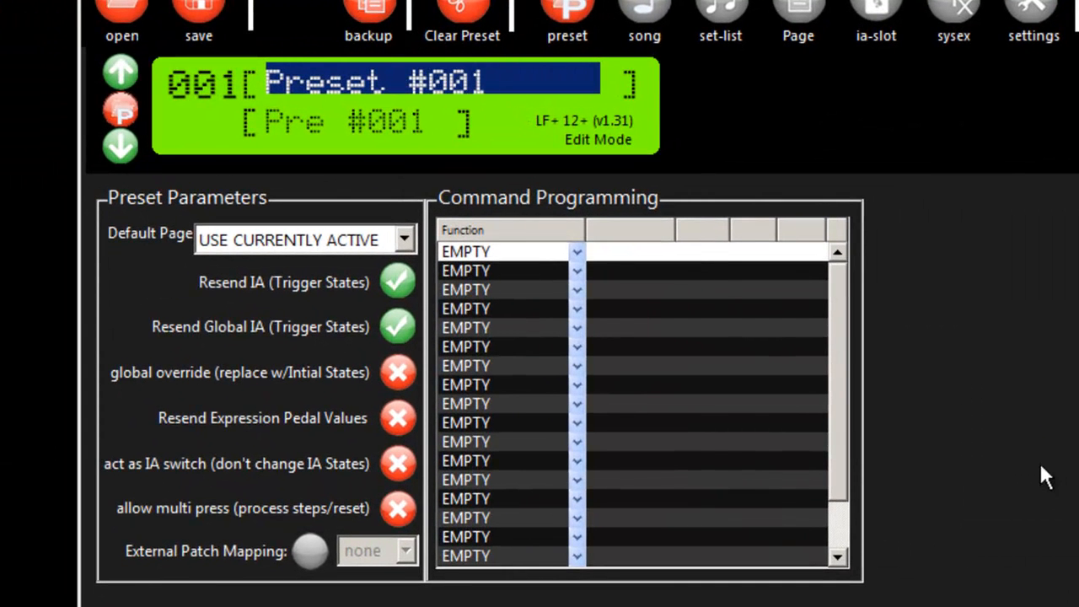
mouse_move(303, 215)
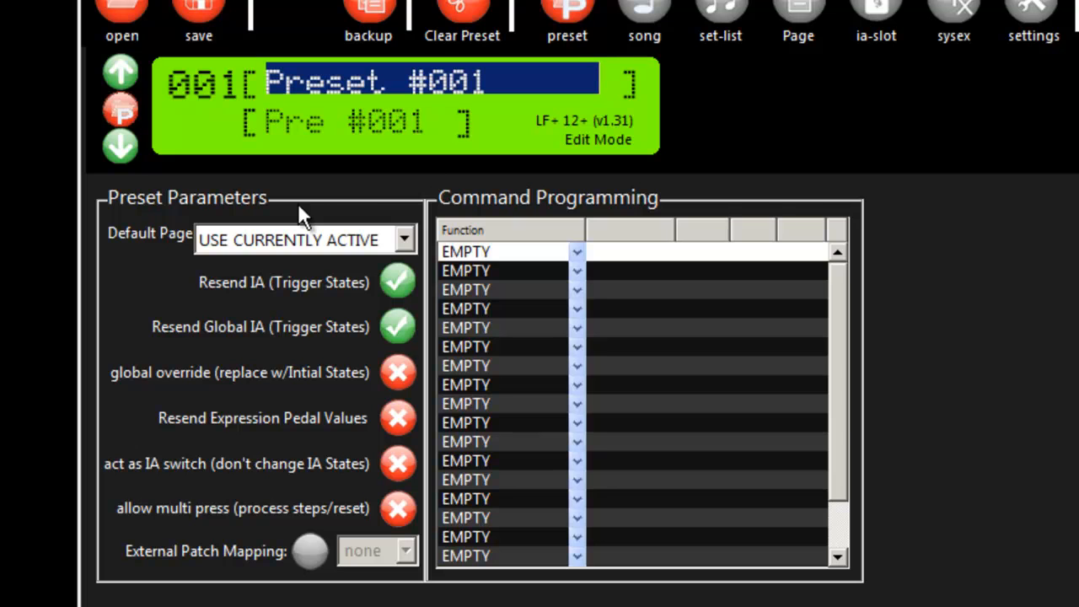
mouse_move(468, 173)
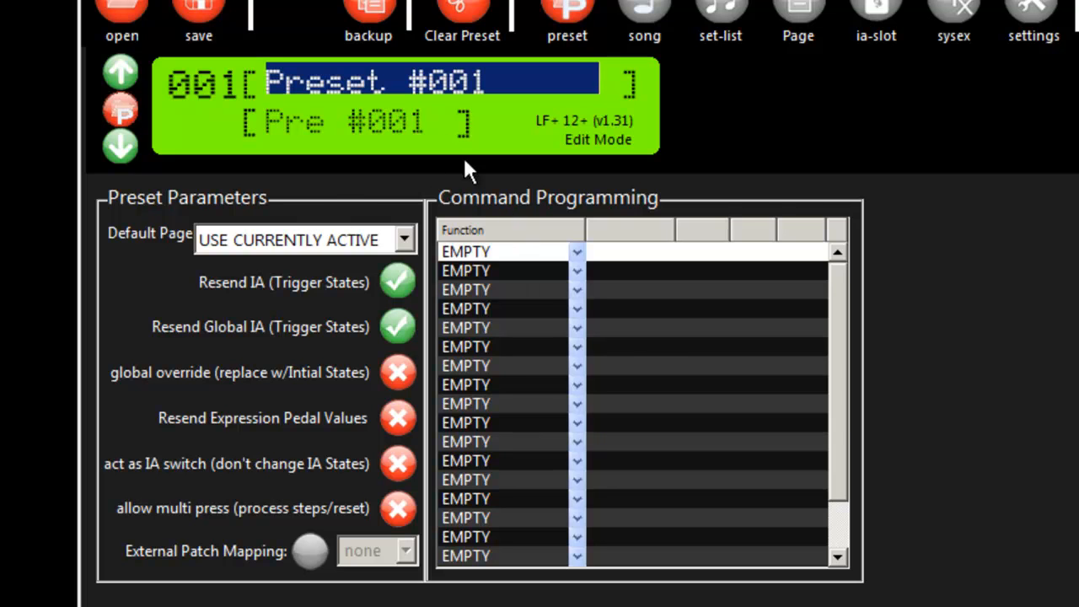
mouse_move(670, 375)
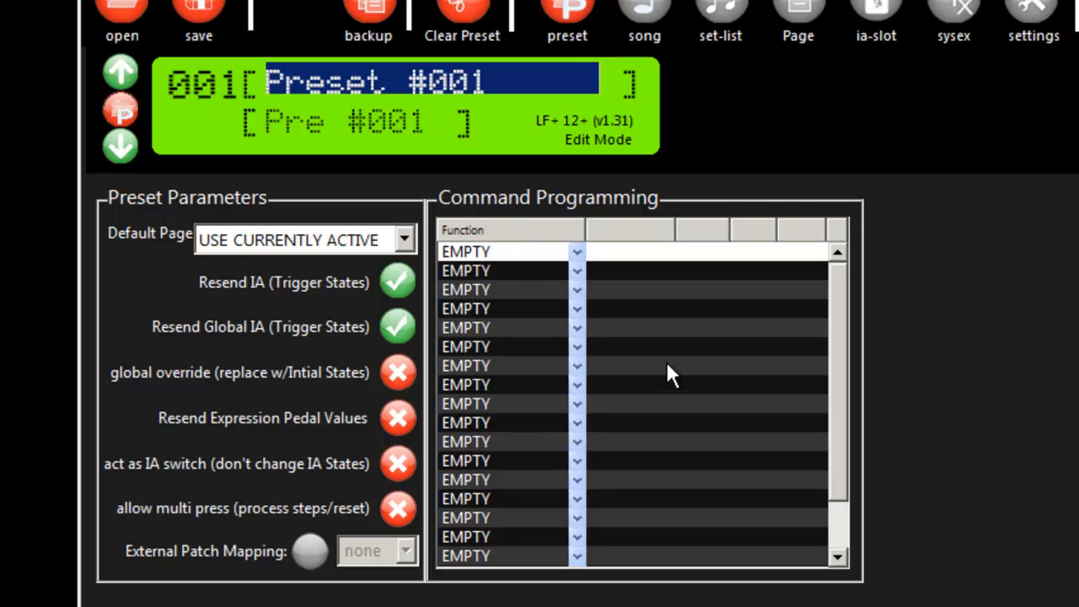
mouse_move(480, 329)
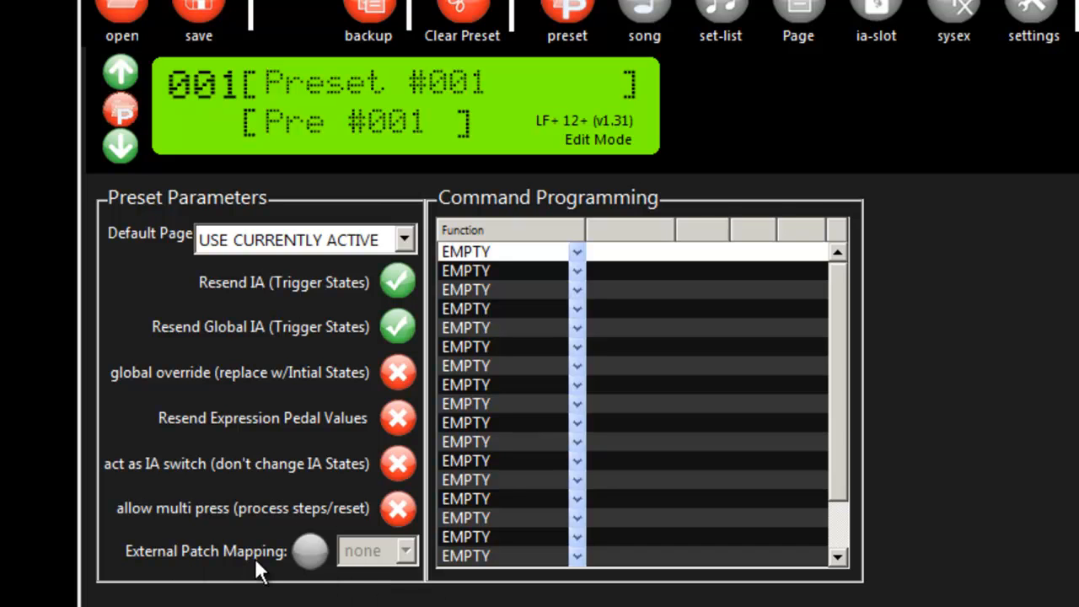
mouse_move(350, 560)
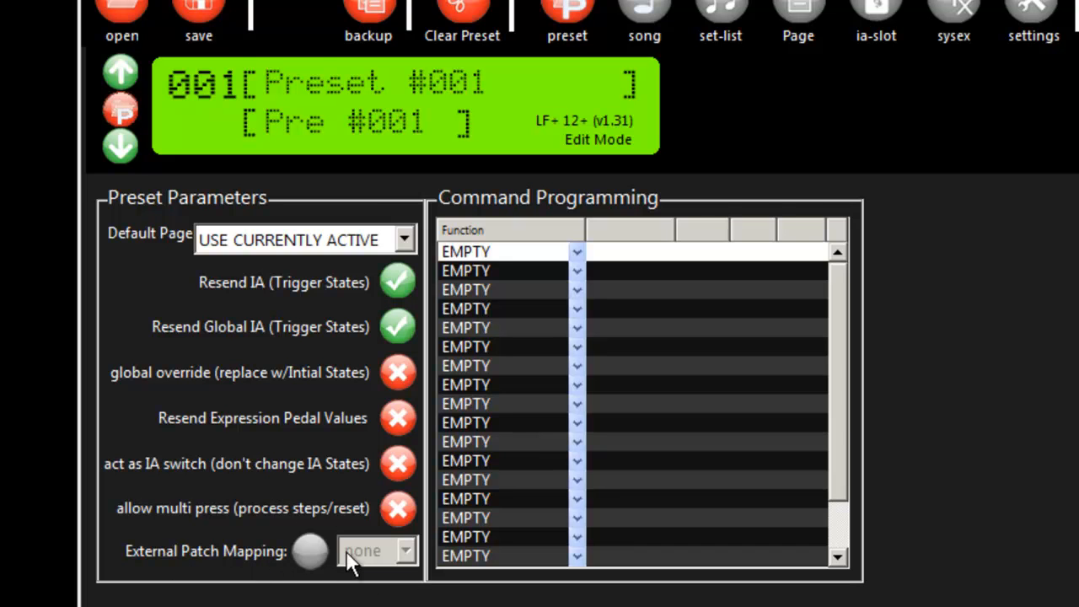
mouse_move(291, 122)
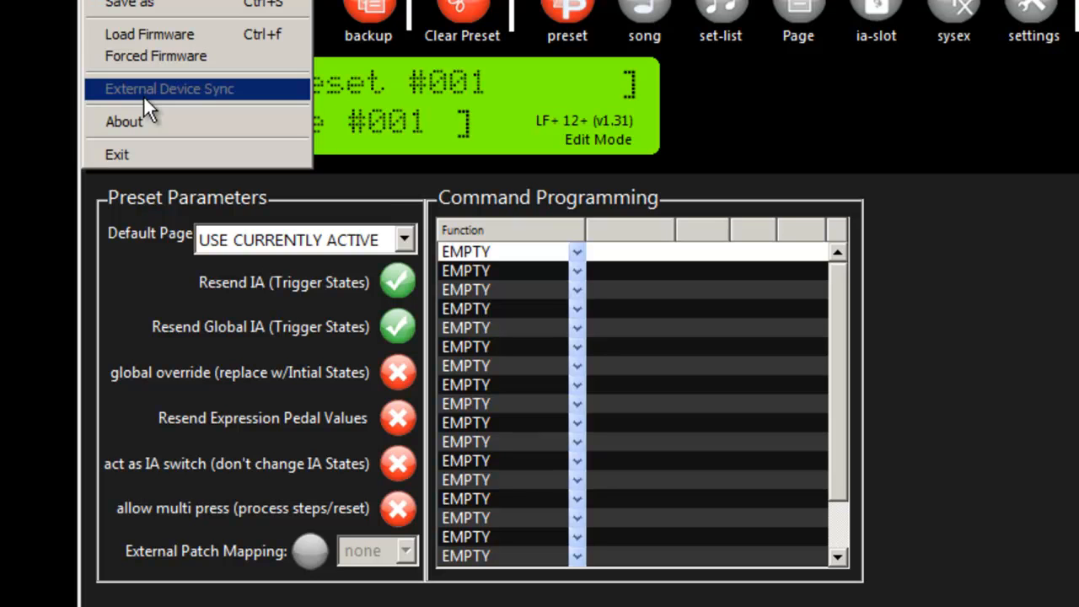
mouse_move(196, 118)
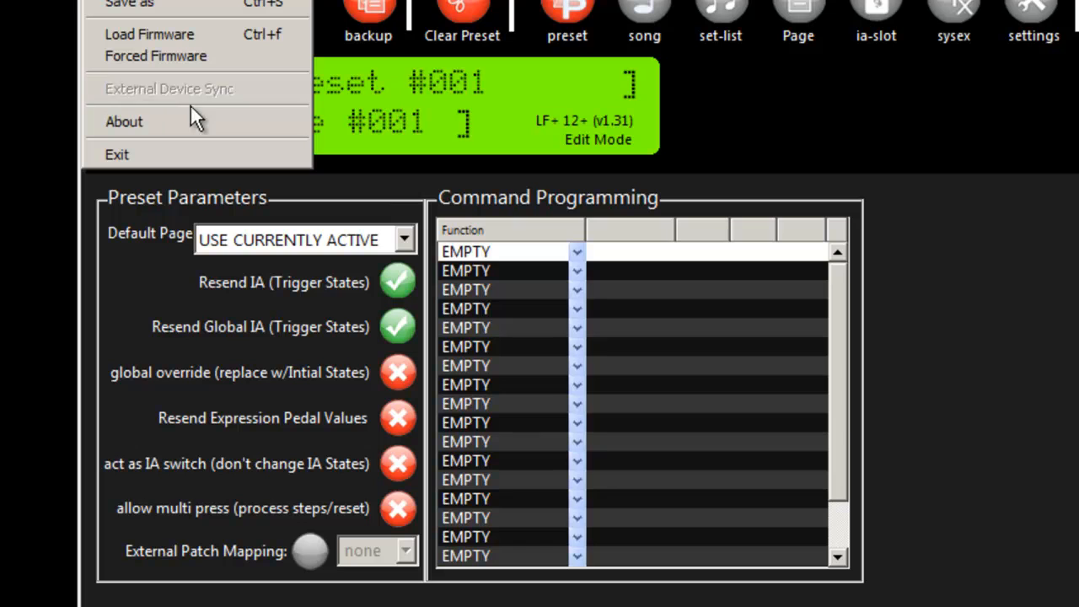
mouse_move(177, 118)
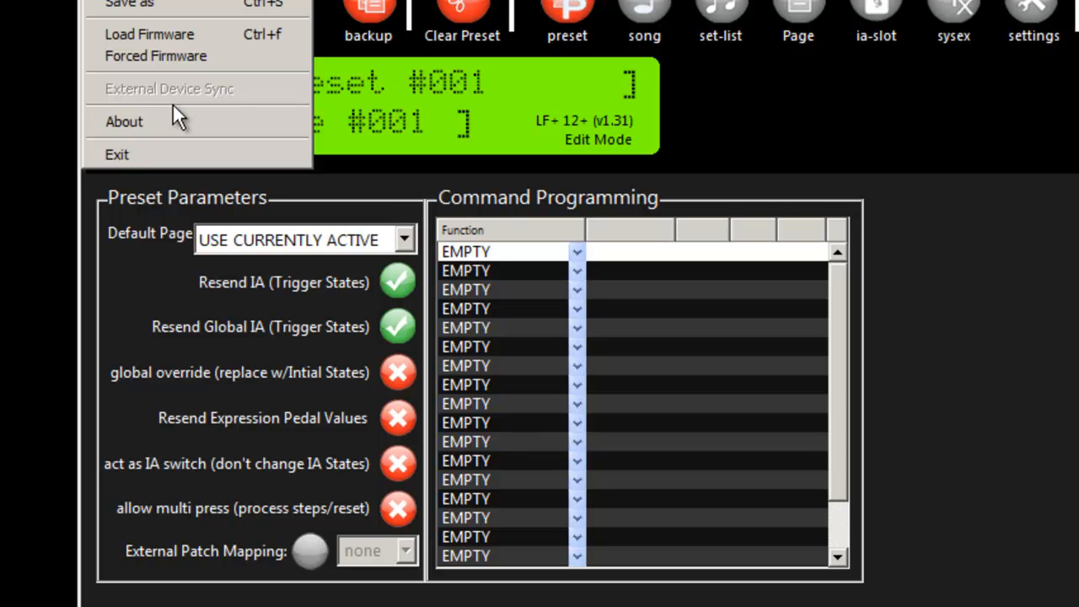
mouse_move(169, 121)
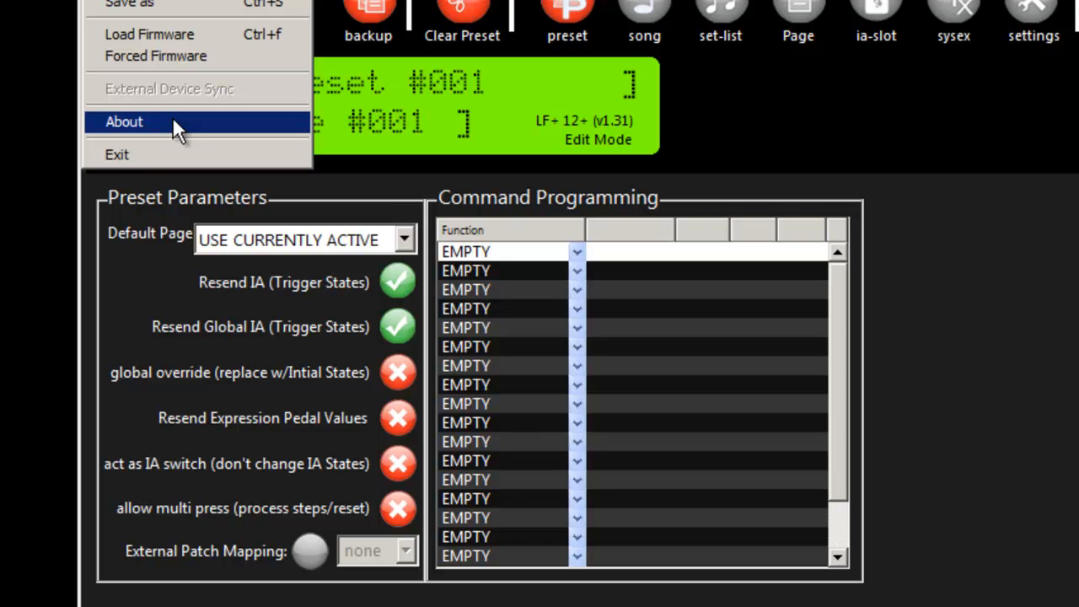
mouse_move(945, 401)
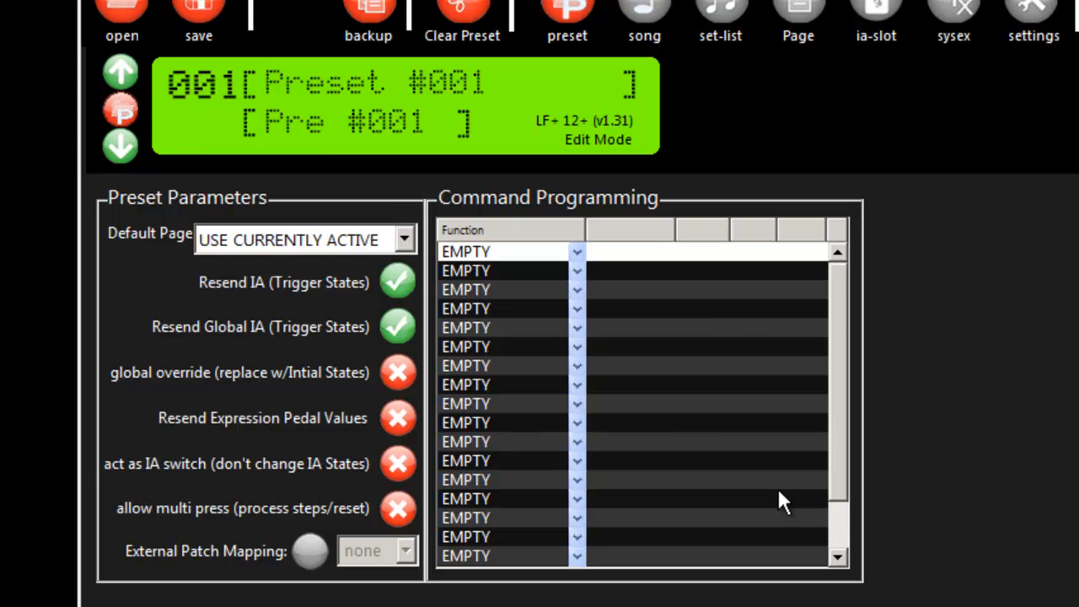
mouse_move(810, 459)
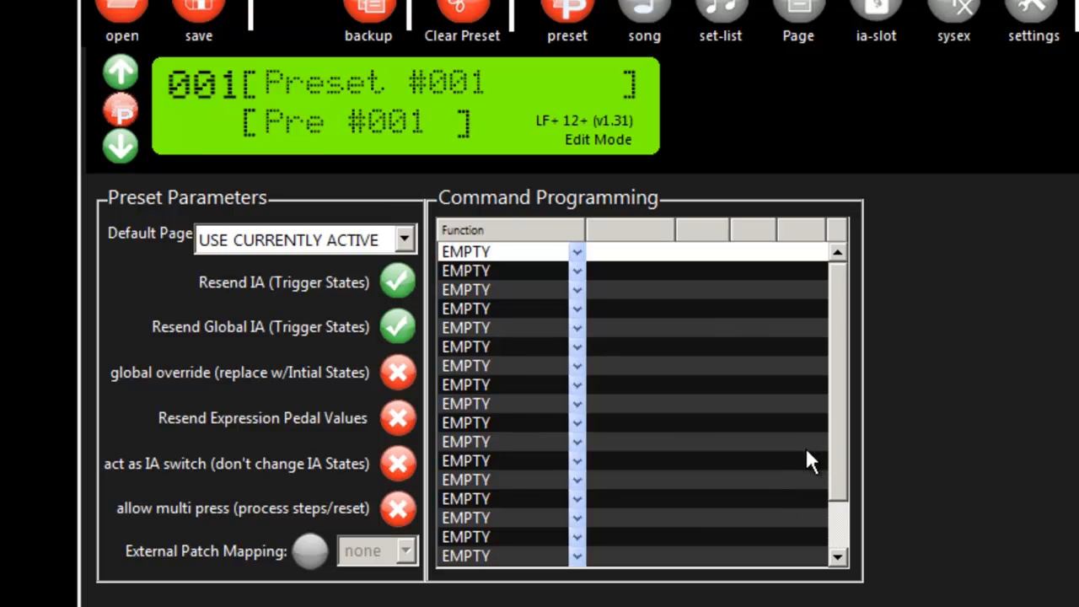
mouse_move(814, 443)
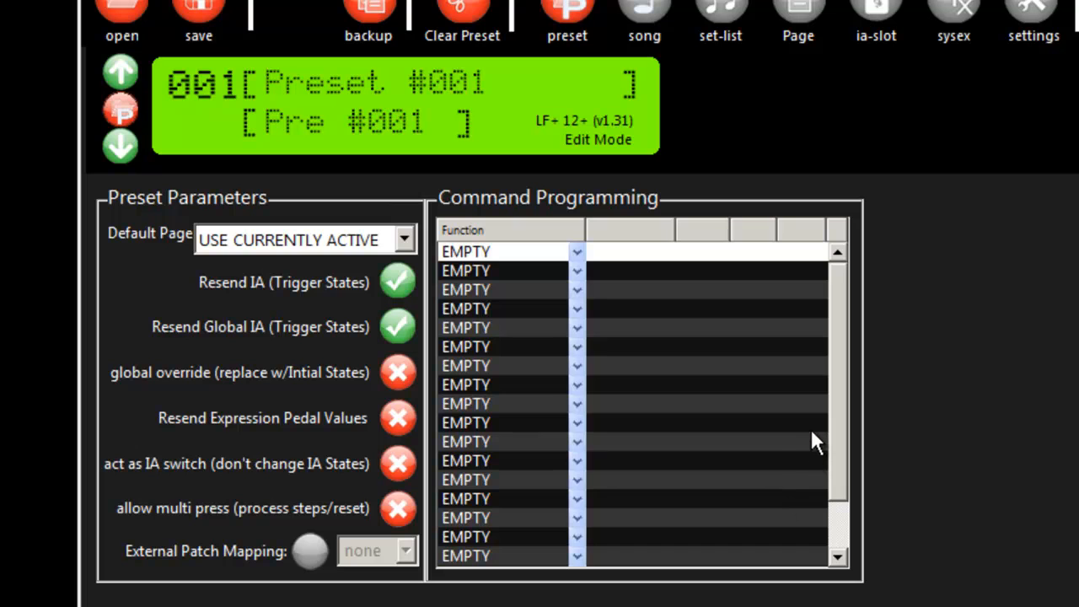
mouse_move(477, 419)
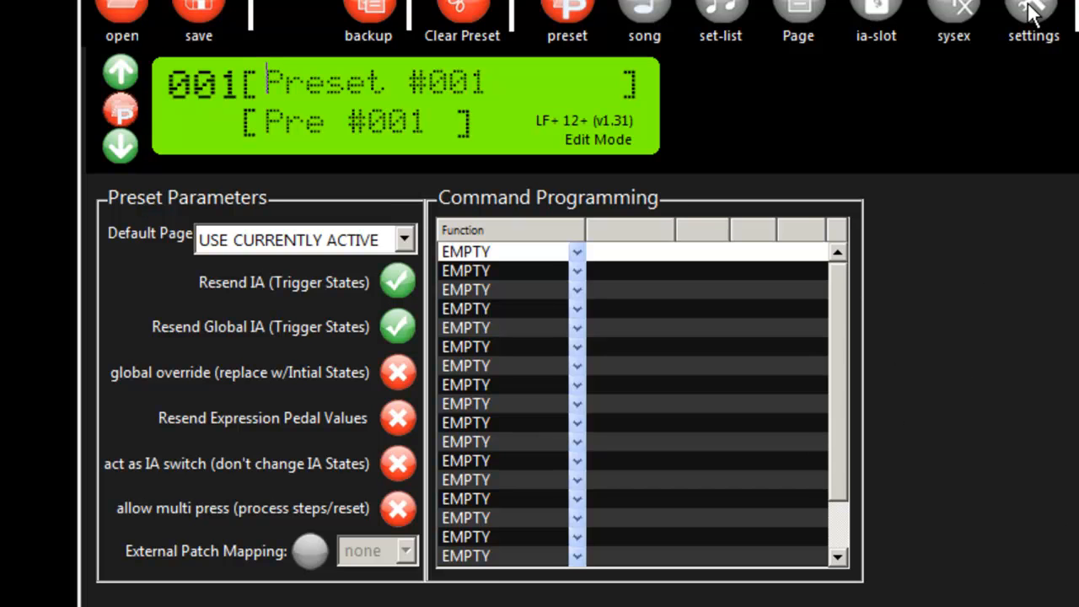
- Rename Chan Name 1 from MIDI -01 to AXE-FX in global settings, then return to presets
click(1033, 17)
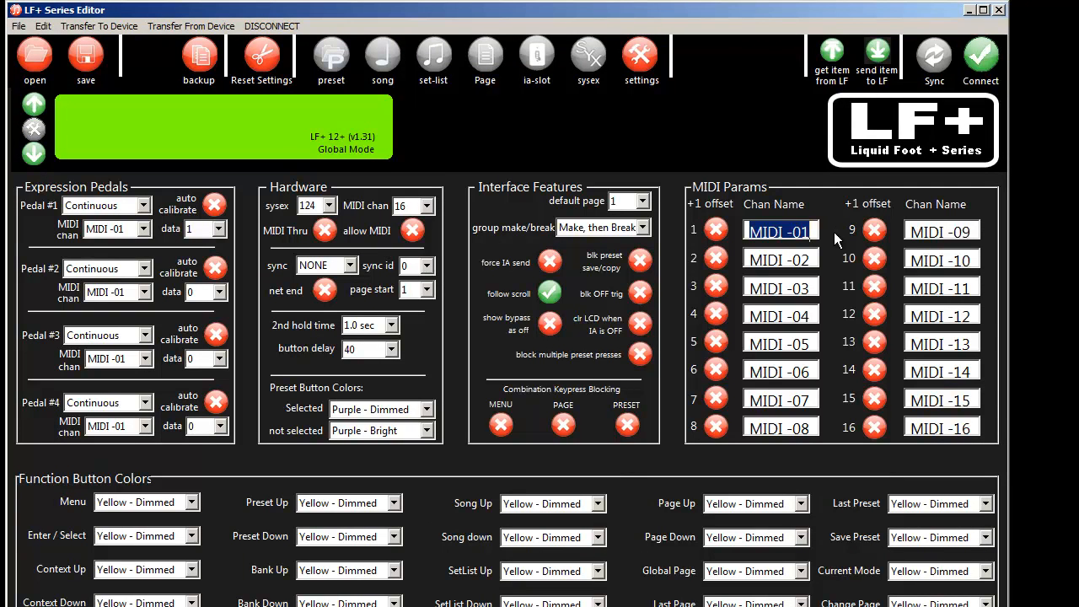
text(AXC)
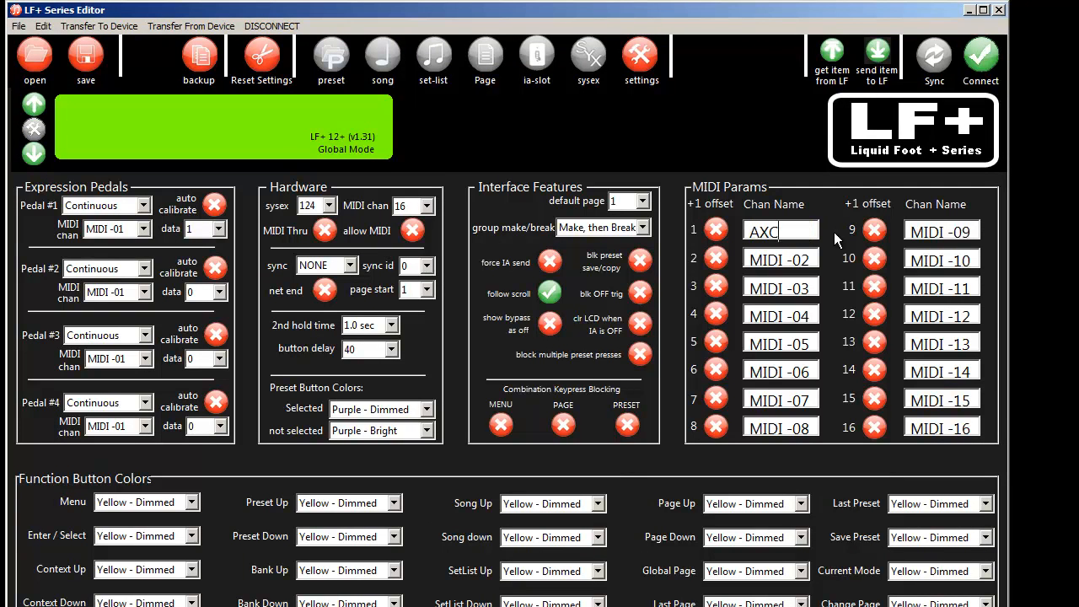
text(AXE-F)
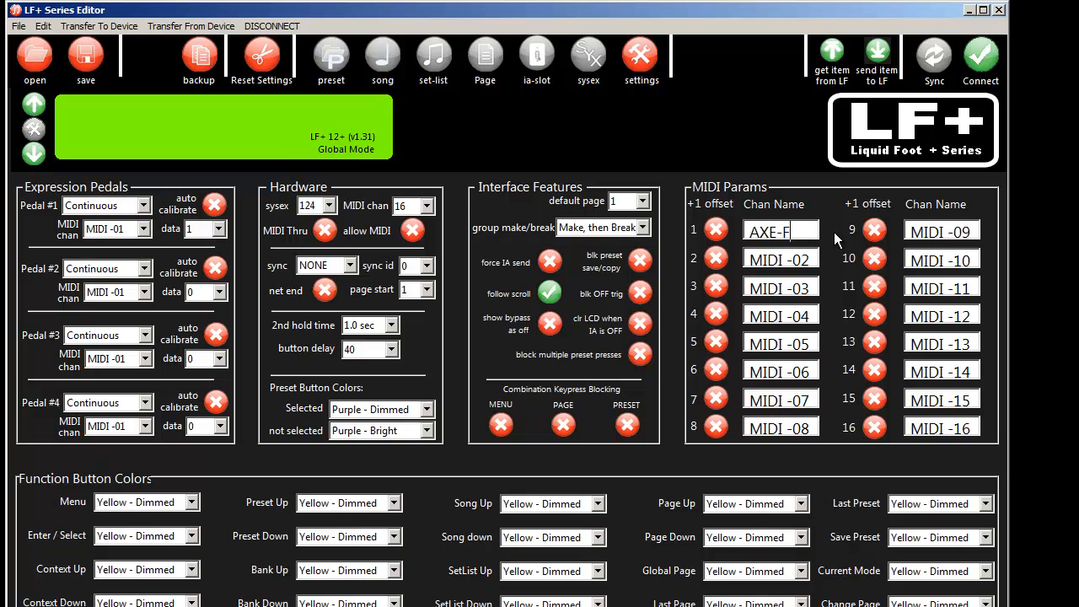
click(331, 59)
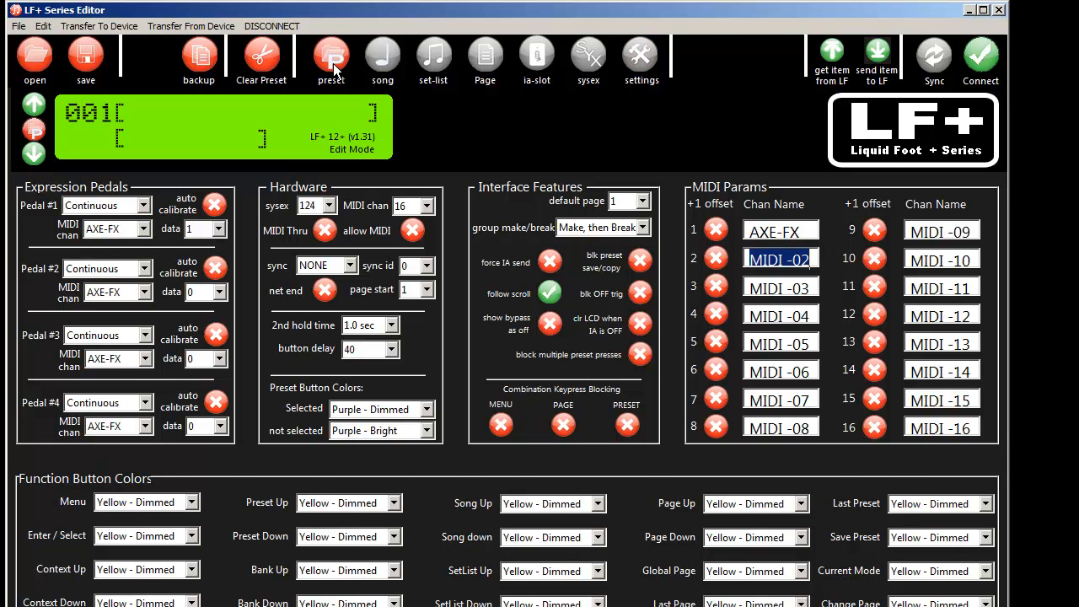
click(330, 57)
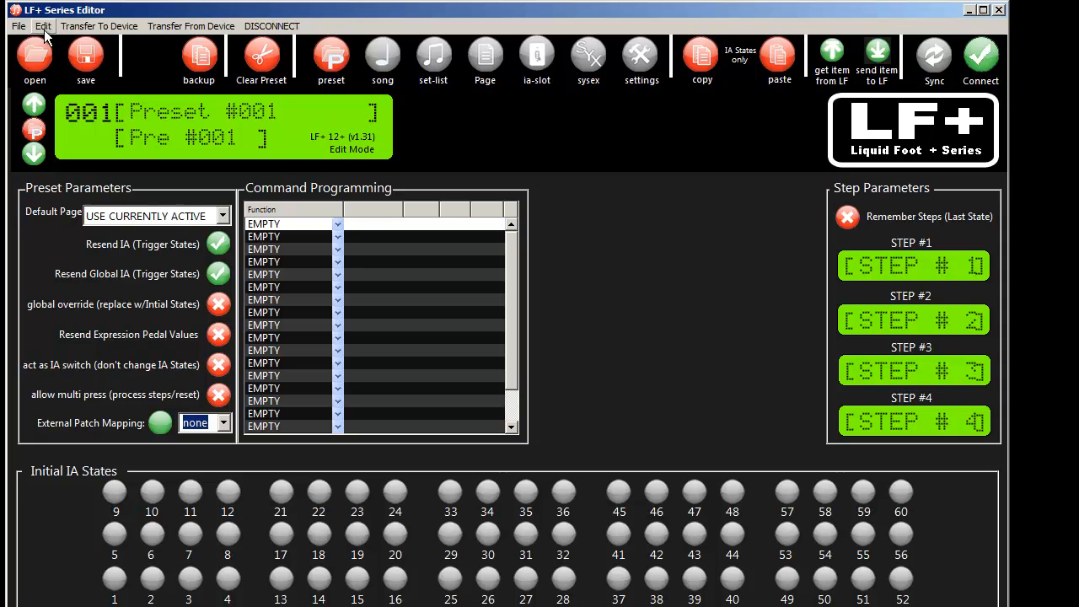
click(19, 26)
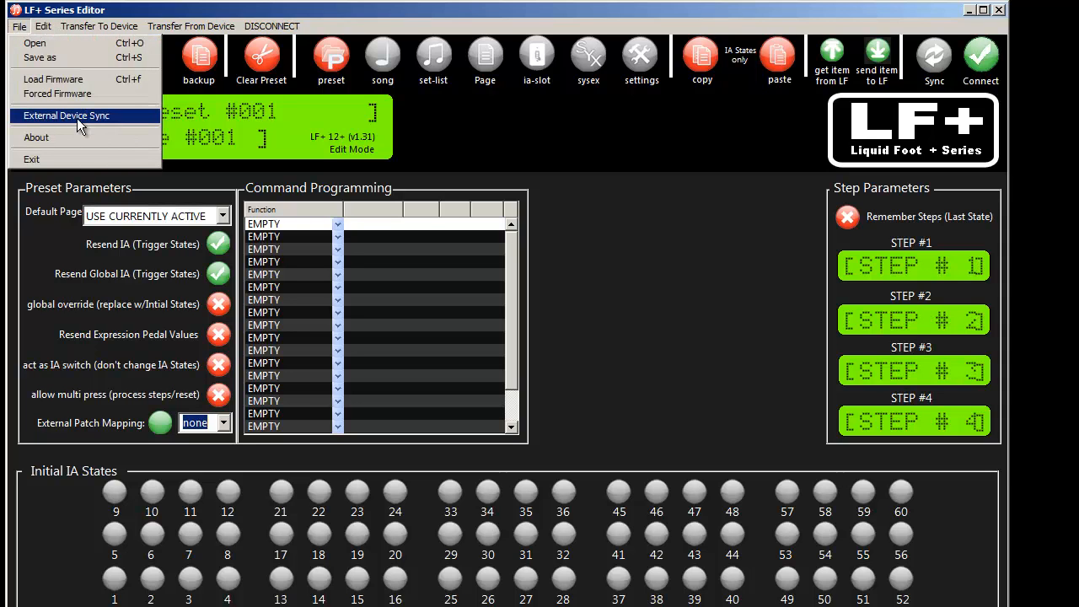
mouse_move(59, 126)
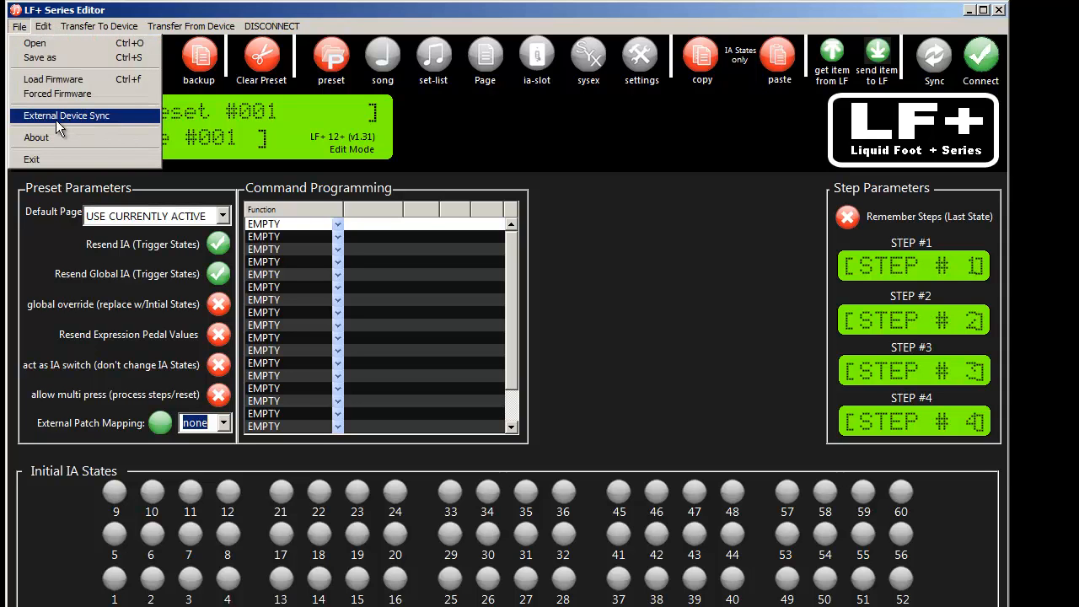
mouse_move(731, 271)
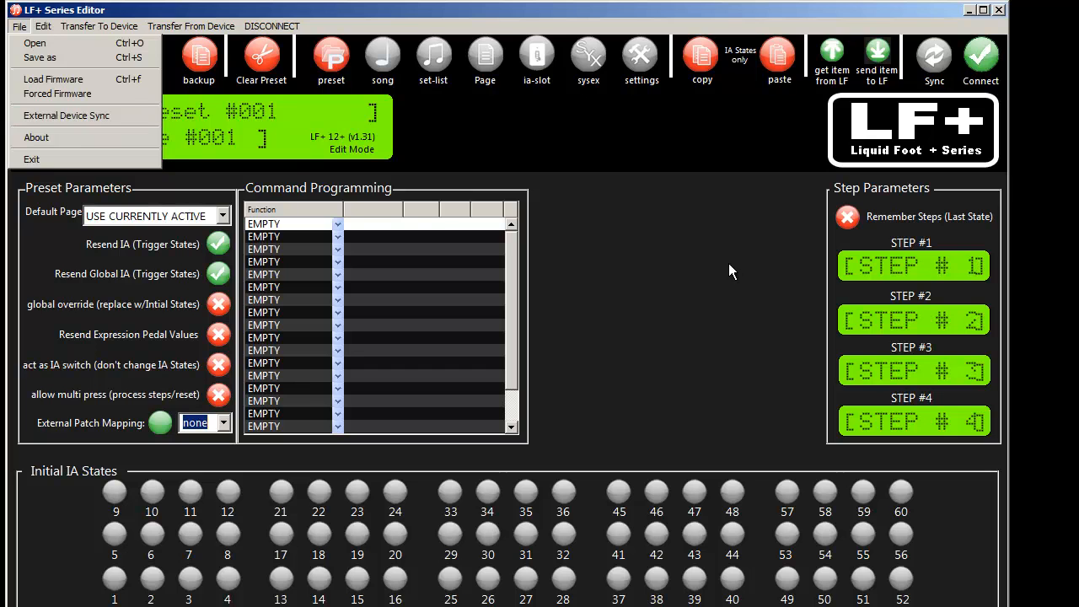
click(642, 55)
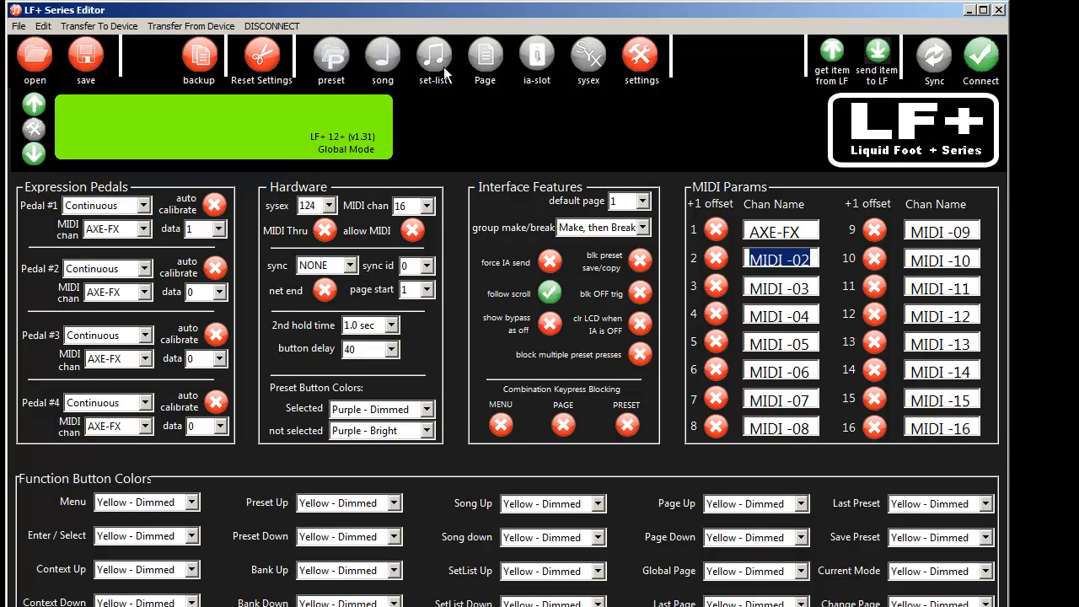
mouse_move(537, 59)
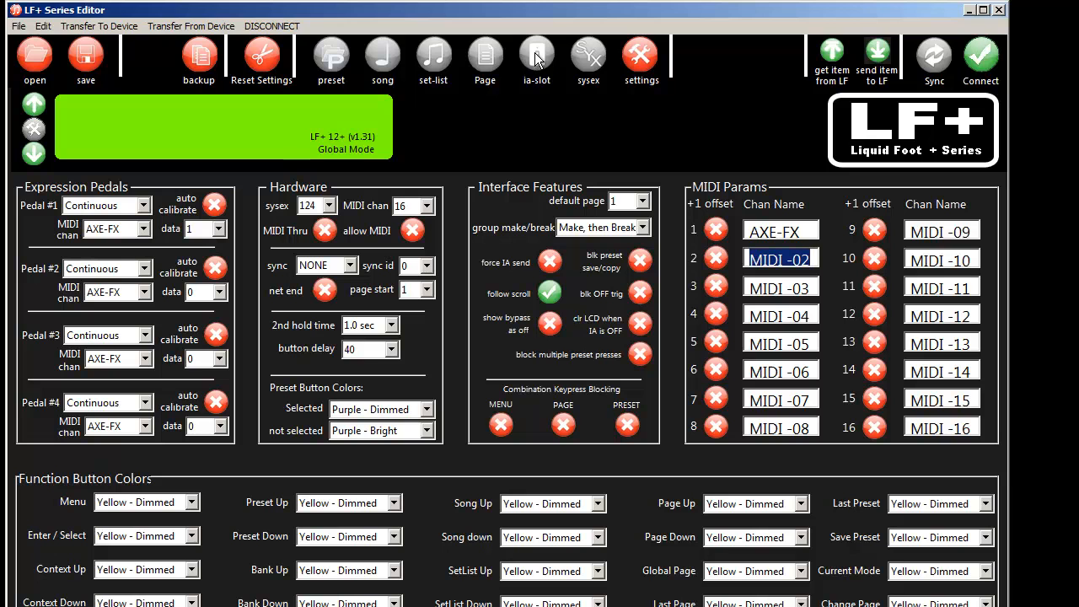
mouse_move(434, 63)
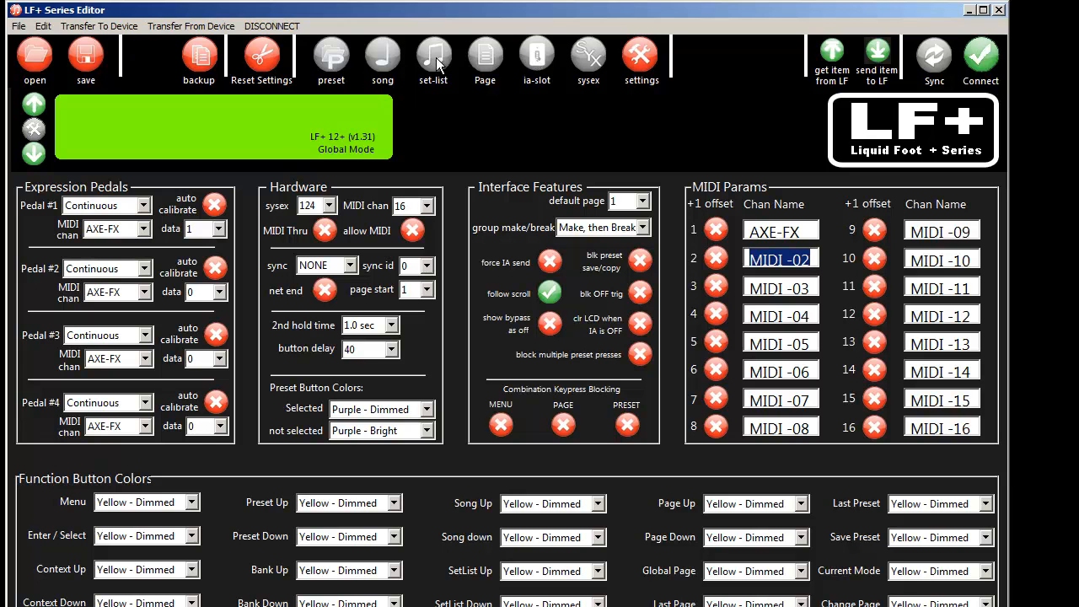
- Sync IA slot 001 to FRAX-FX Compatible Delay 1, then advance to slot 002
click(537, 59)
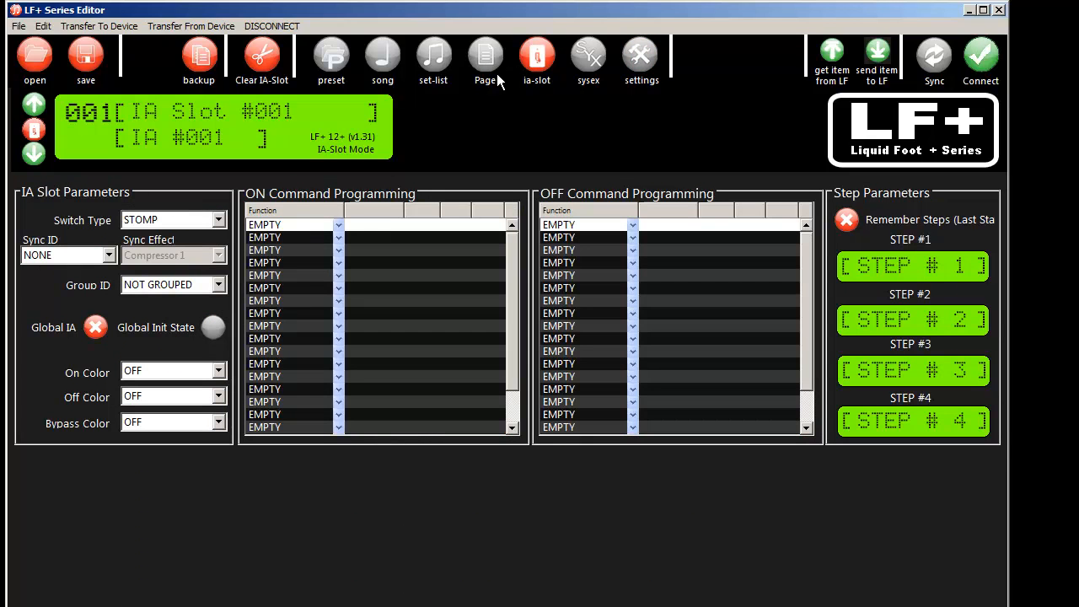
mouse_move(108, 261)
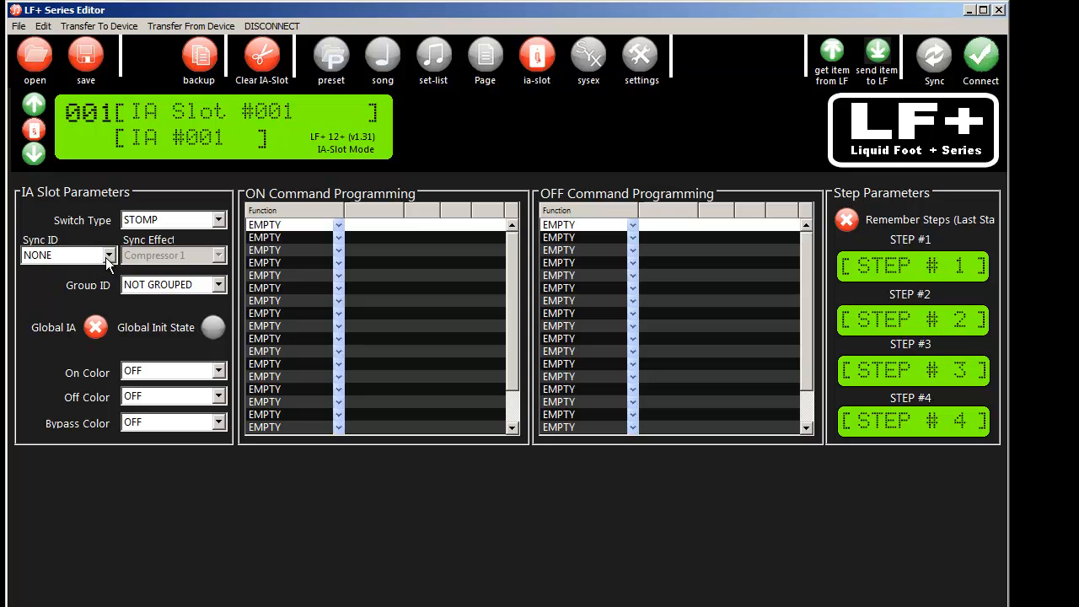
click(108, 256)
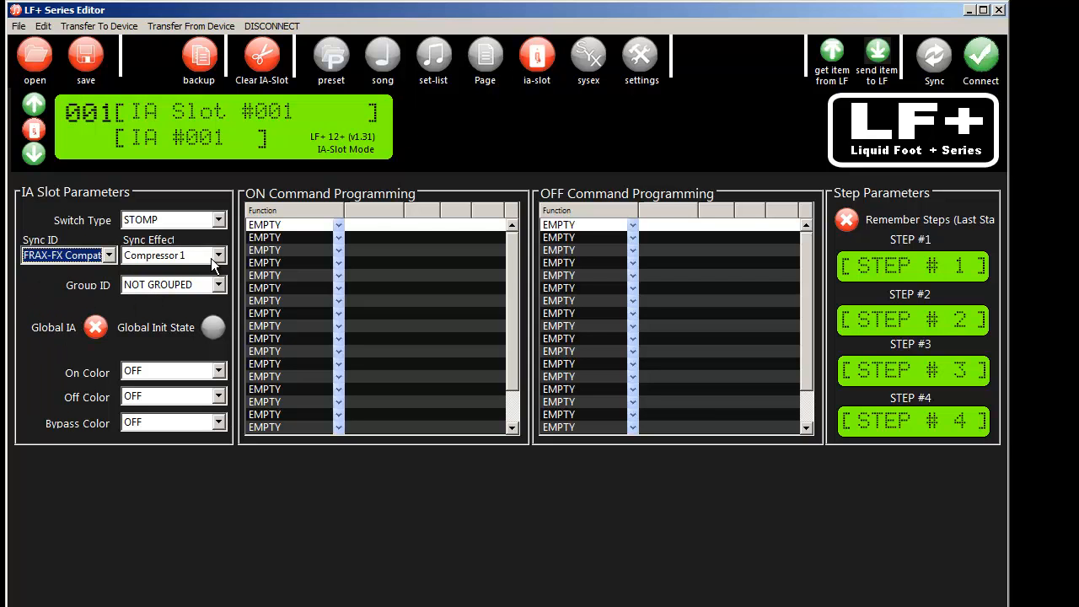
mouse_move(114, 126)
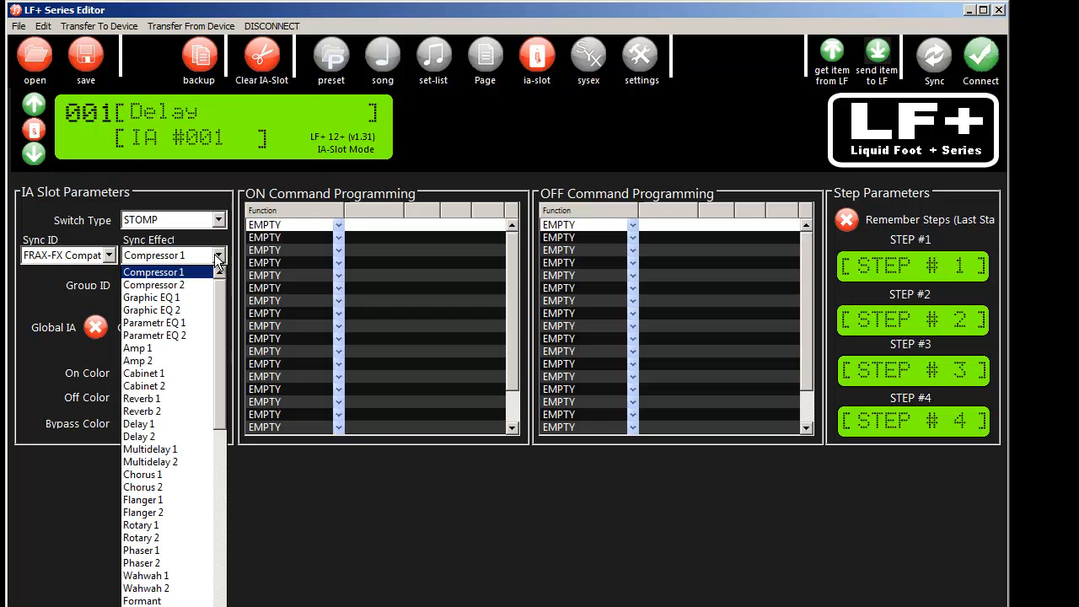
click(139, 423)
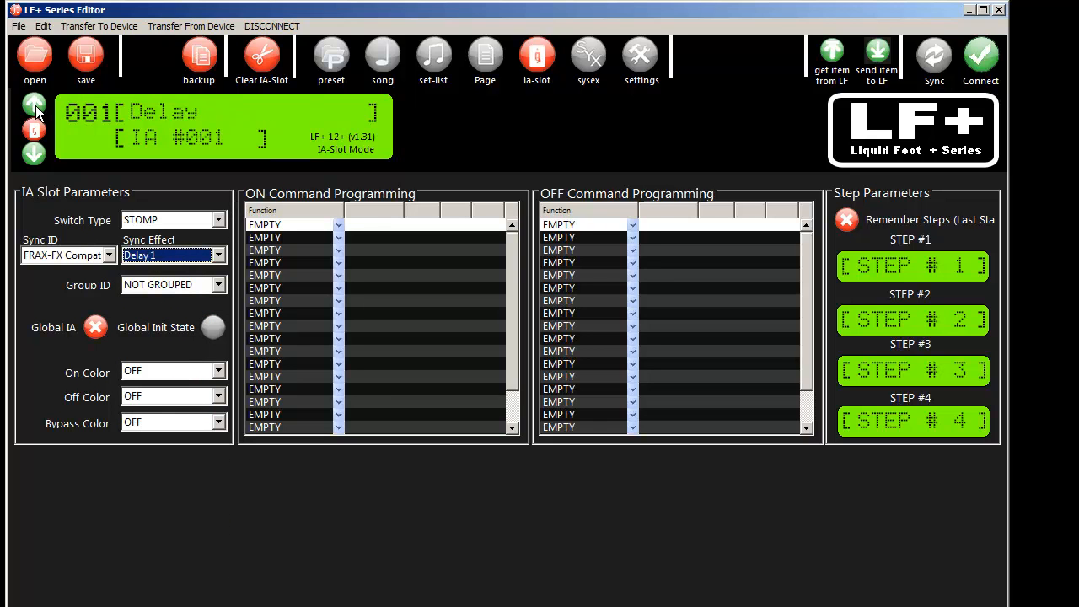
click(34, 104)
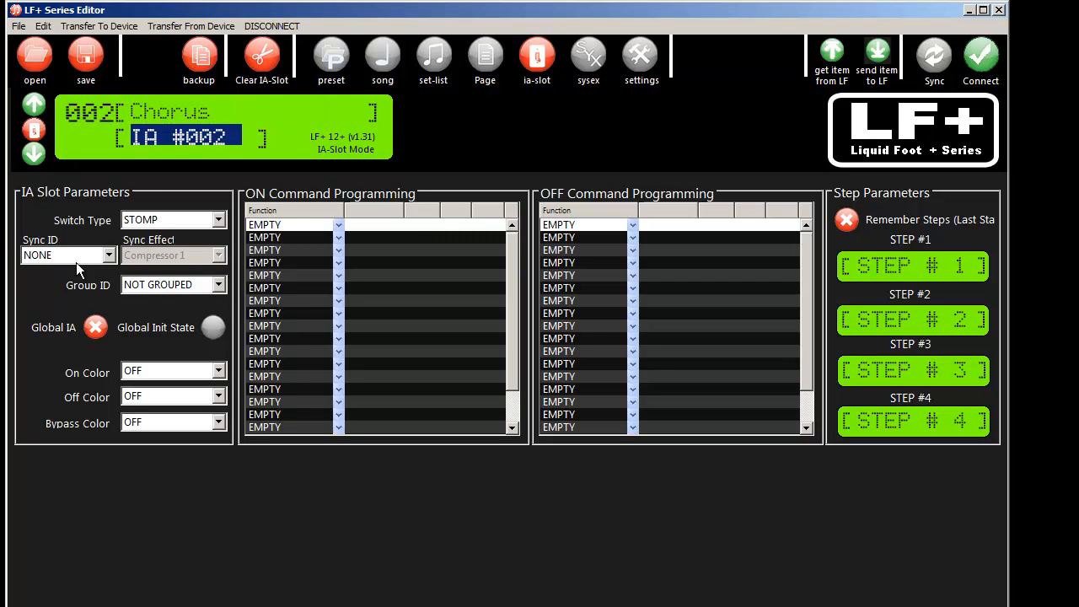
- Sync IA slot 002 to FRAX-FX Compatible Chorus 1, then advance to slot 003
click(218, 255)
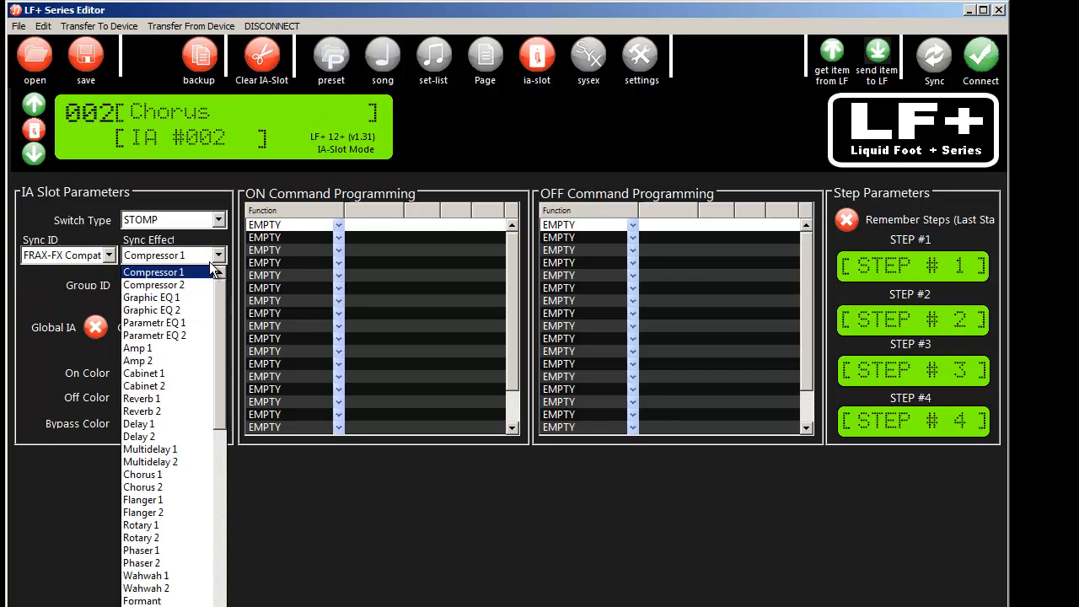
mouse_move(150, 461)
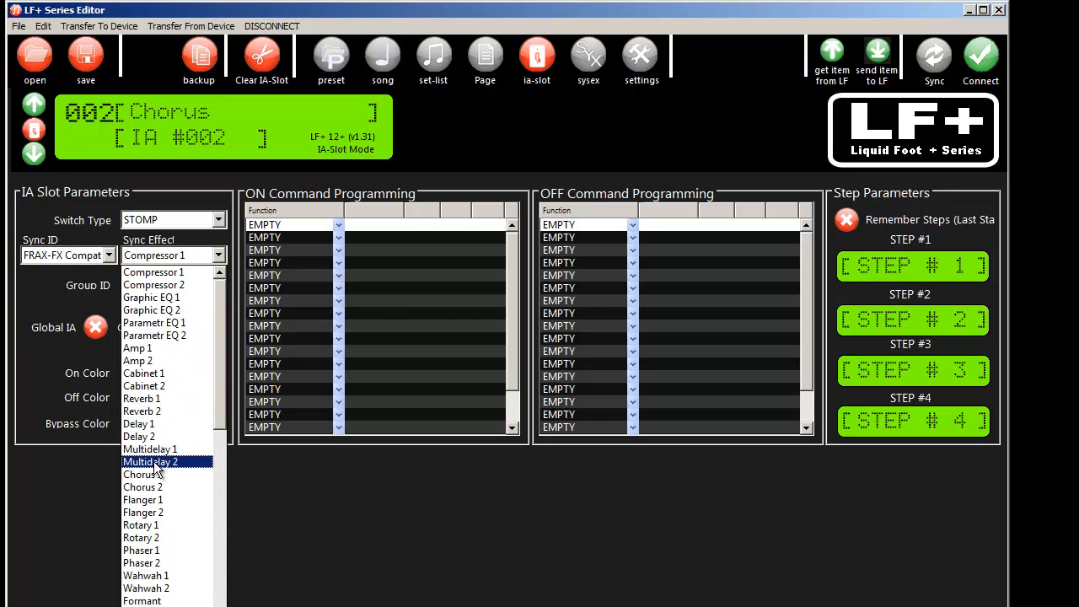
click(141, 474)
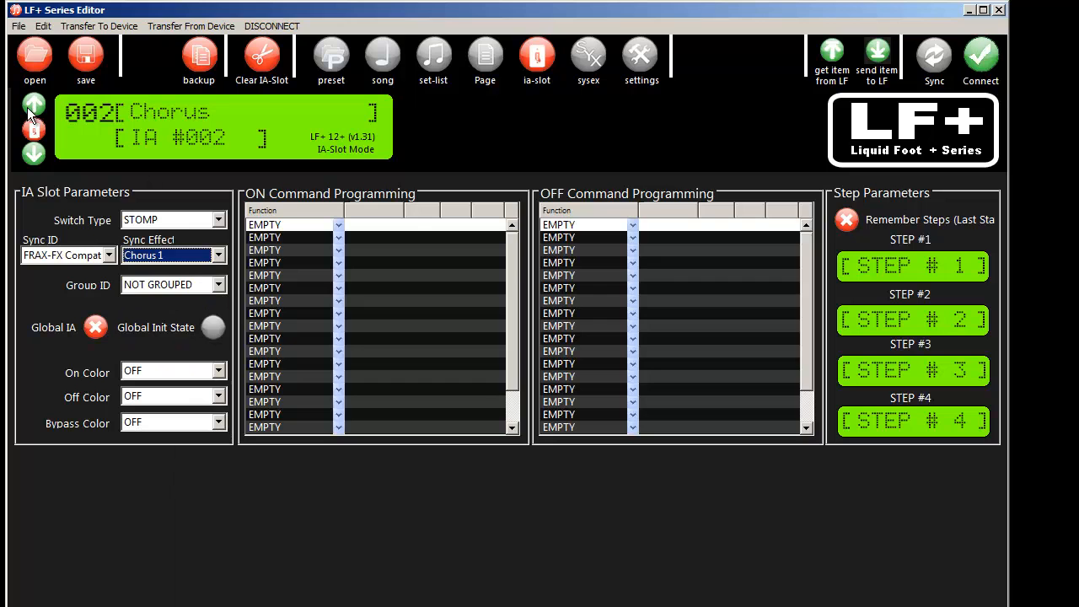
click(34, 104)
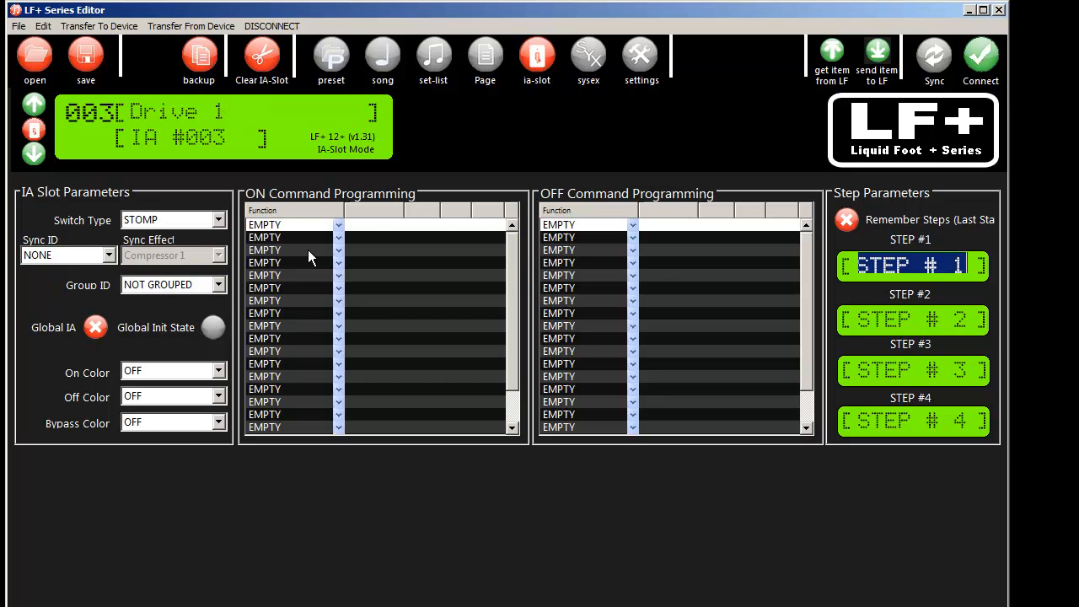
- Sync IA slot 003 to FRAX-FX Compatible Drive 1, then go back to slot 001
click(218, 255)
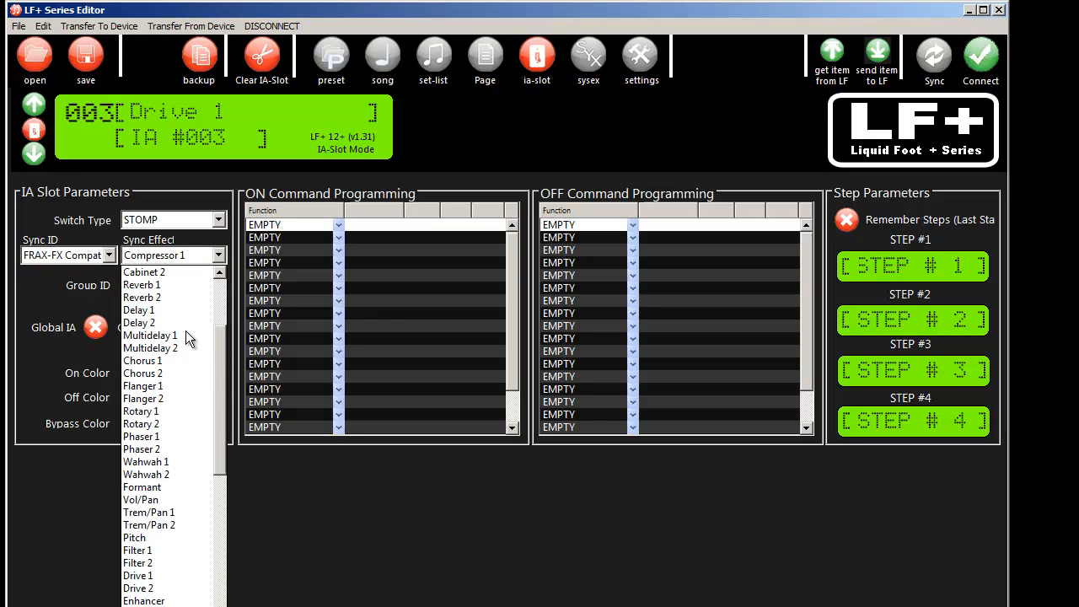
click(139, 575)
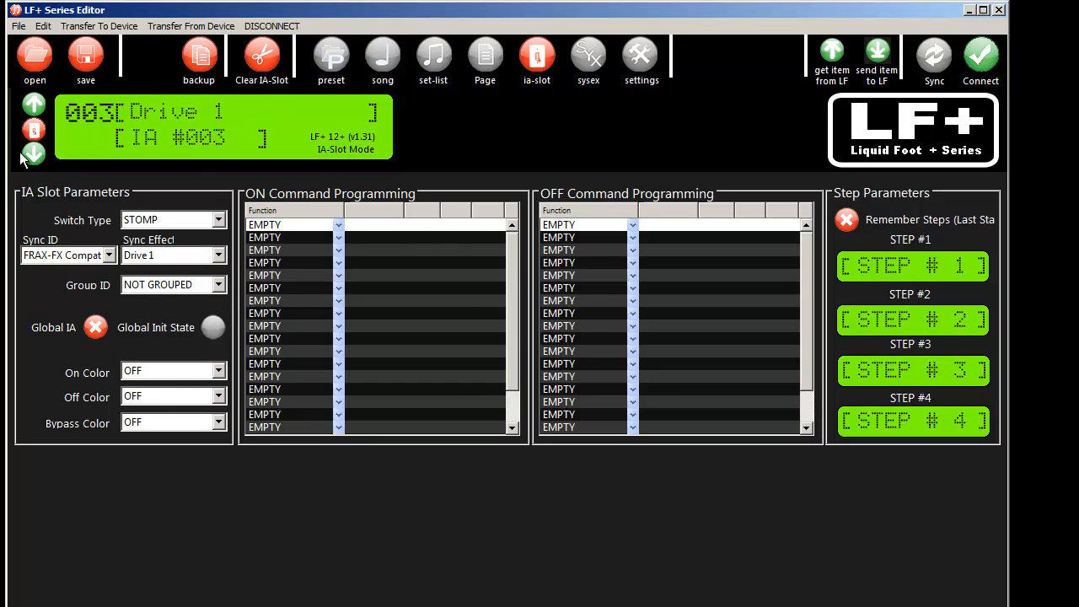
click(33, 153)
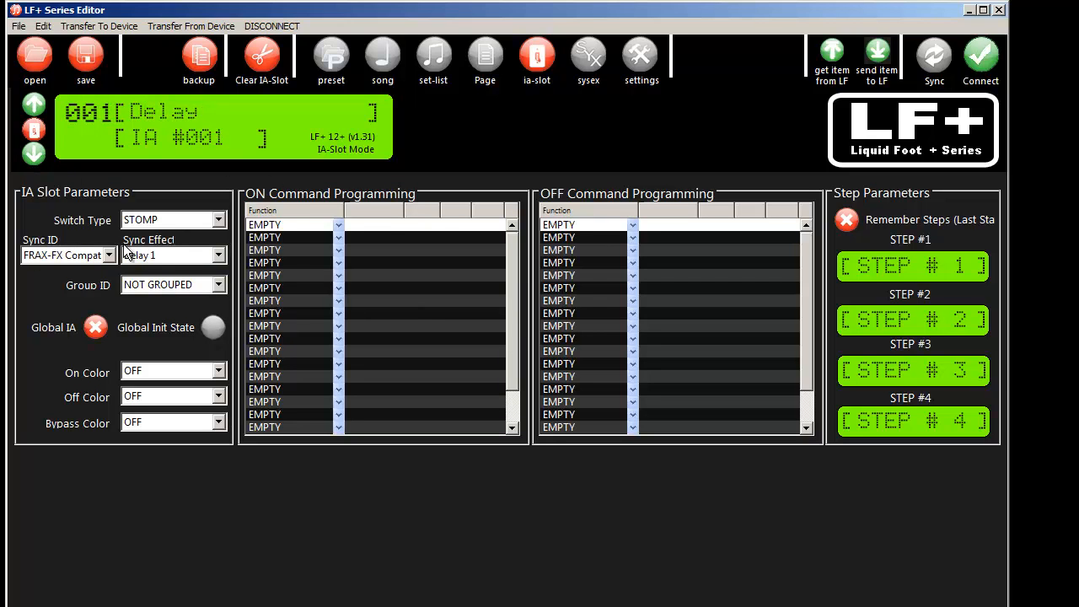
mouse_move(156, 220)
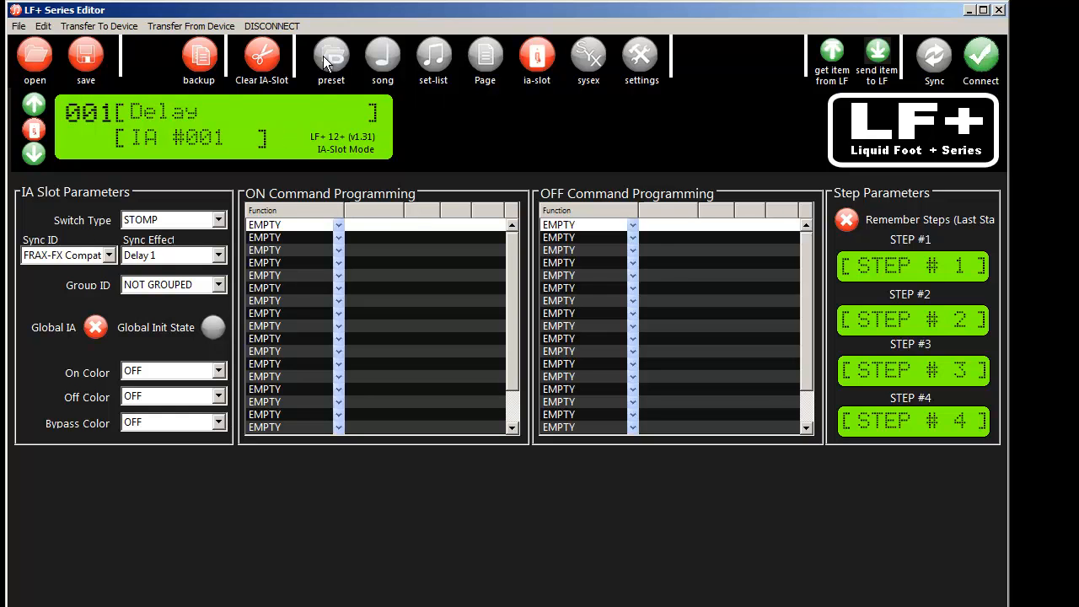
- Return to preset editing and open File > External Device Sync
click(331, 59)
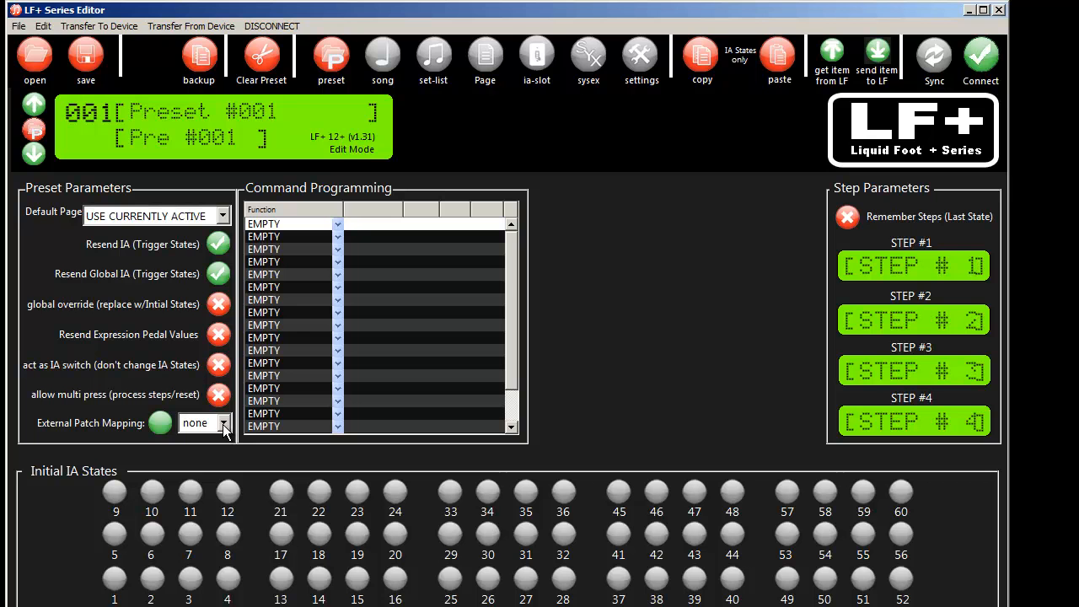
click(18, 26)
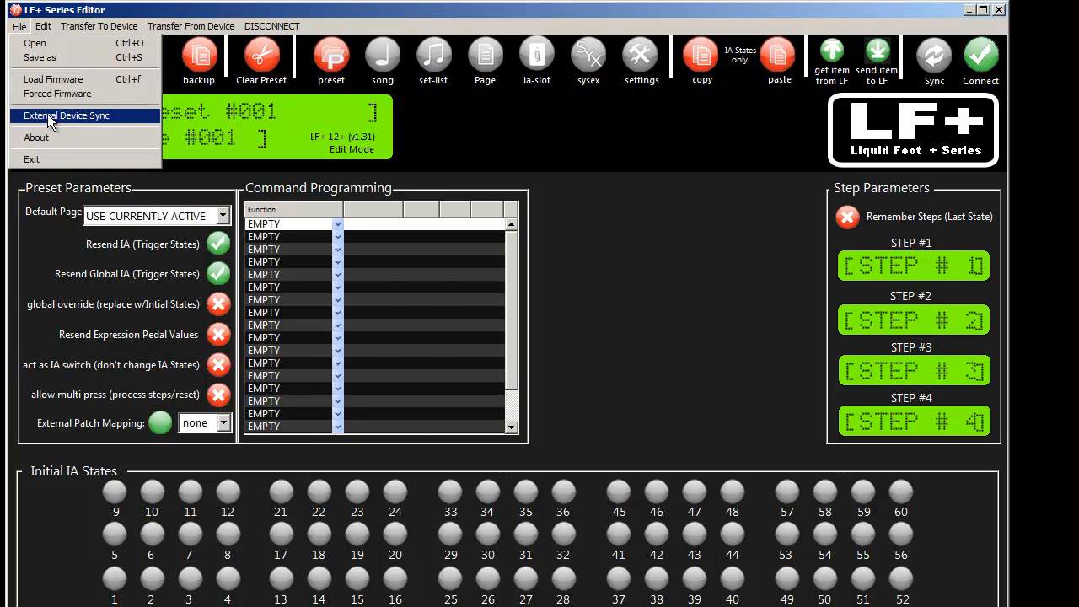
click(65, 115)
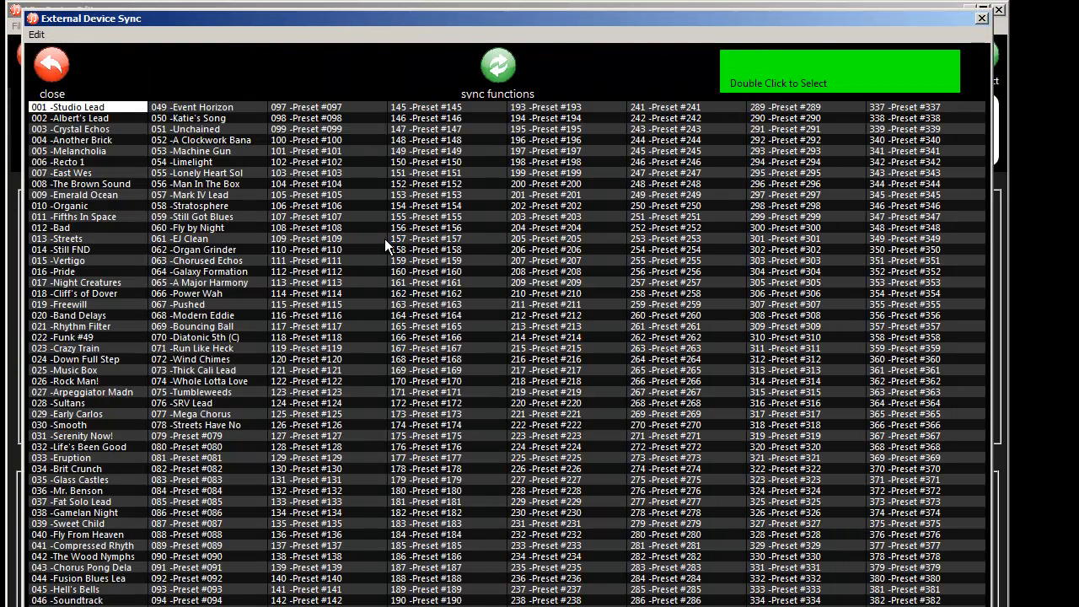
mouse_move(218, 414)
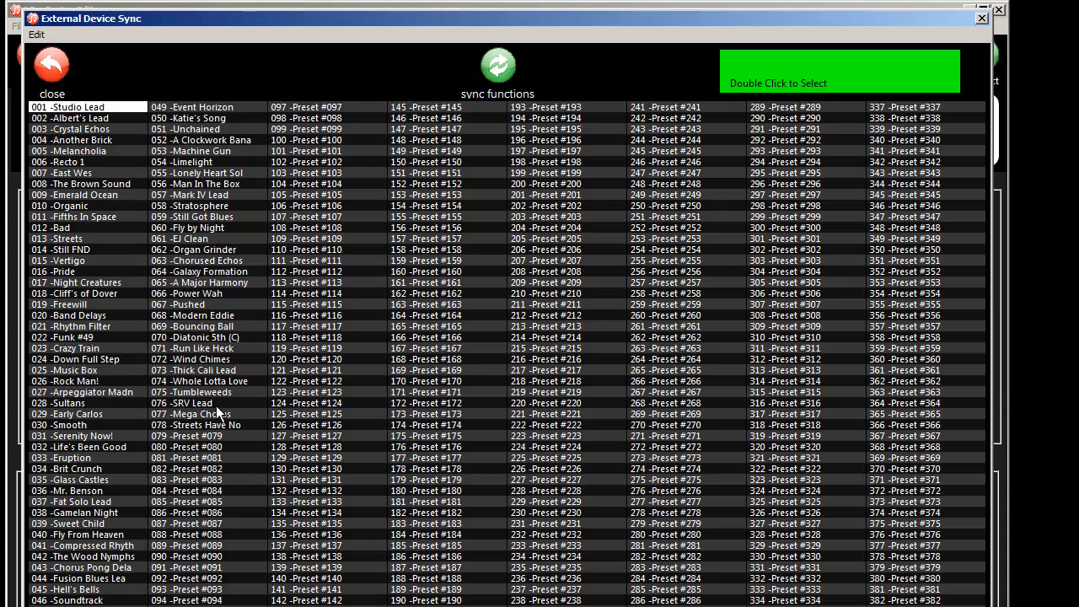
mouse_move(217, 411)
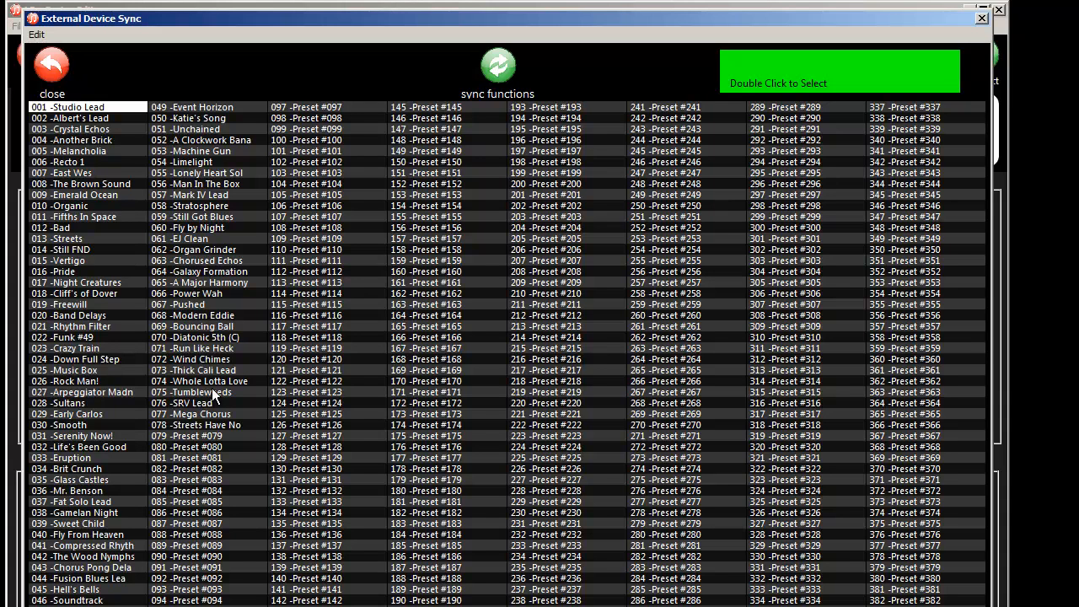
mouse_move(97, 118)
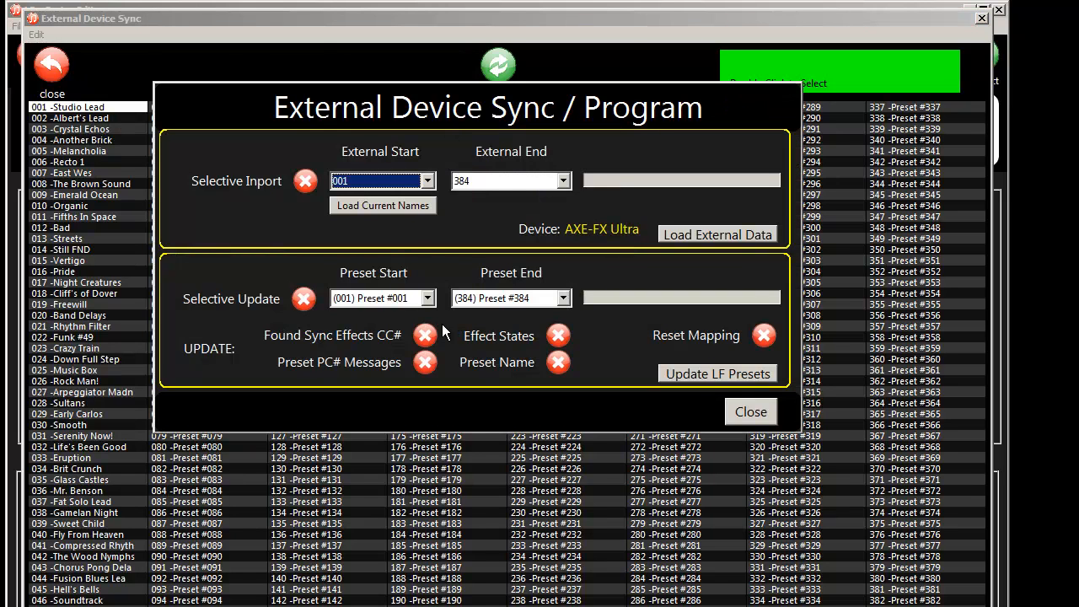
mouse_move(413, 208)
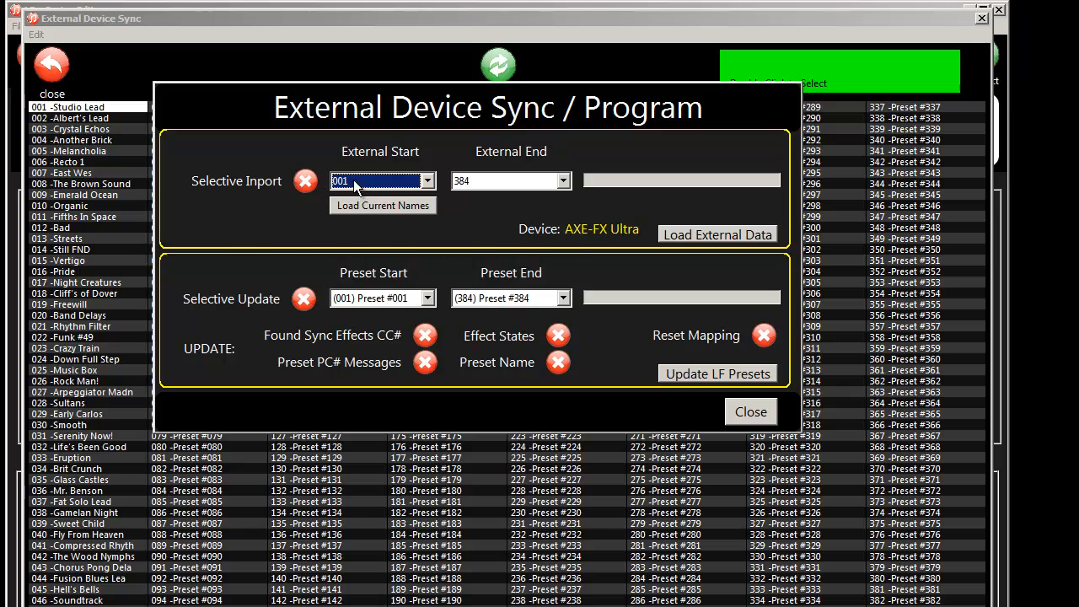
- Enable Selective Import, load current Axe-FX names, and import presets 001 through 022 Funk #49
click(304, 180)
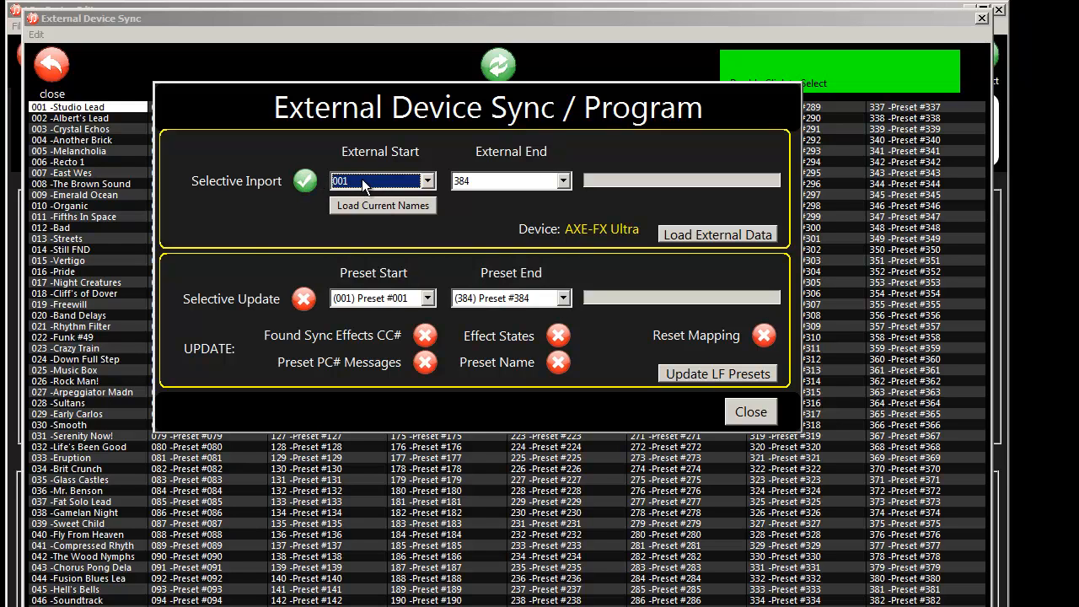
mouse_move(502, 189)
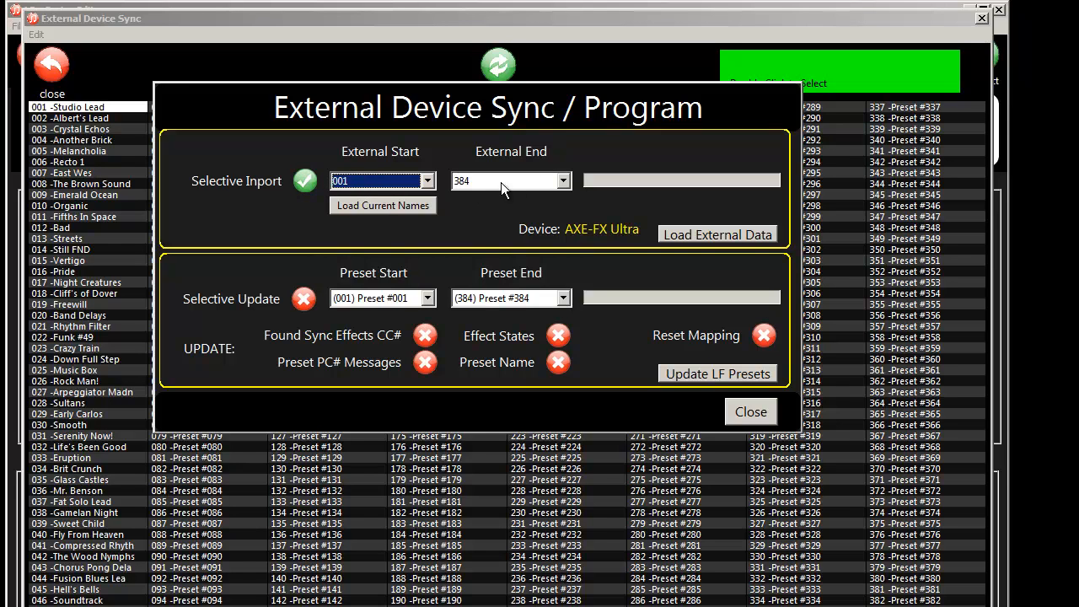
mouse_move(566, 193)
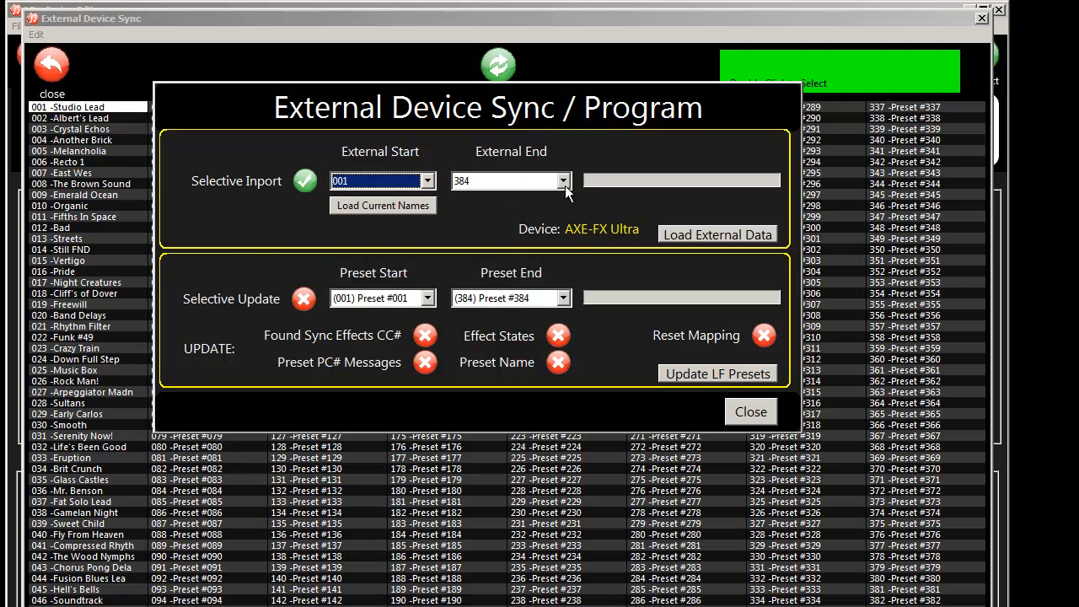
click(564, 180)
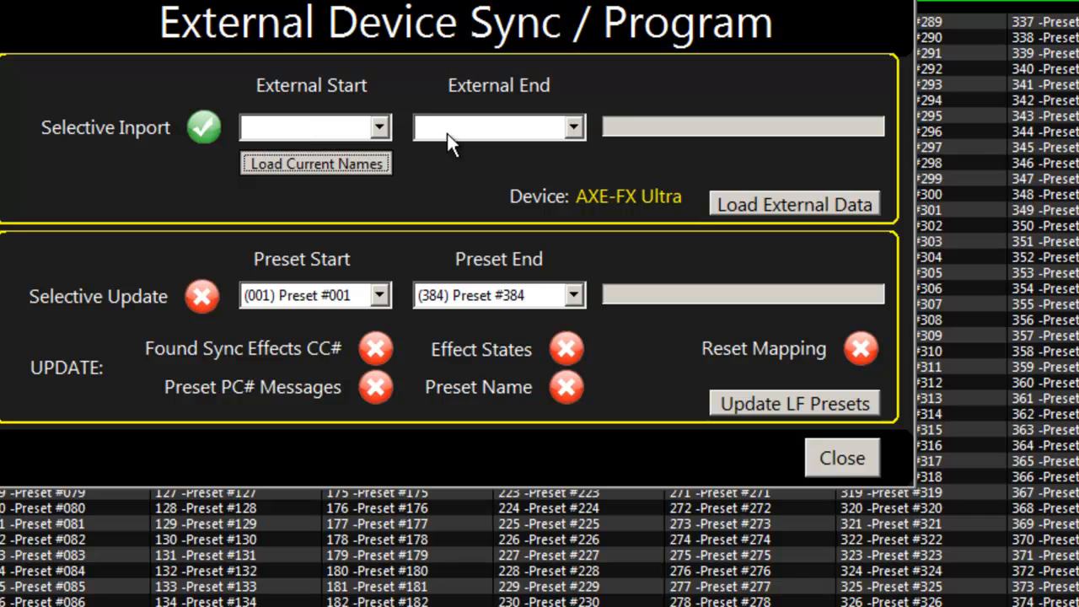
click(316, 163)
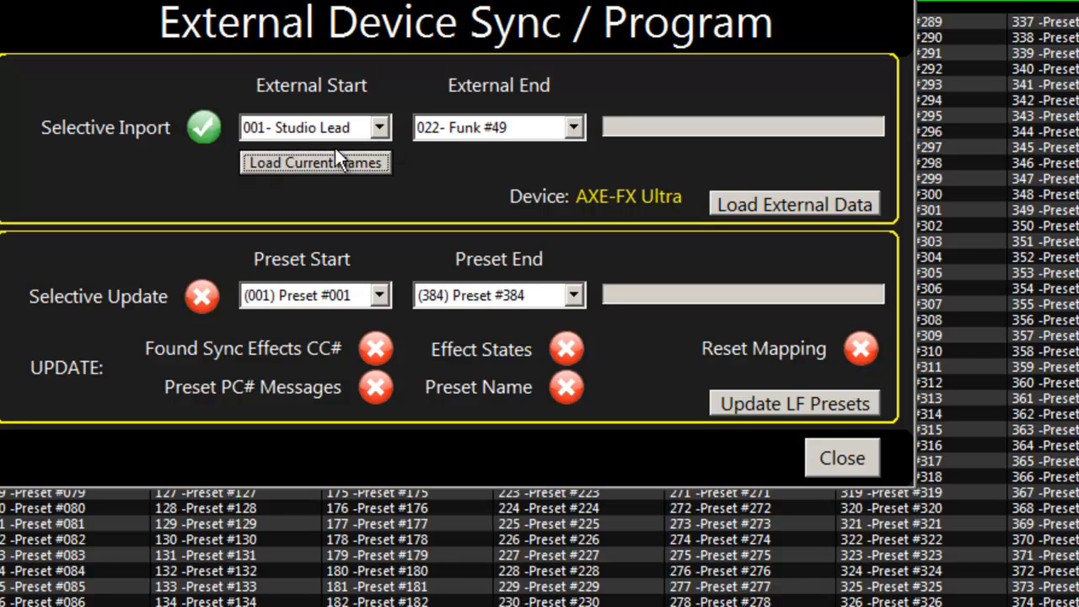
click(379, 128)
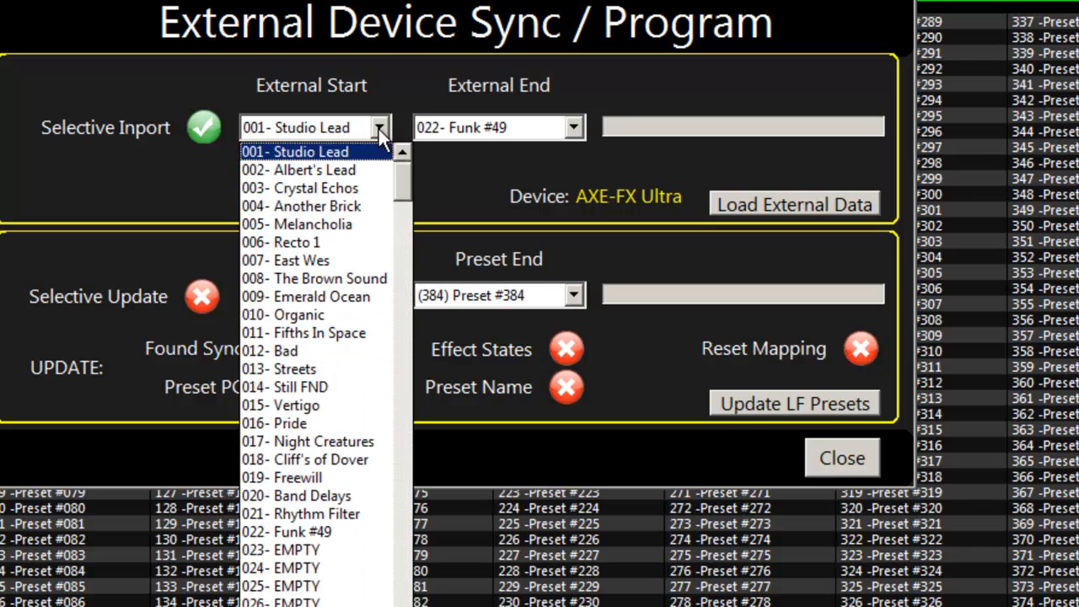
click(574, 128)
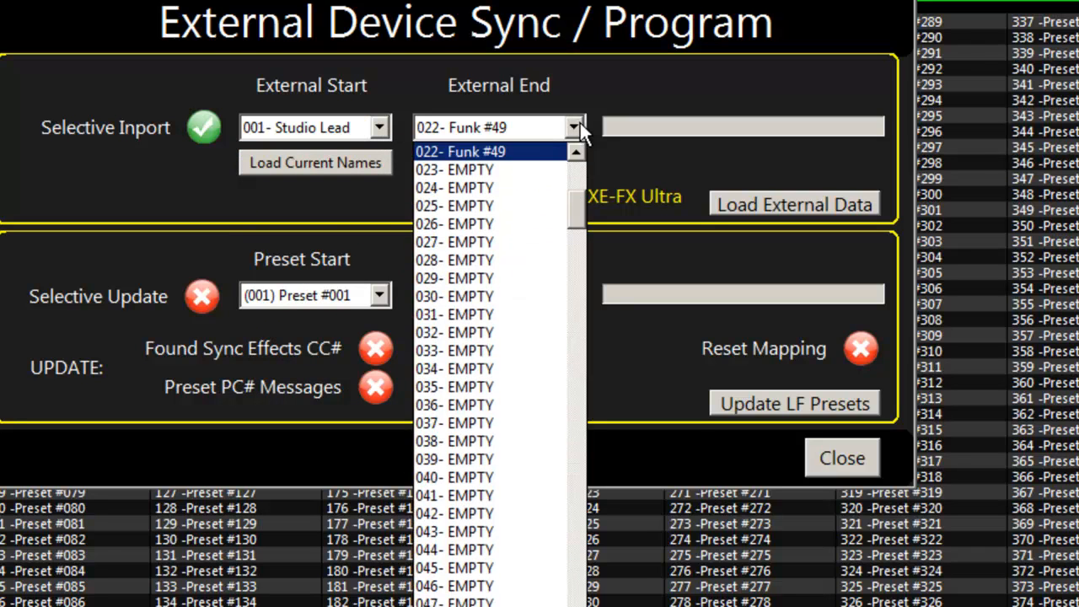
click(461, 151)
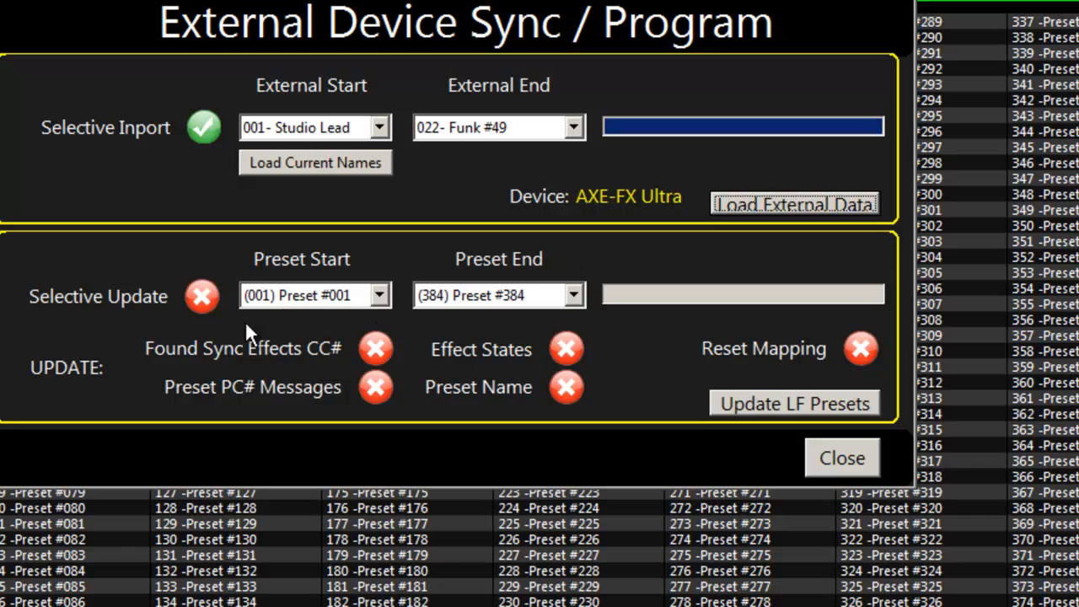
mouse_move(185, 324)
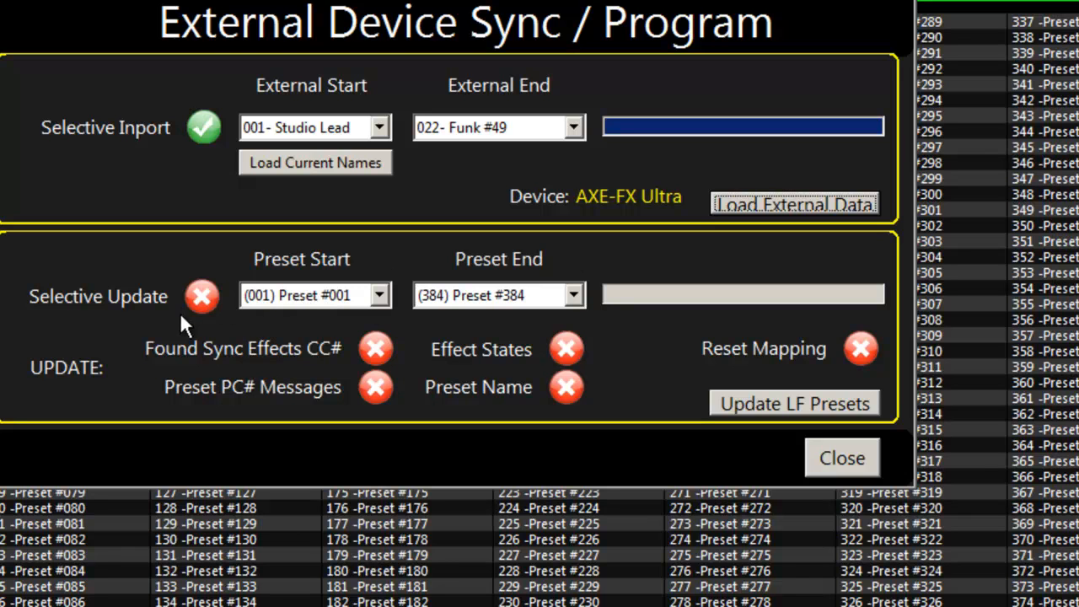
- Update presets 001–030 with sync effect CC#, effect states and preset names
click(574, 295)
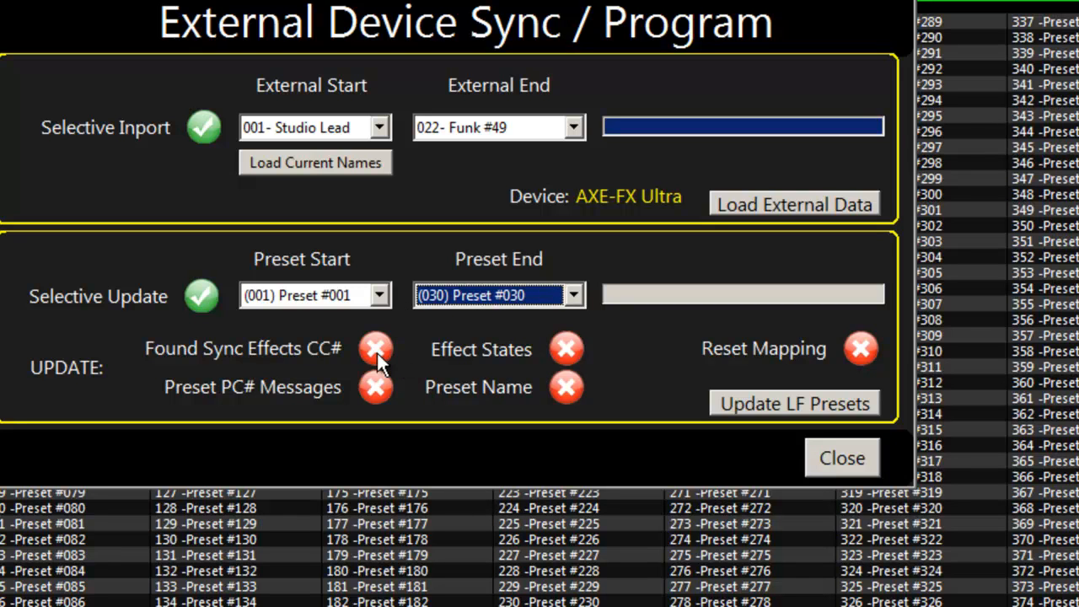
click(375, 348)
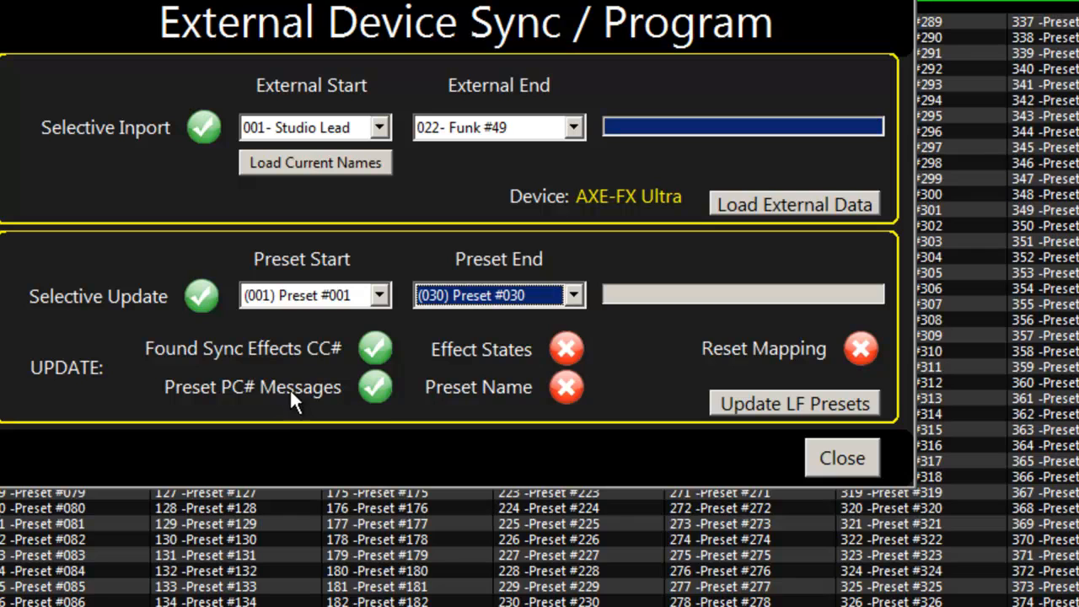
click(566, 348)
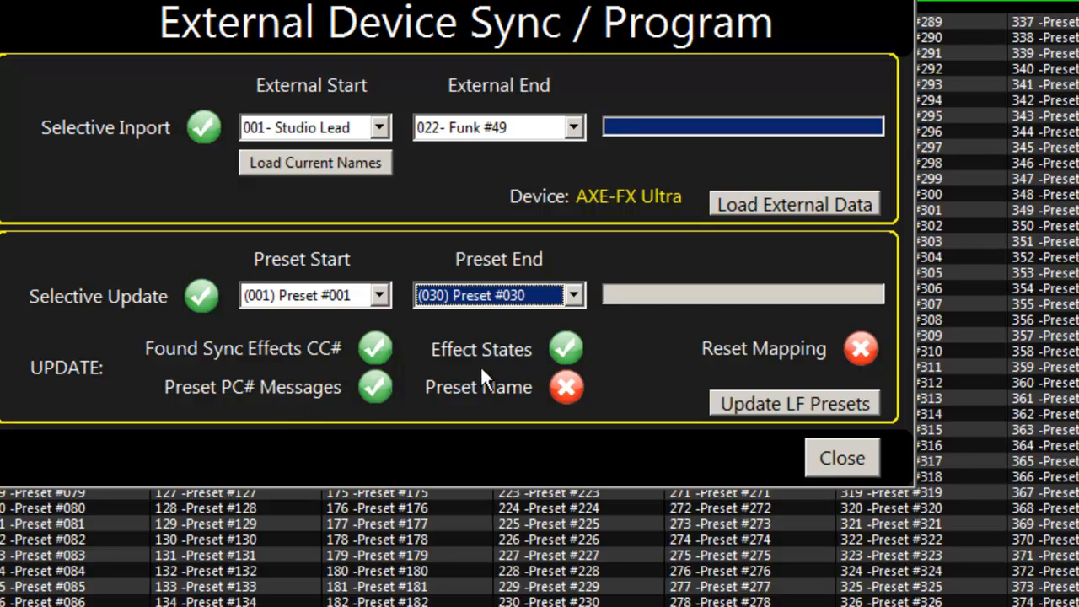
mouse_move(523, 364)
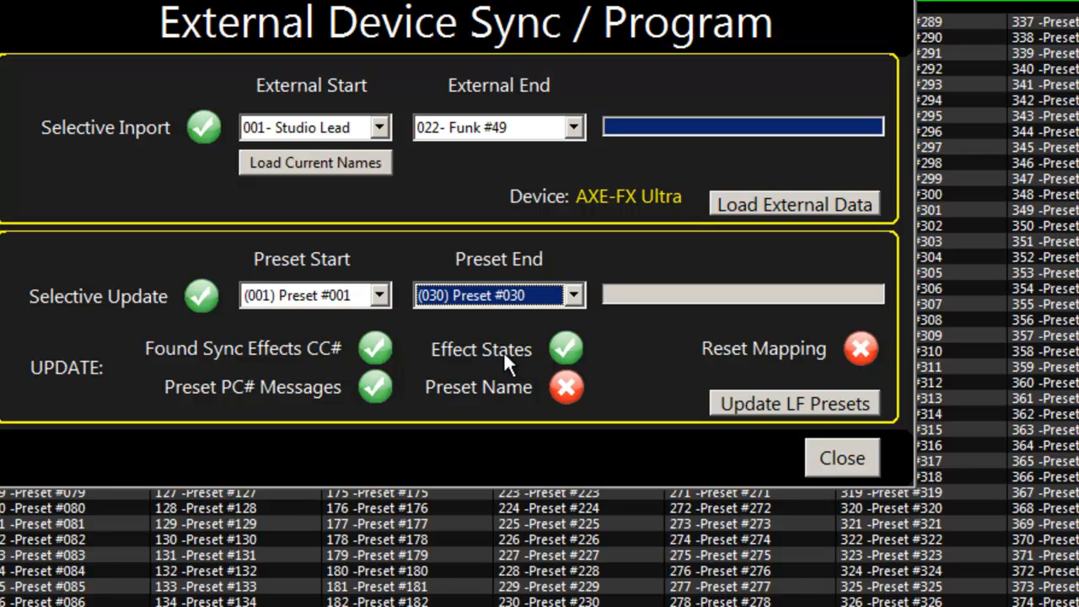
mouse_move(564, 392)
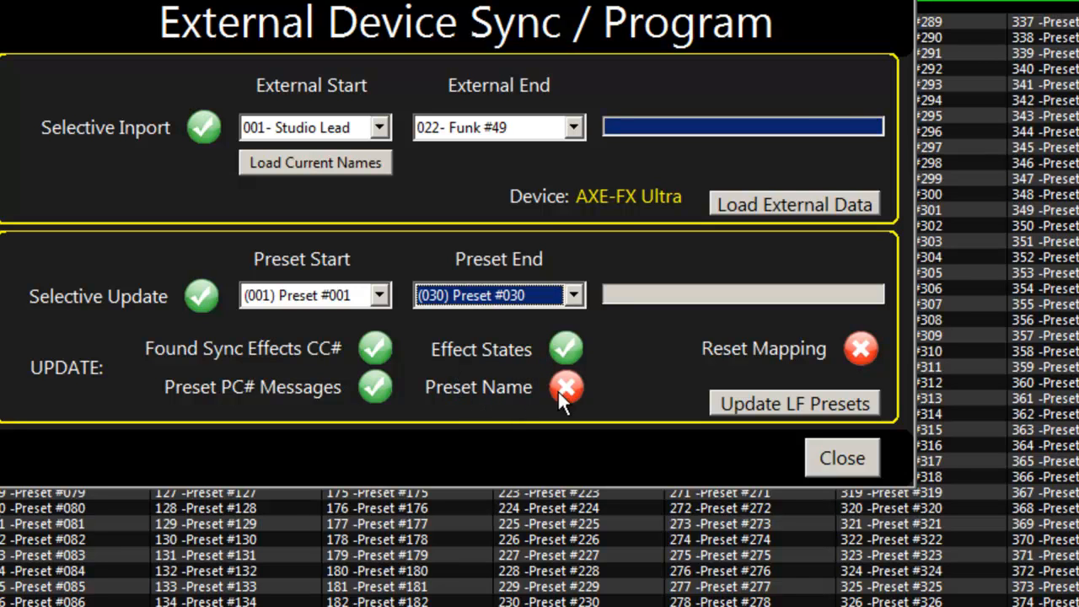
click(565, 387)
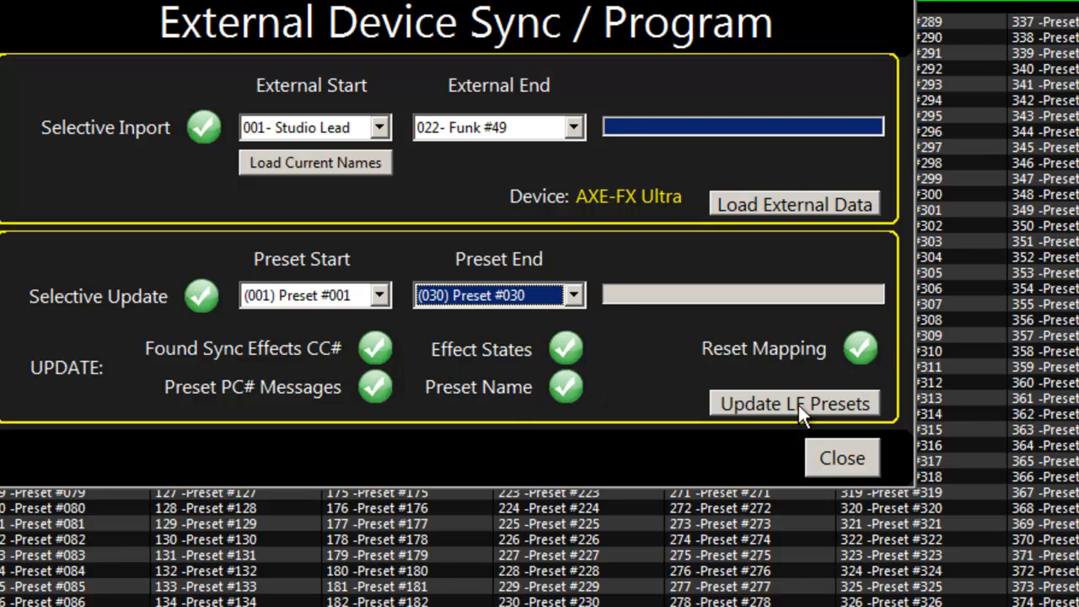
click(792, 404)
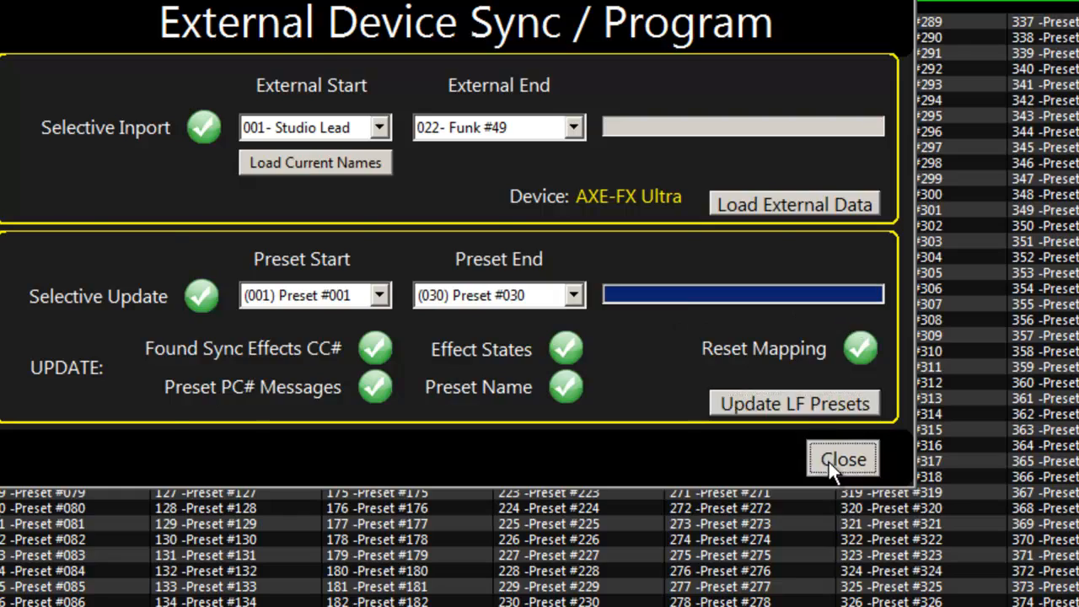
- Close External Device Sync and go to preset 001, Studio Lead
click(843, 459)
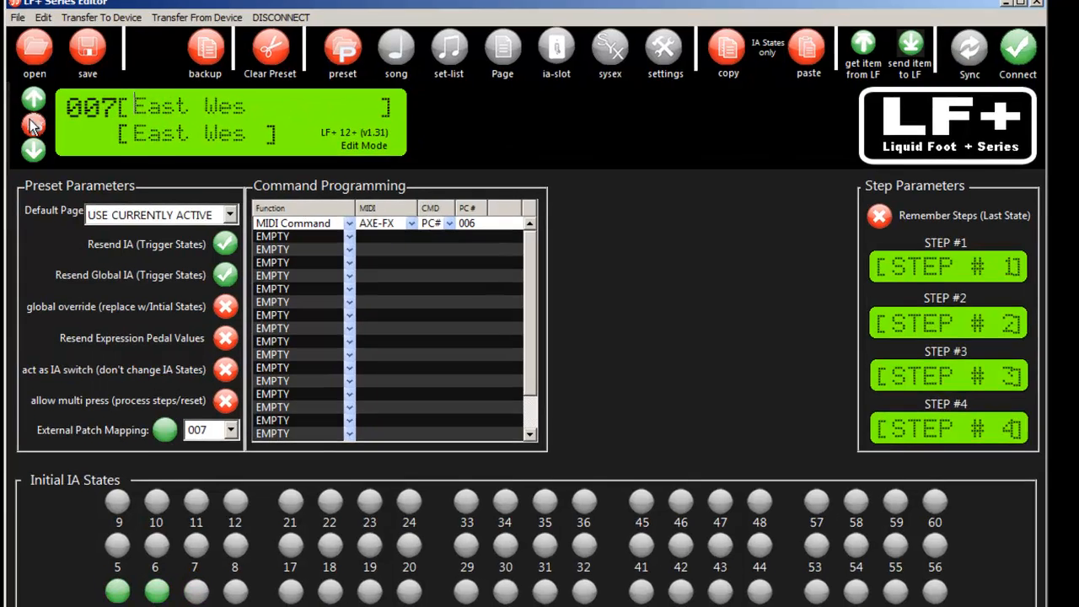
click(34, 149)
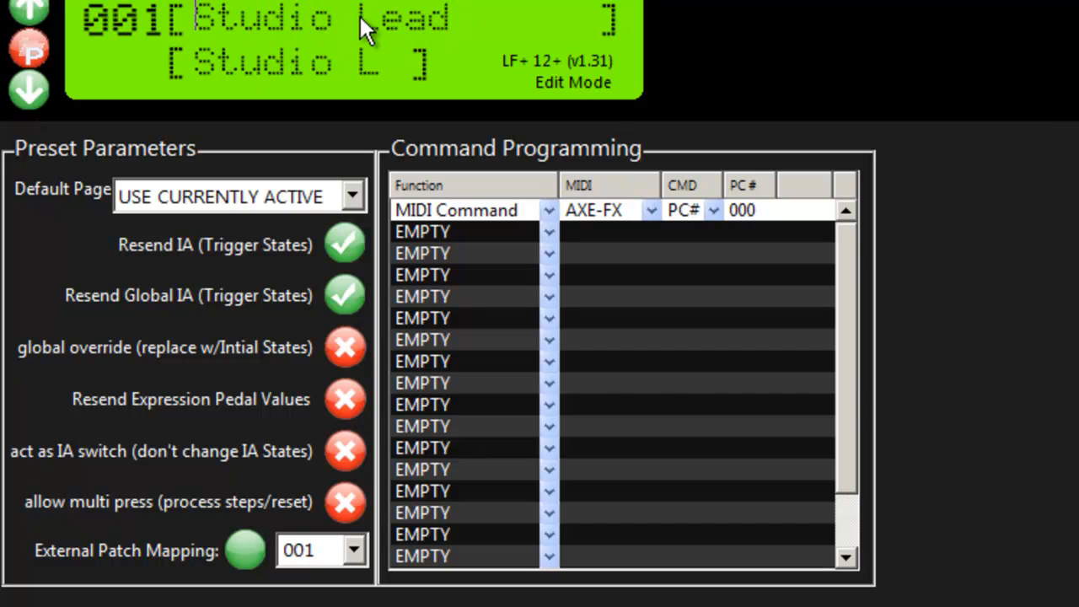
mouse_move(712, 240)
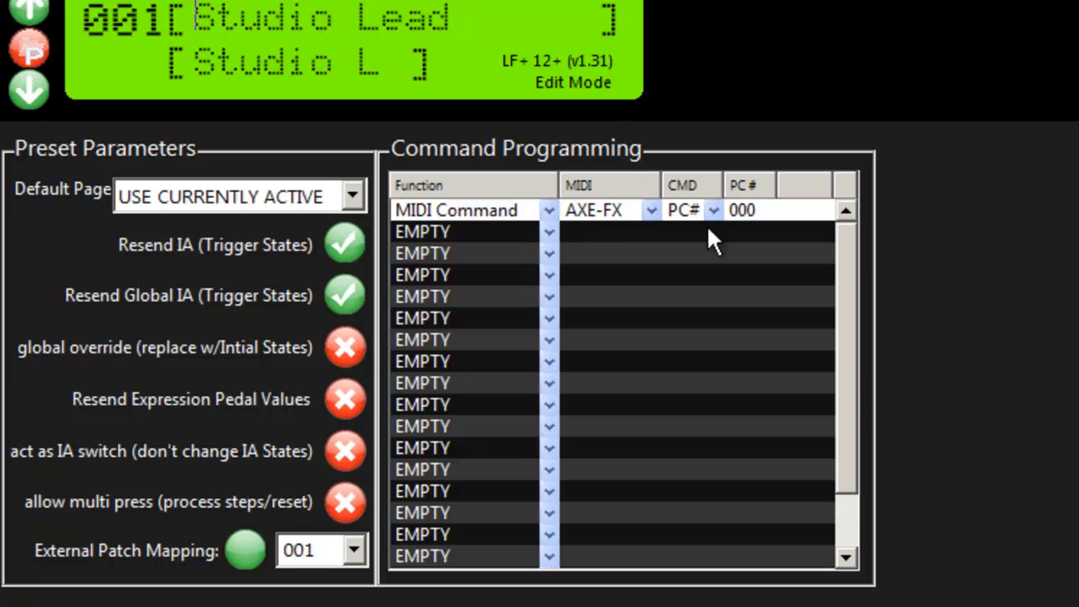
mouse_move(725, 232)
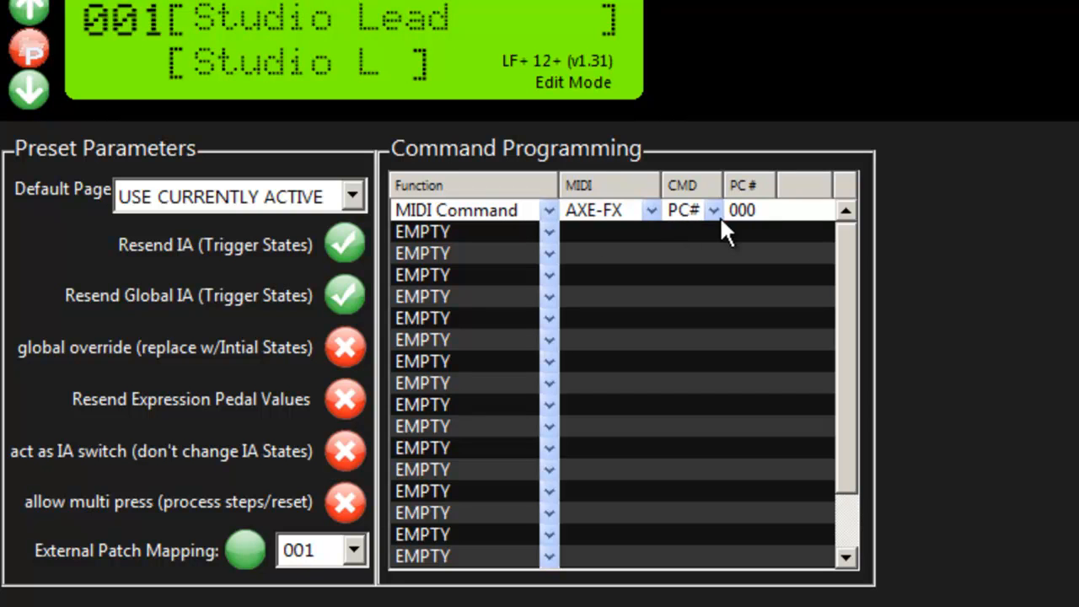
scroll(down, 3)
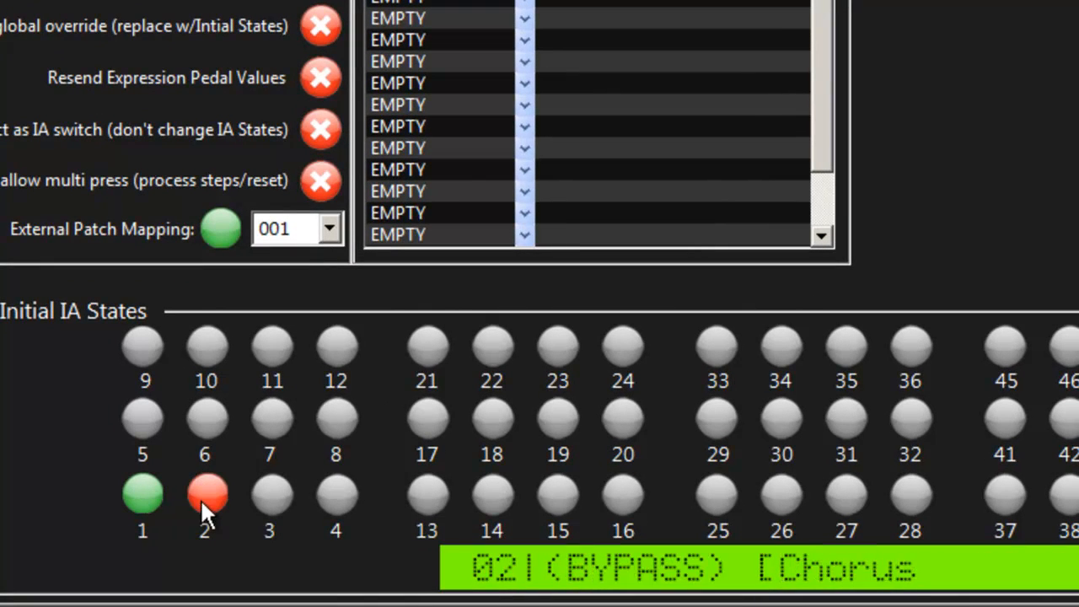
click(142, 495)
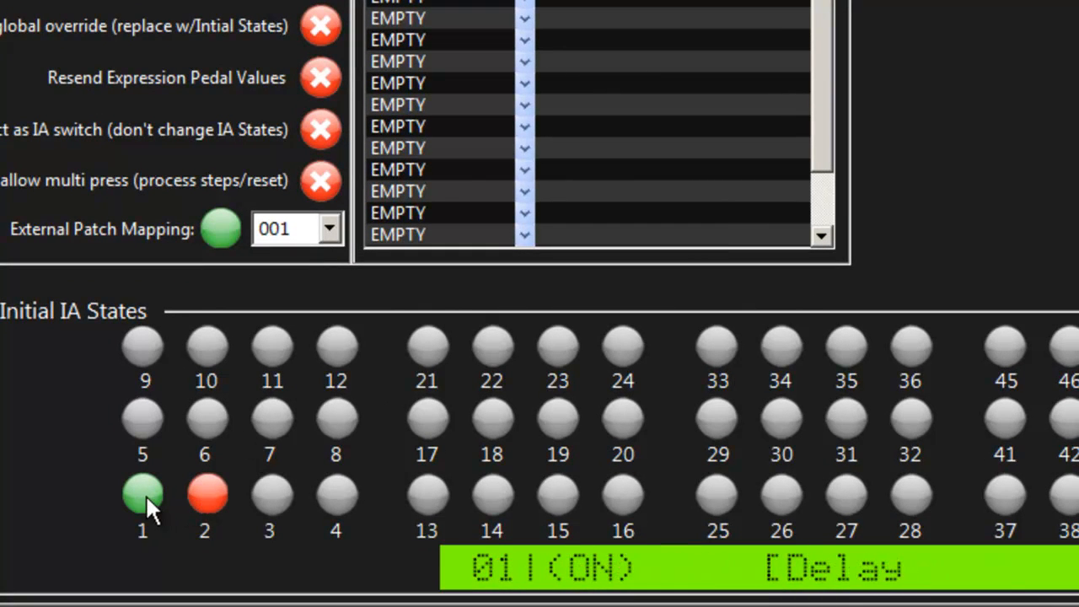
click(205, 495)
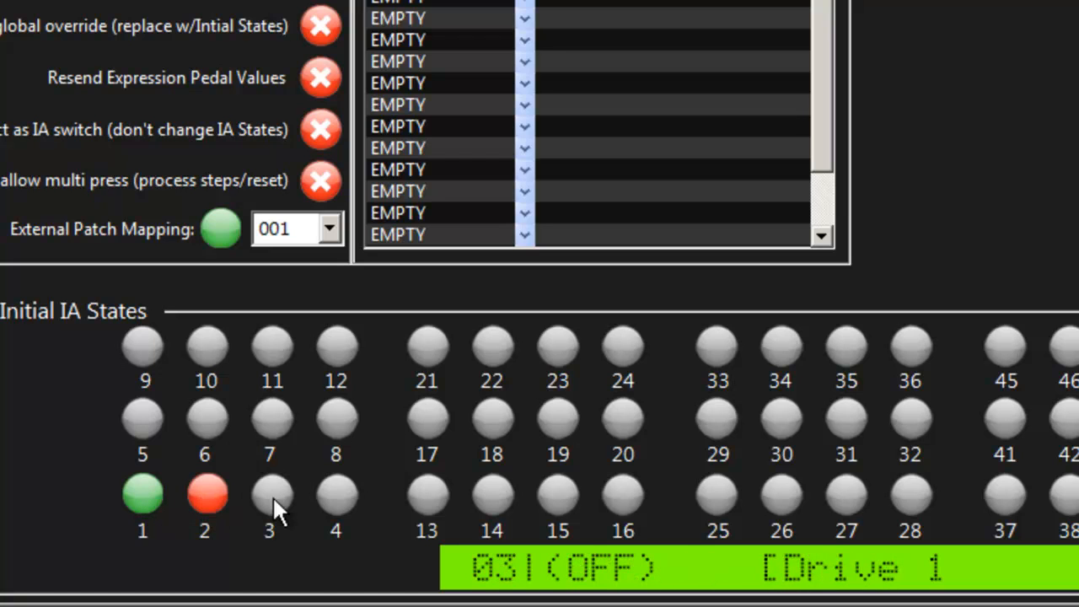
click(205, 496)
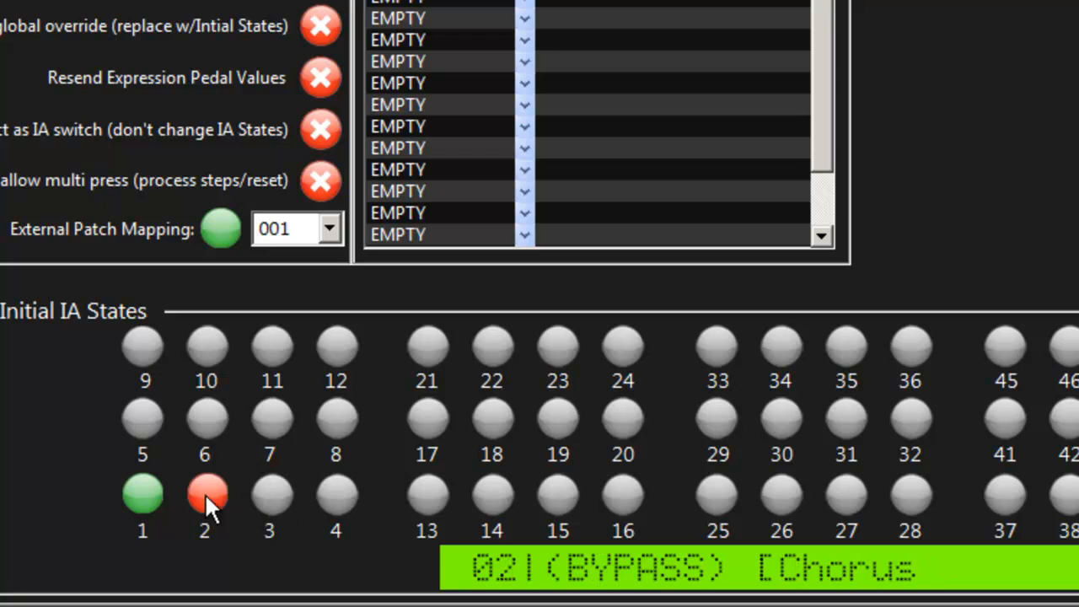
click(141, 496)
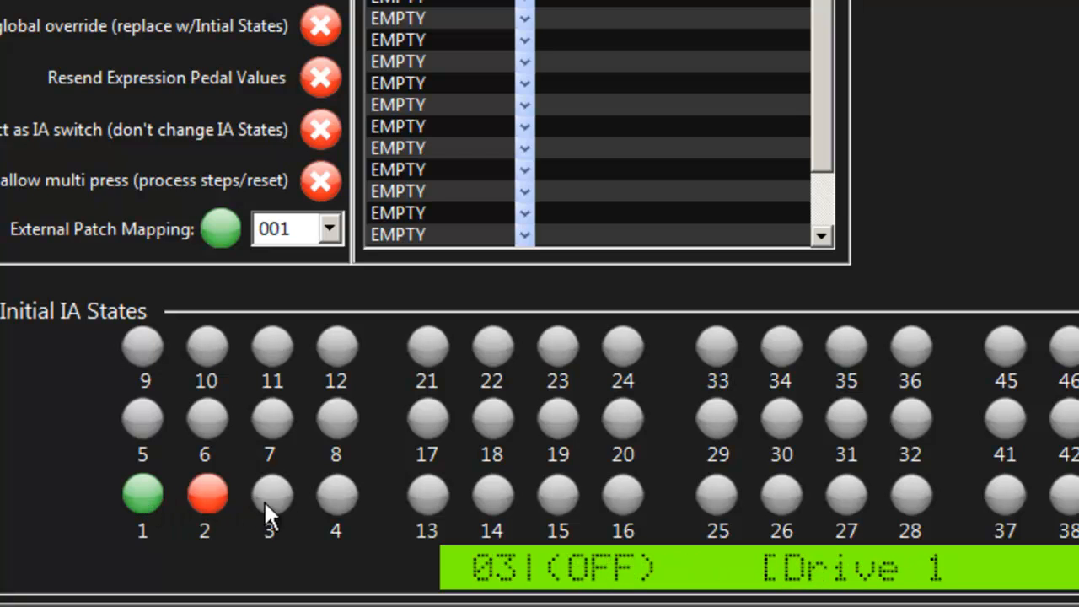
mouse_move(281, 502)
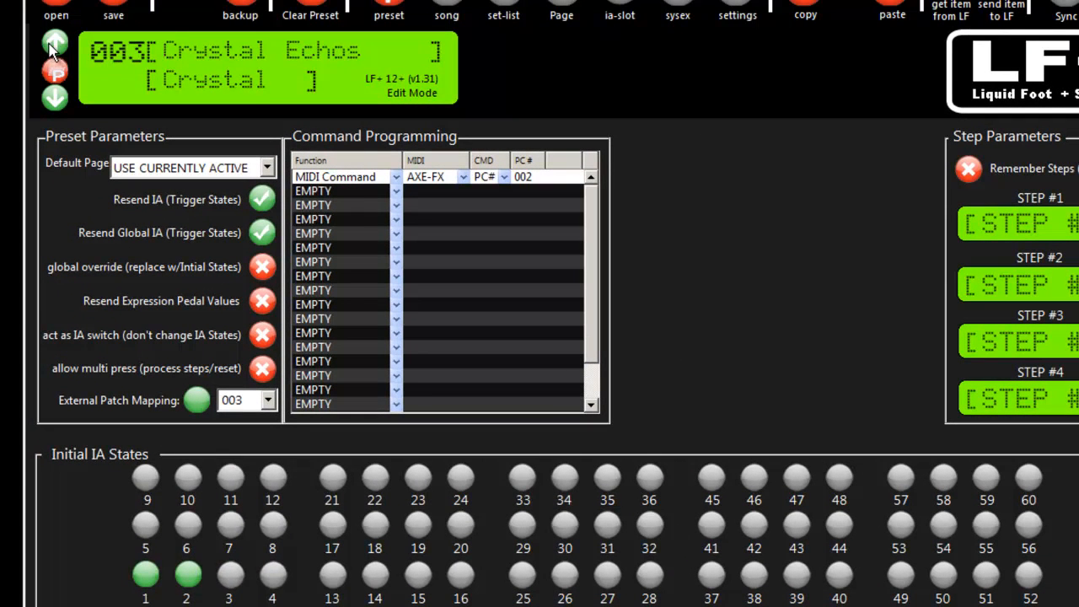
- Browse to preset 005 Melancholia, check IA commands, then return to 003 Crystal Echos
click(55, 42)
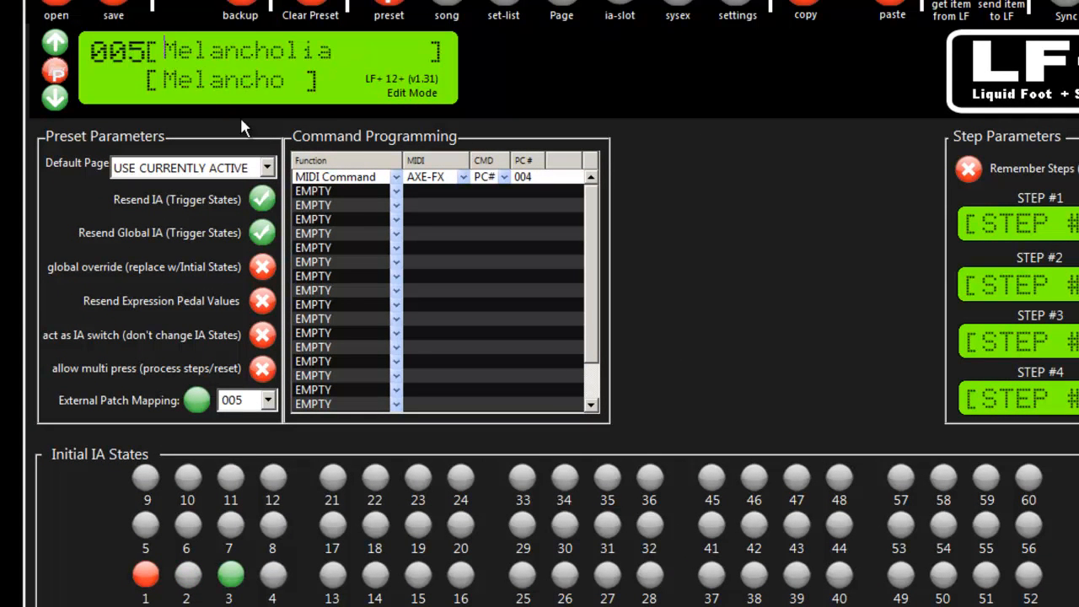
mouse_move(202, 154)
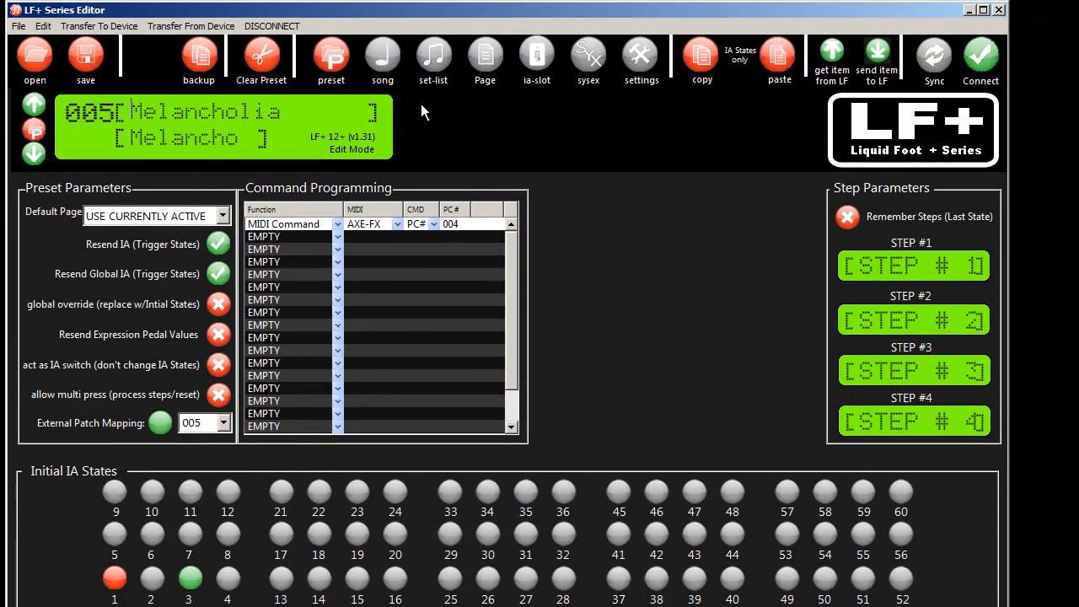
click(537, 55)
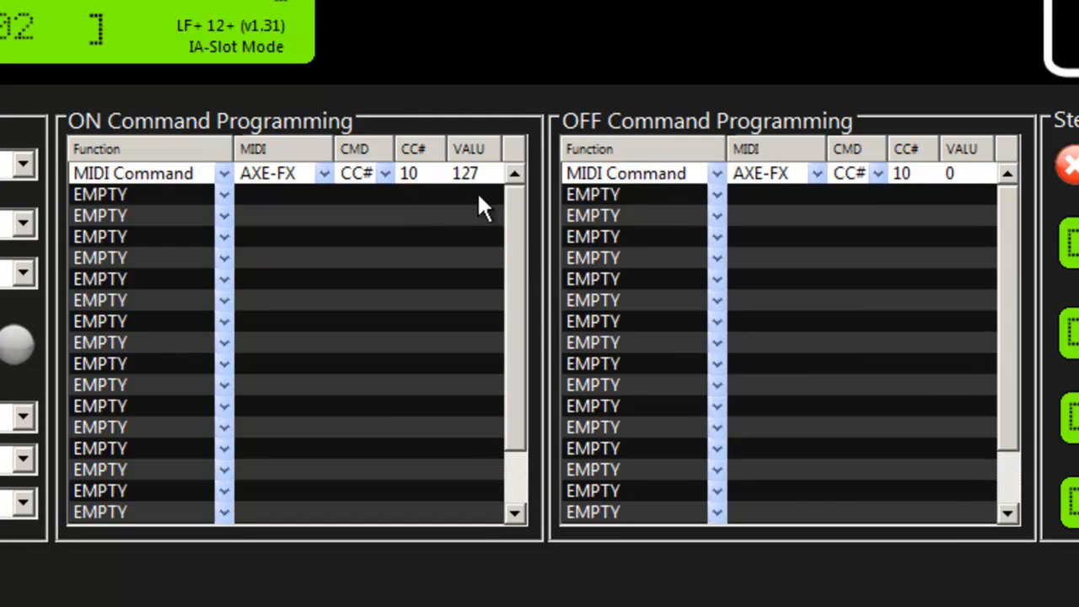
mouse_move(487, 198)
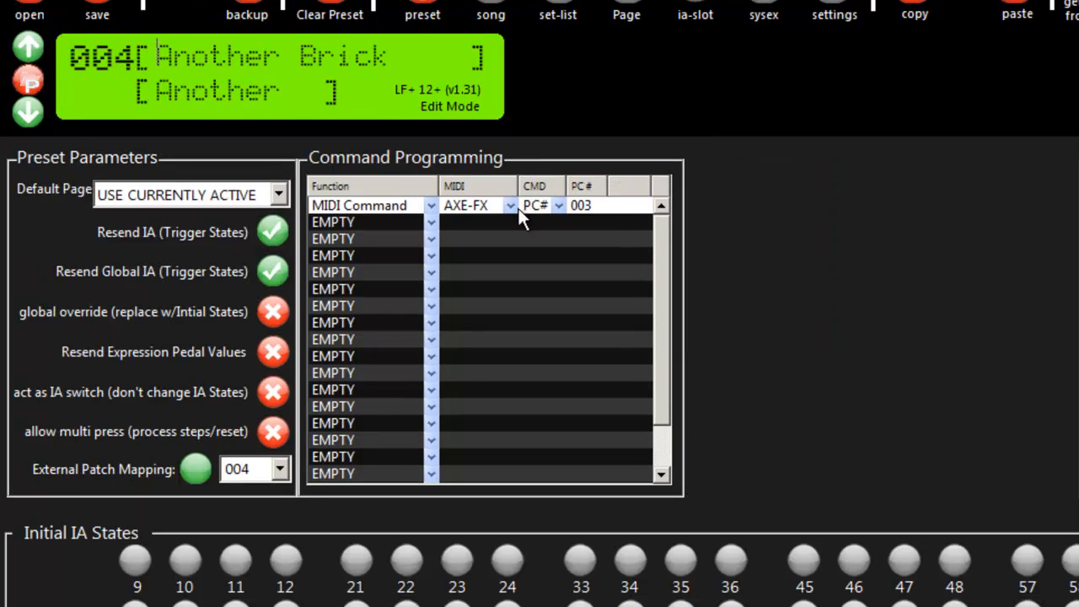
click(695, 15)
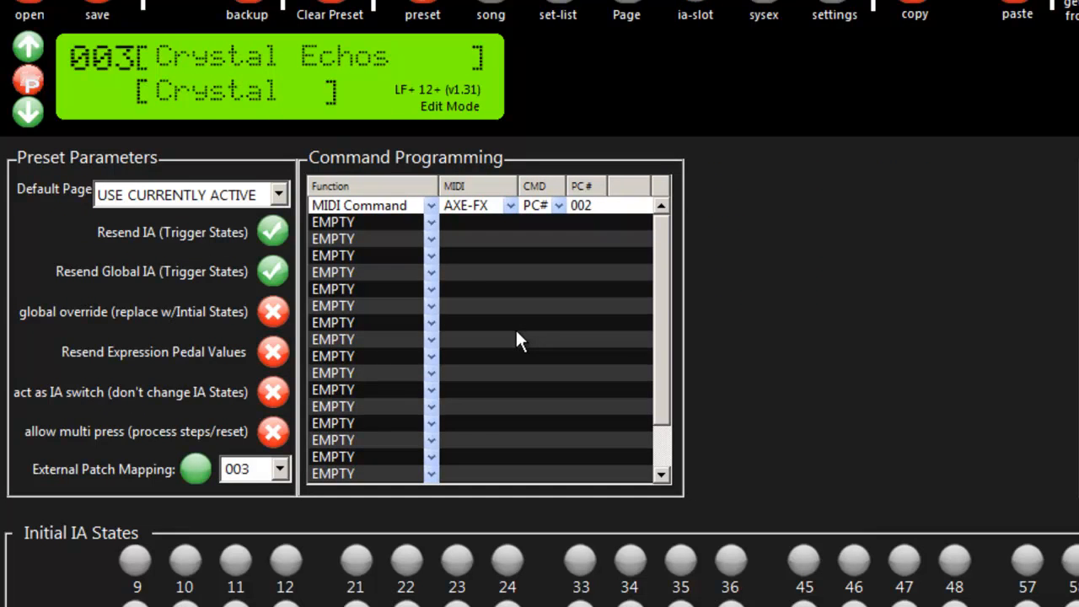
mouse_move(505, 219)
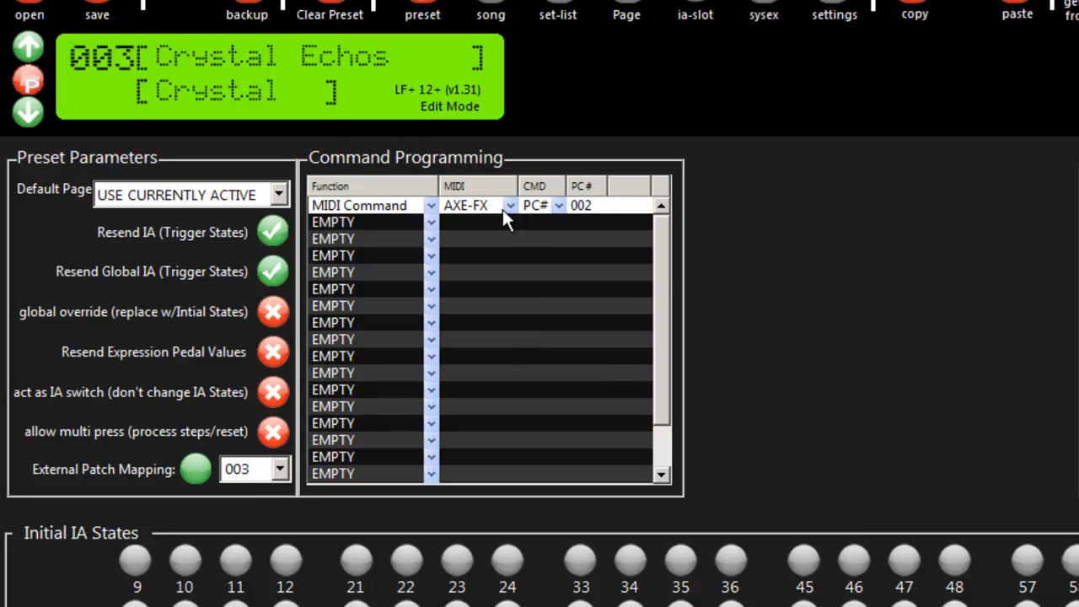
mouse_move(287, 262)
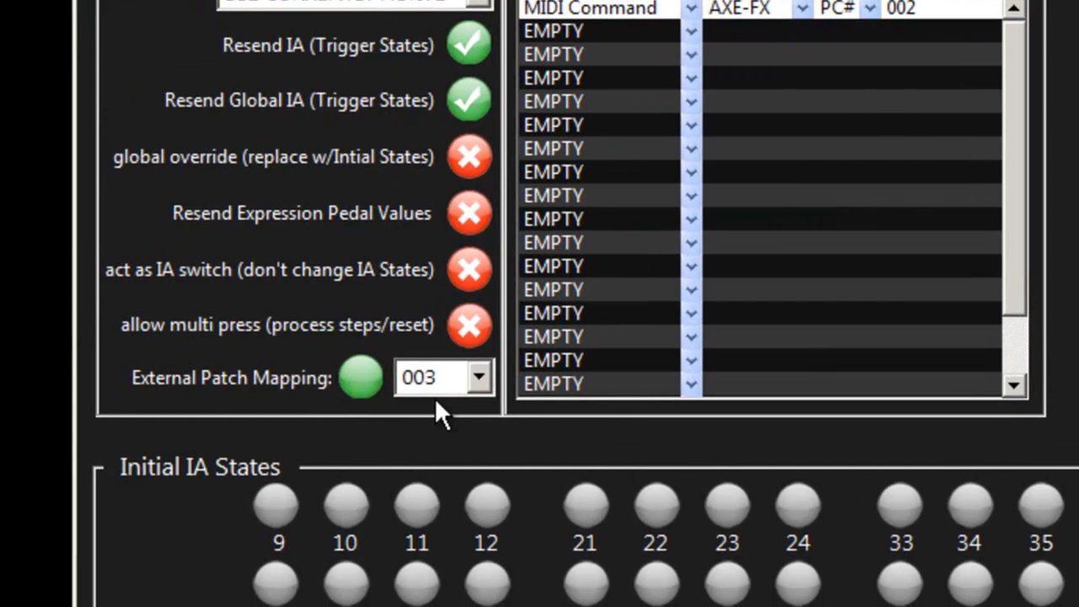
mouse_move(282, 409)
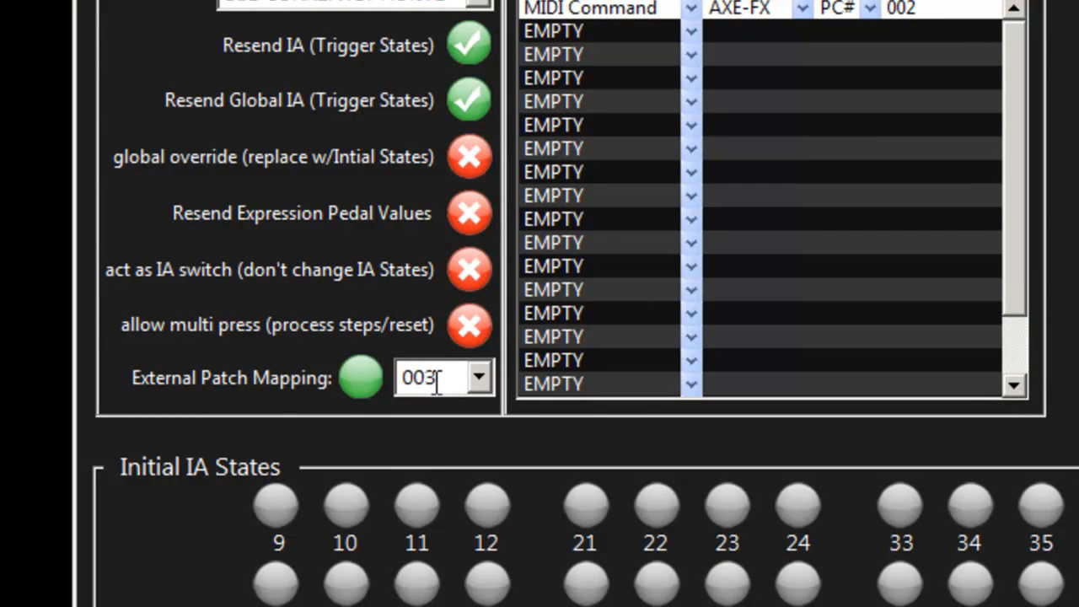
- Try external patch mappings for the current preset, including 013 Streets
click(474, 378)
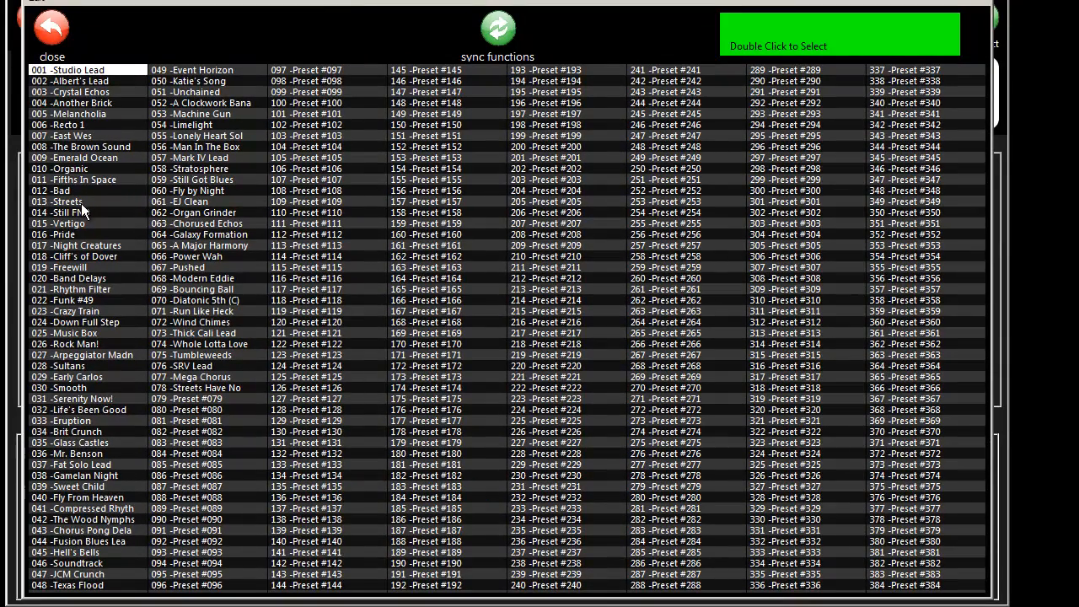
click(63, 201)
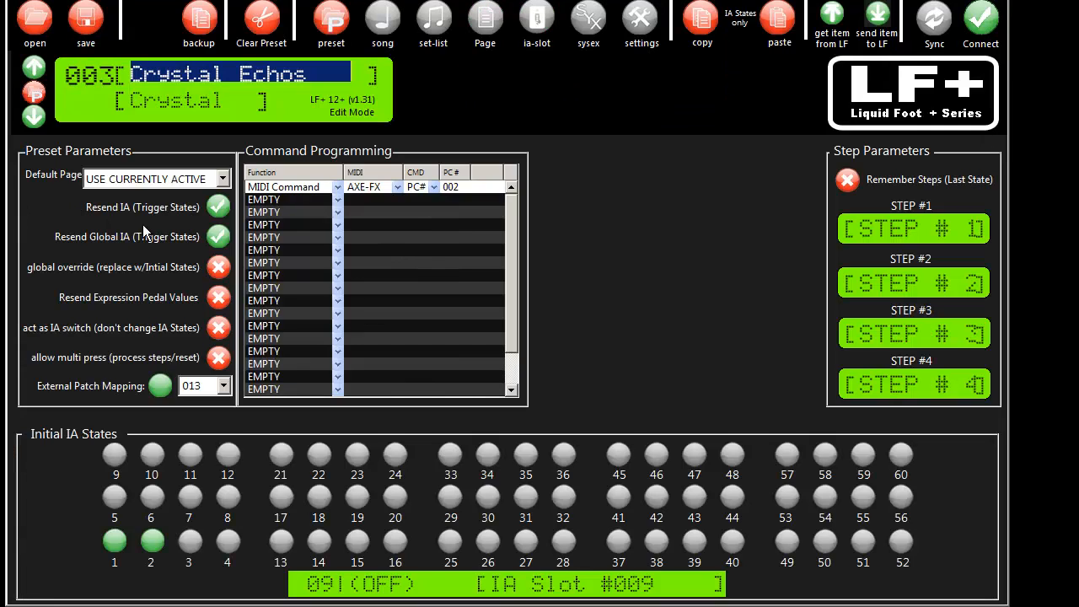
mouse_move(232, 397)
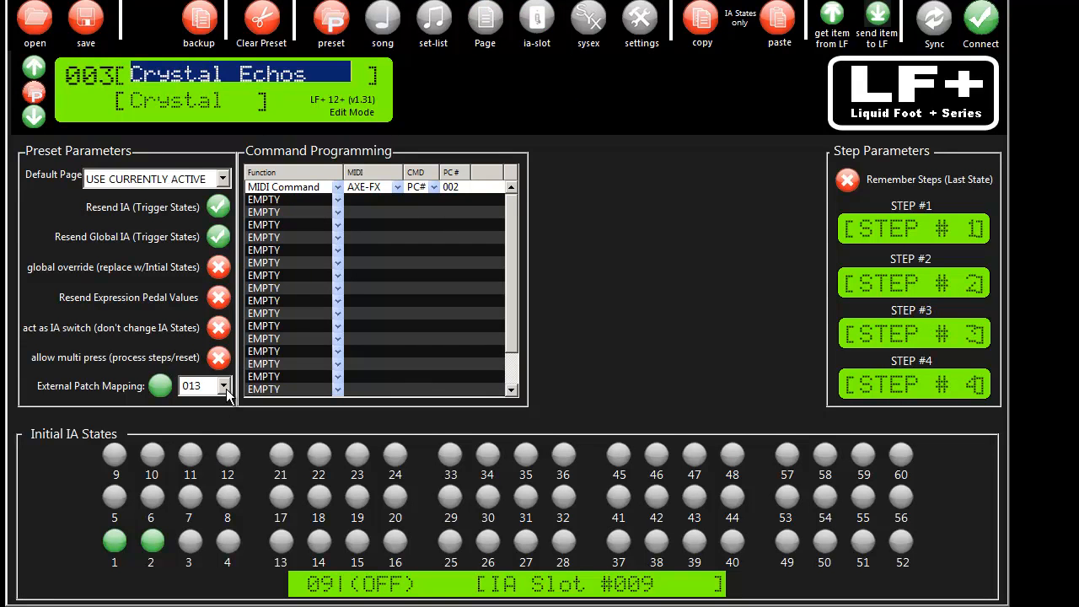
click(224, 386)
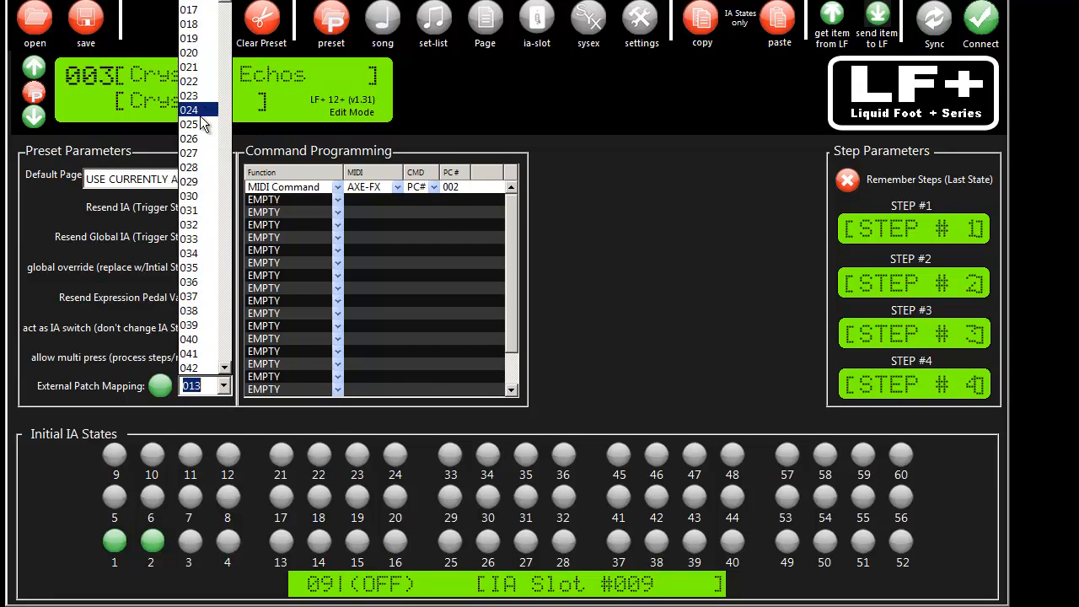
mouse_move(189, 209)
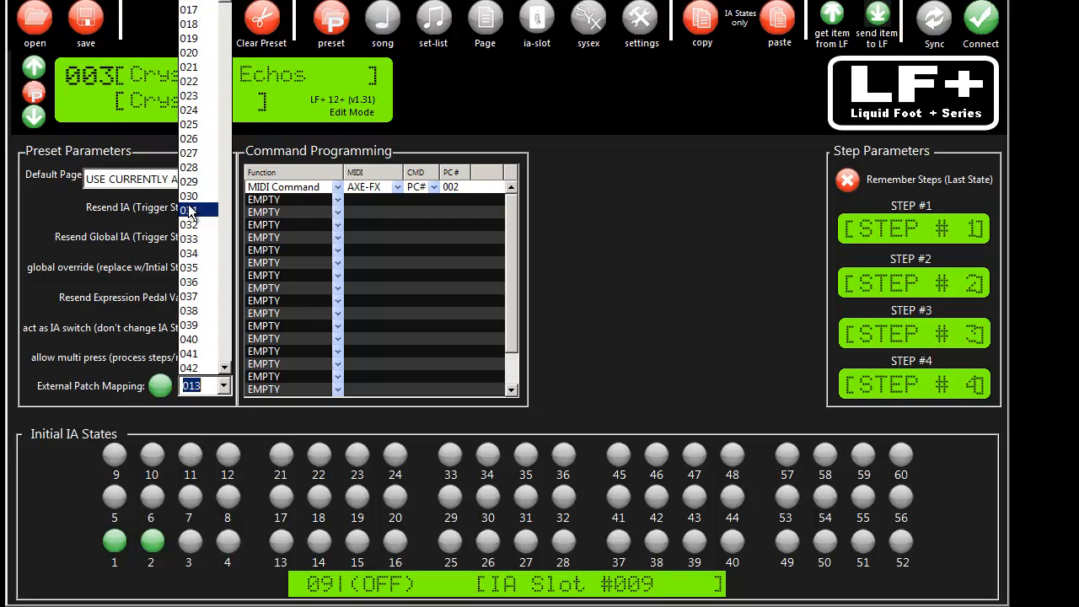
click(188, 124)
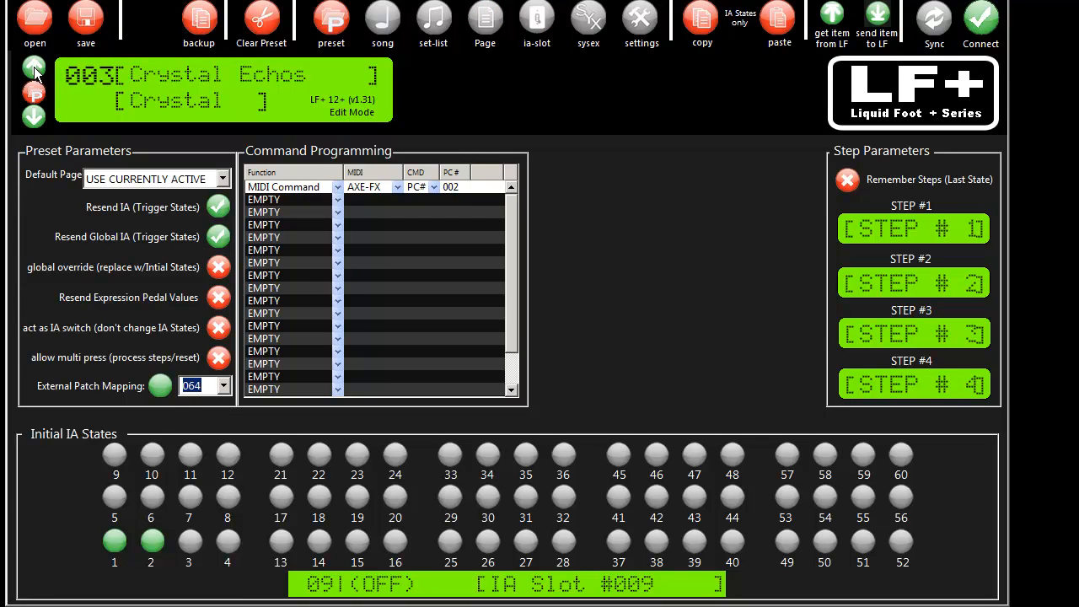
- Move to Albert's Lead and map it to external patch 008
click(34, 115)
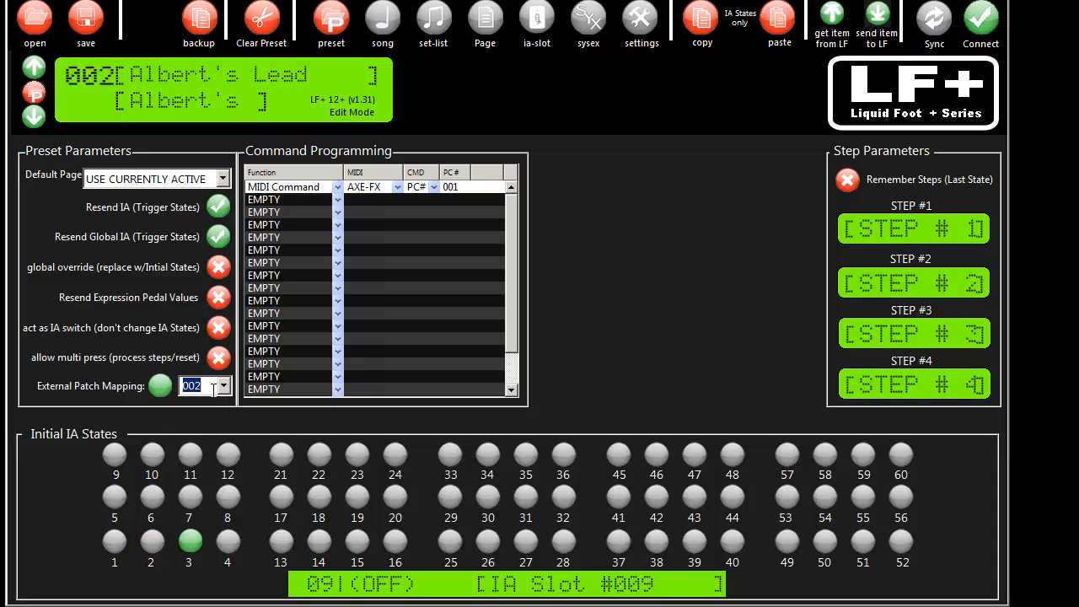
click(222, 385)
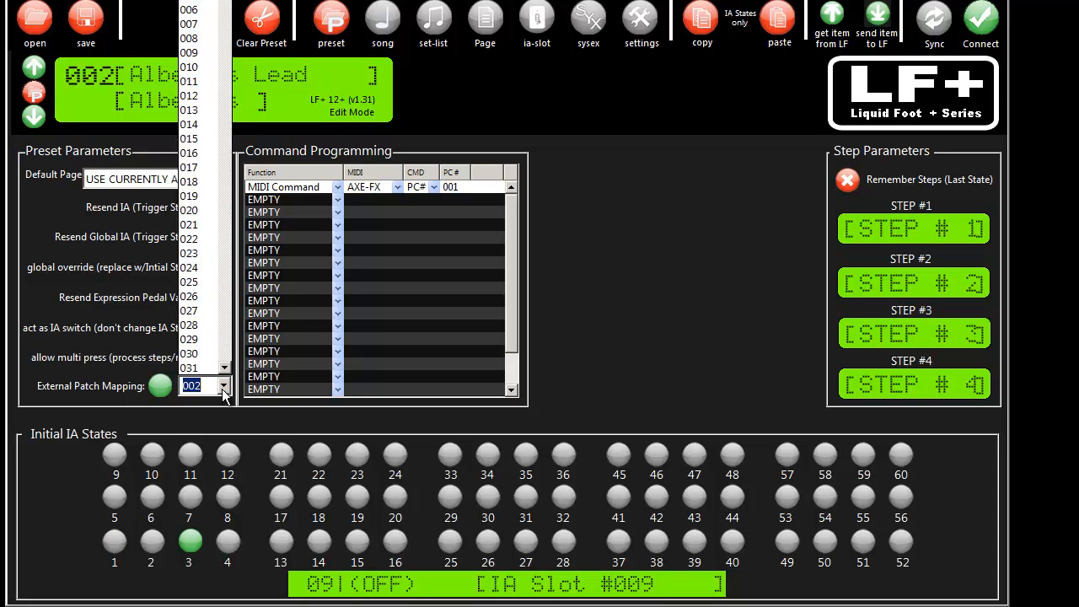
mouse_move(200, 39)
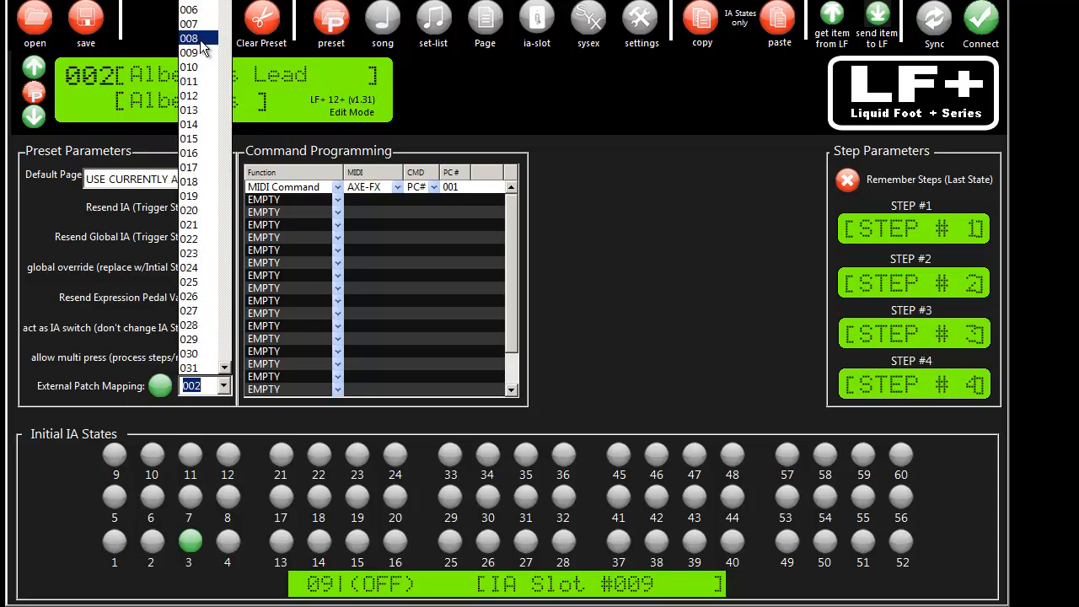
click(189, 38)
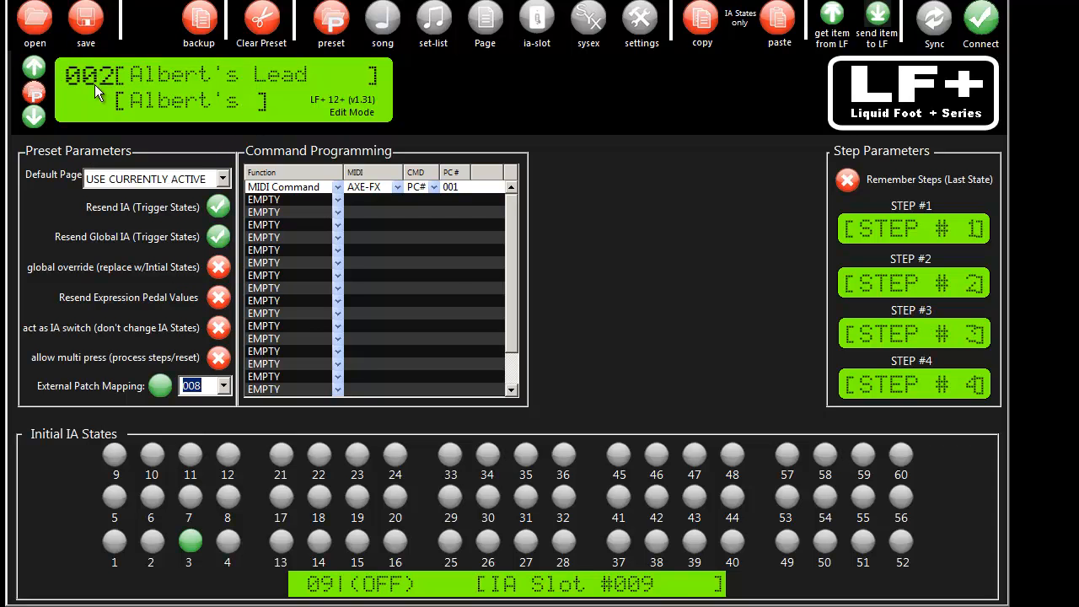
- Give Crystal Echos an external patch mapping and bring up the full preset list
click(34, 67)
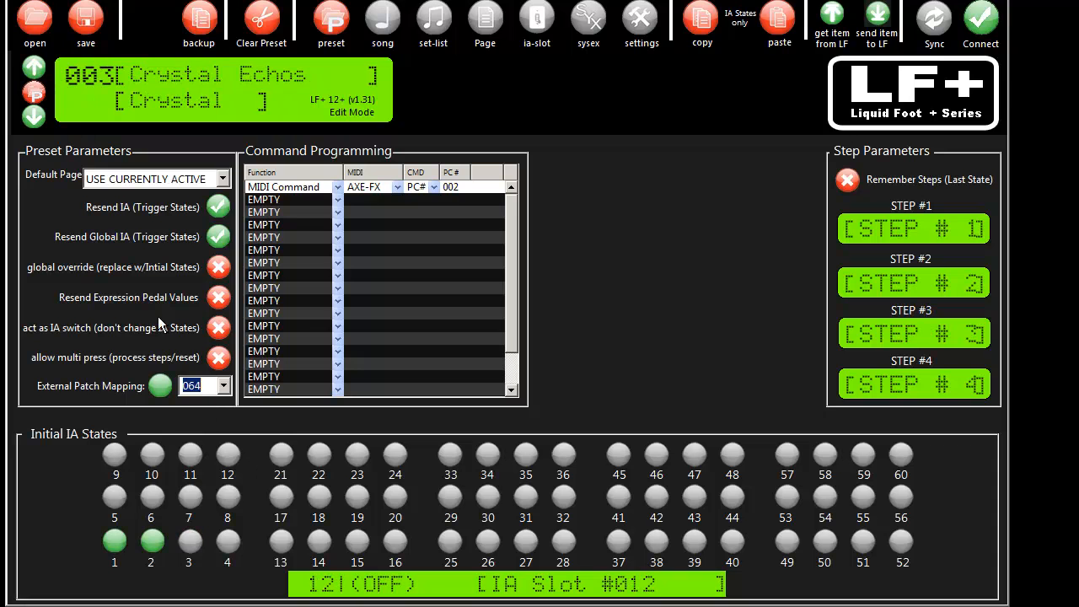
click(223, 385)
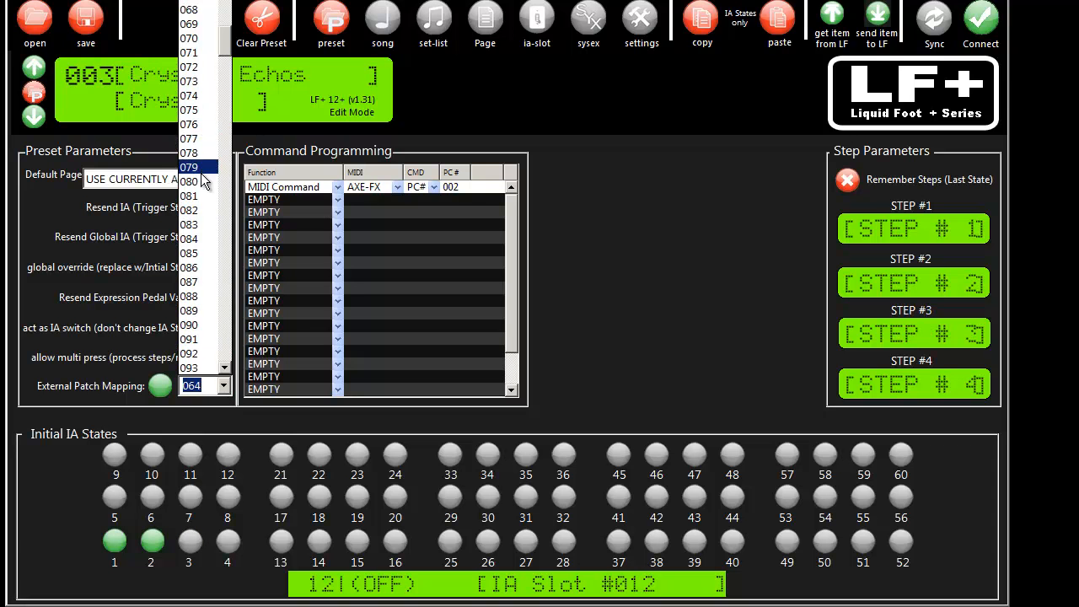
click(189, 167)
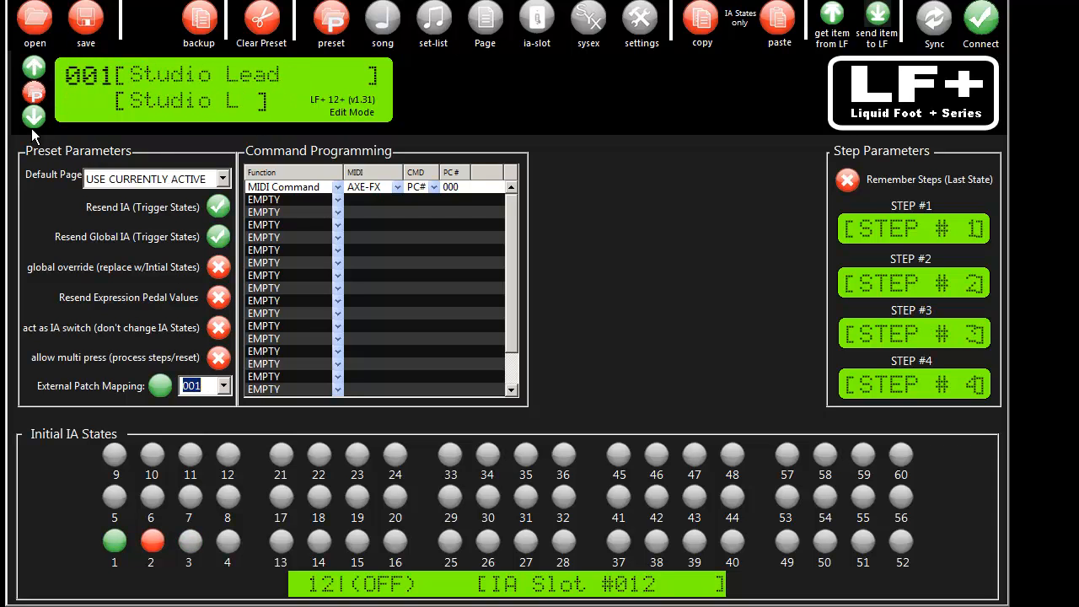
click(151, 539)
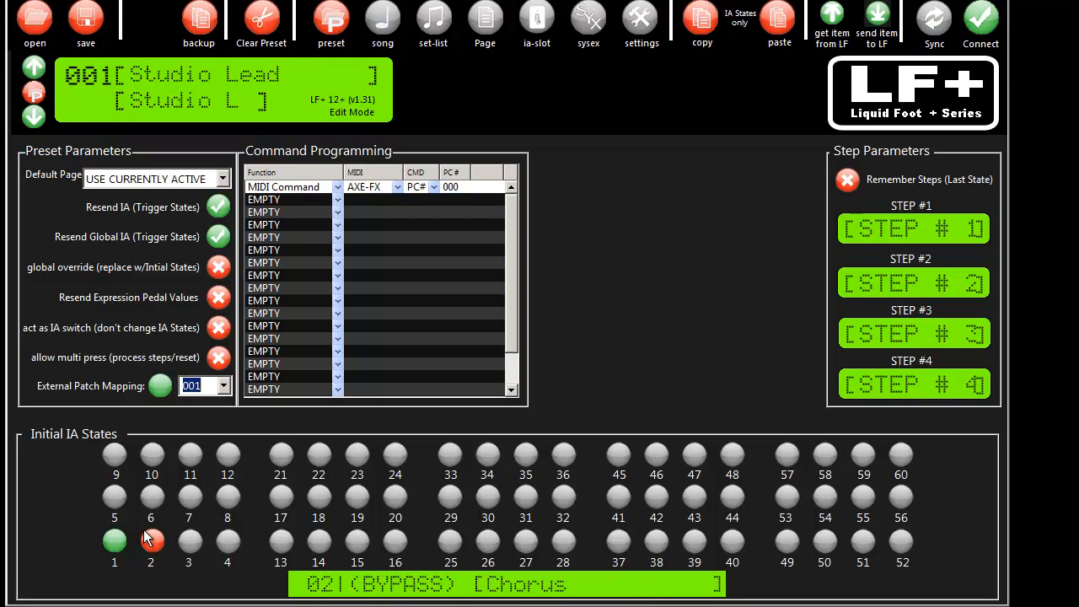
click(34, 116)
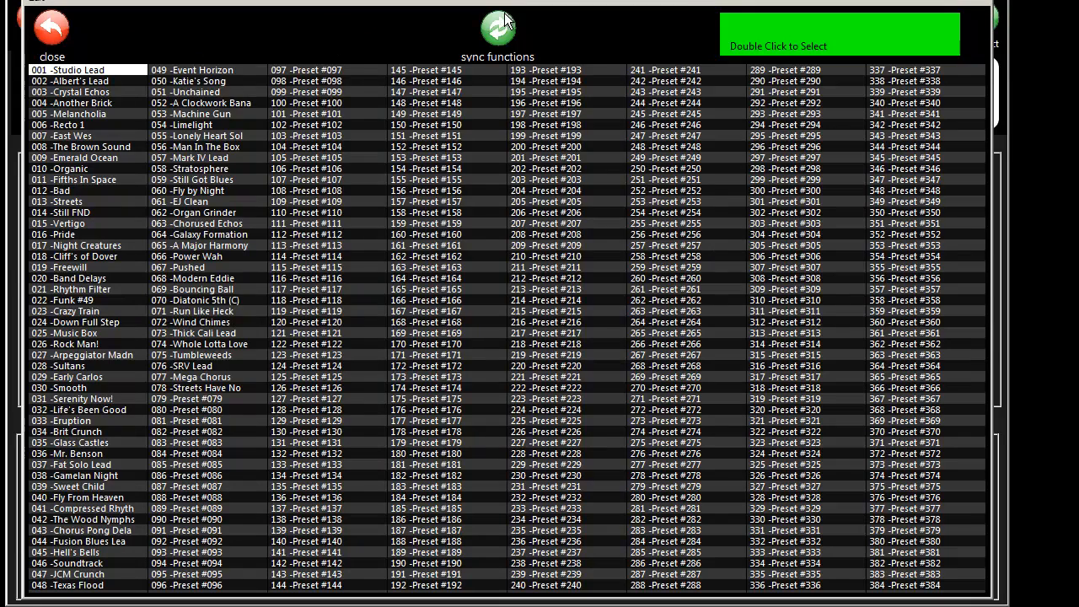
- Update presets 001–068 from the Axe-FX with effect CC#s and preset names
click(497, 28)
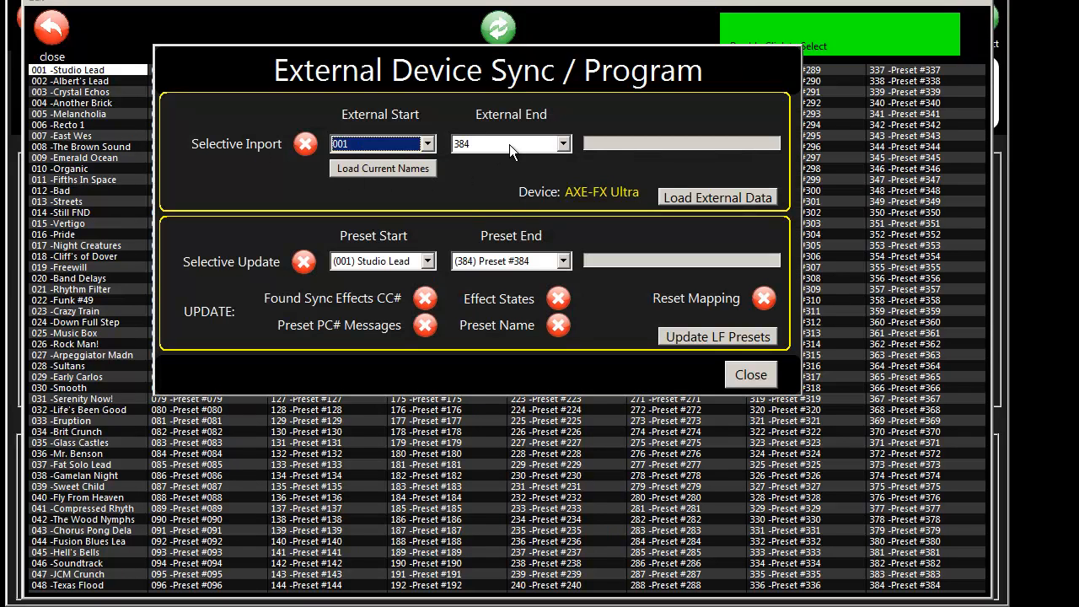
mouse_move(392, 187)
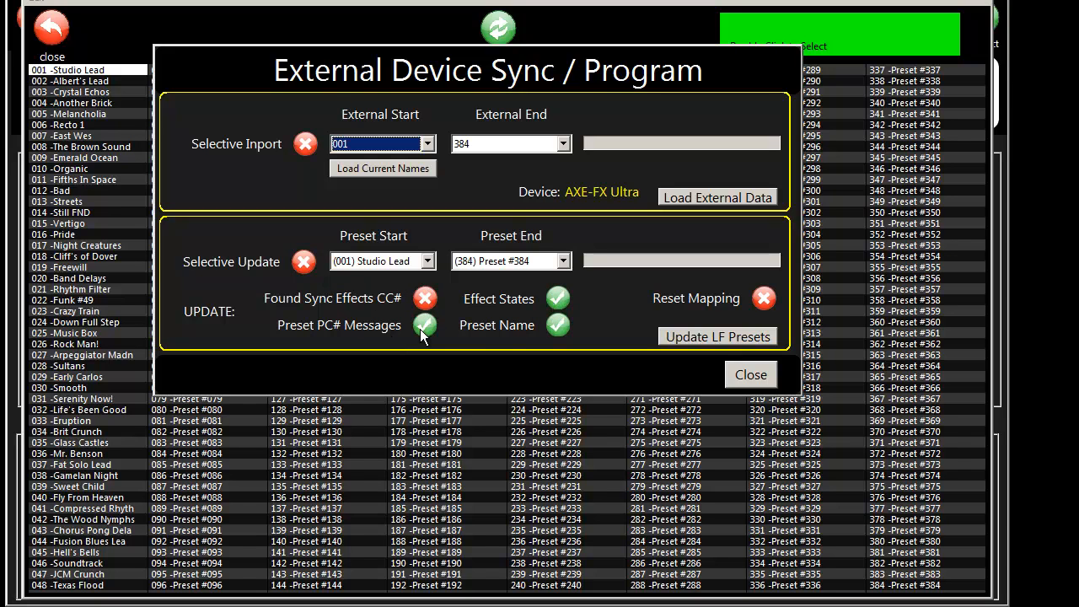
click(425, 298)
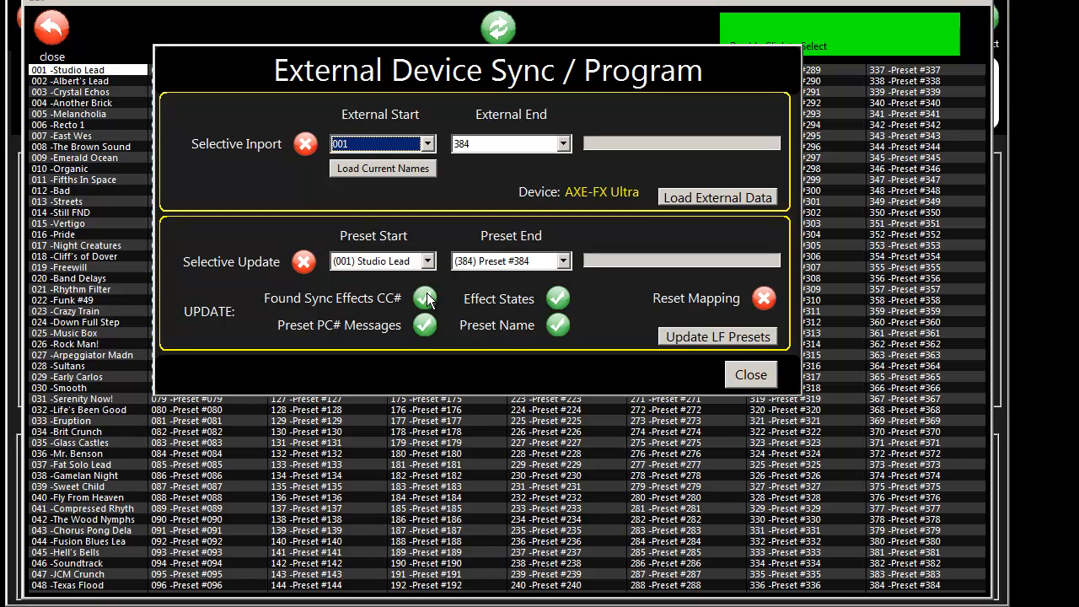
click(303, 262)
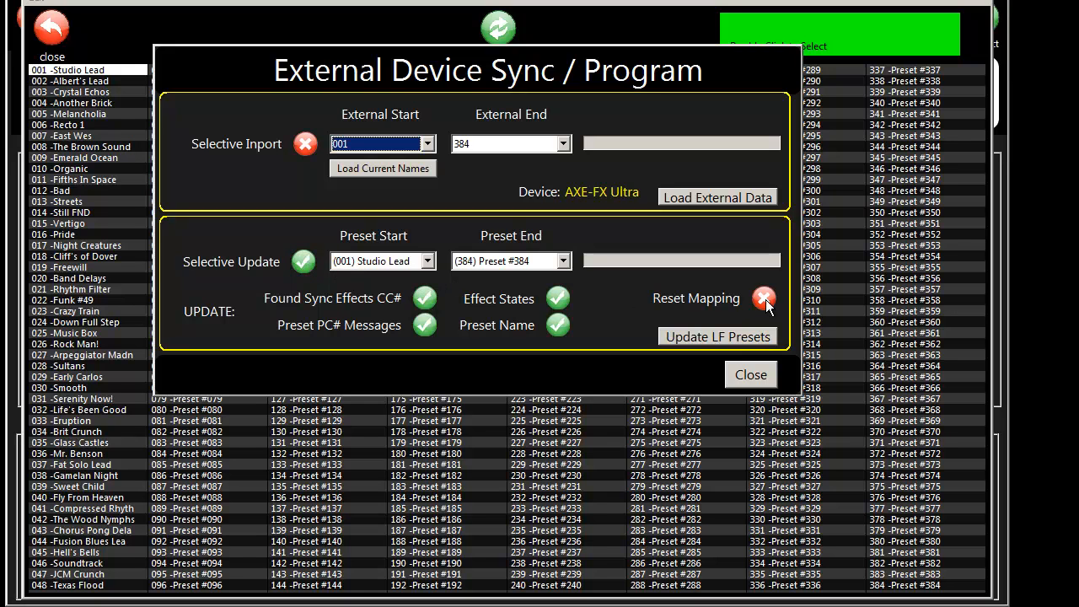
click(561, 261)
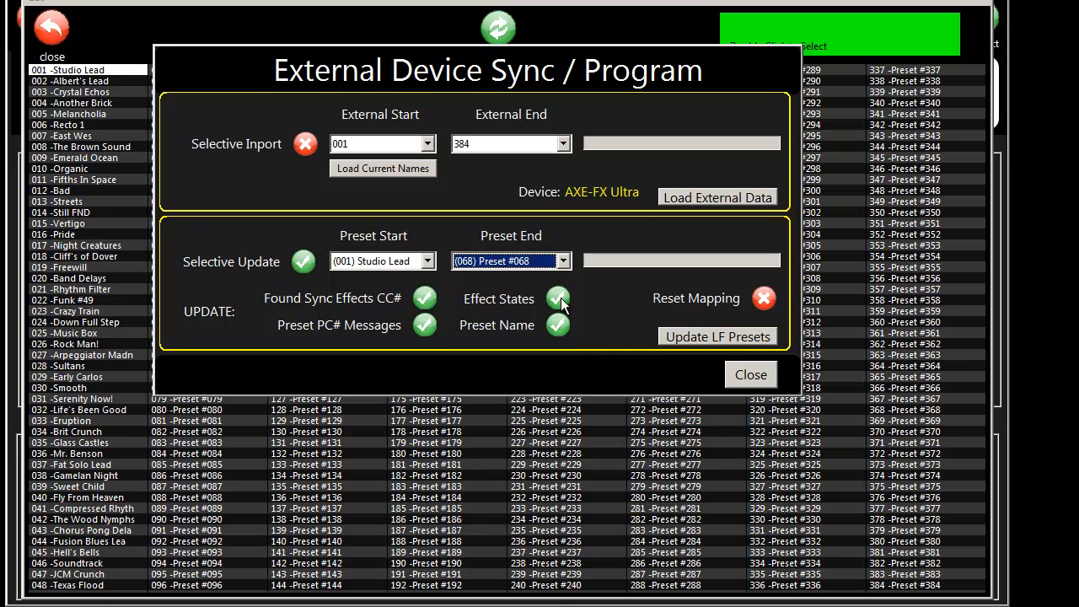
click(558, 325)
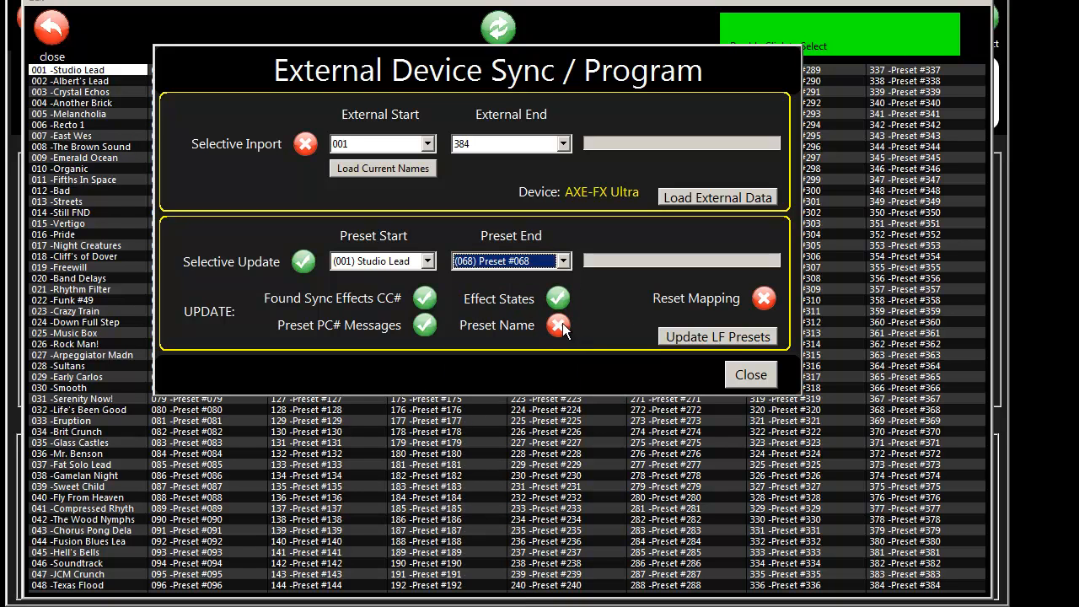
click(558, 325)
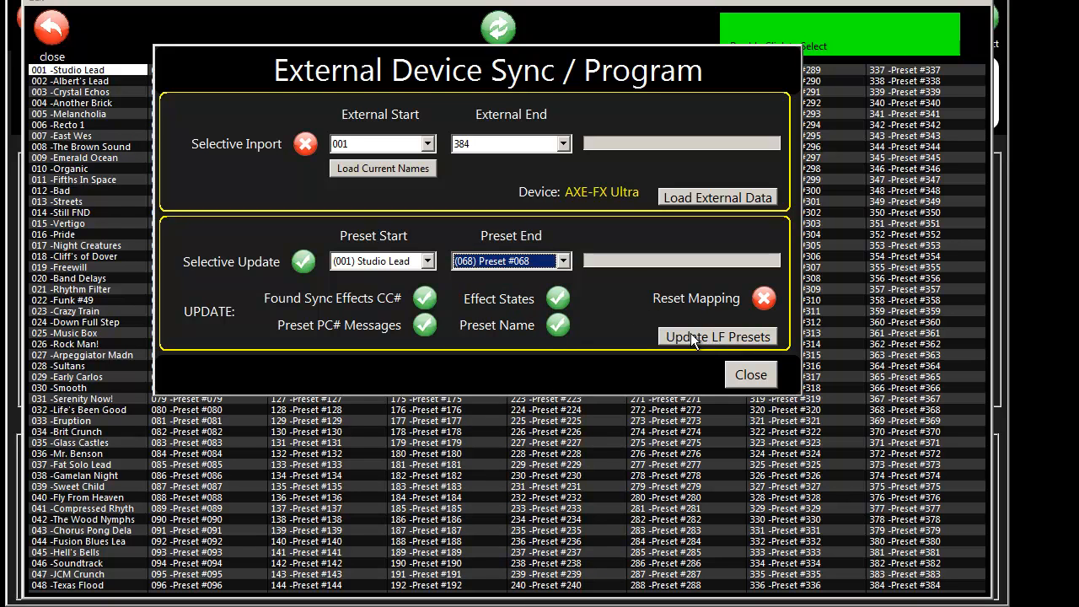
click(750, 375)
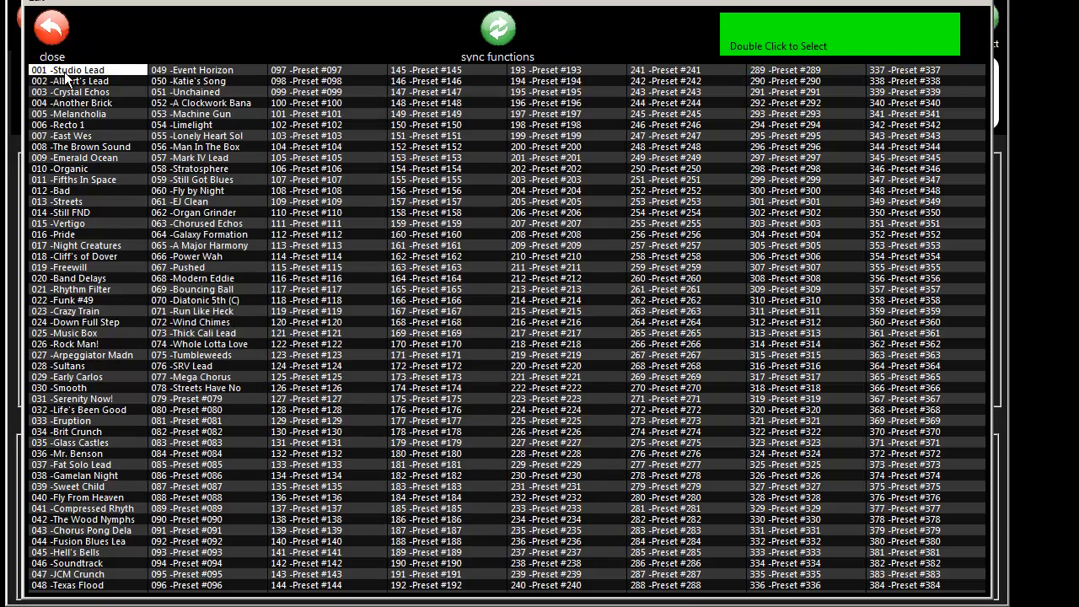
- Open Event Horizon from the list, then step back to preset 001 Studio Lead
double_click(72, 70)
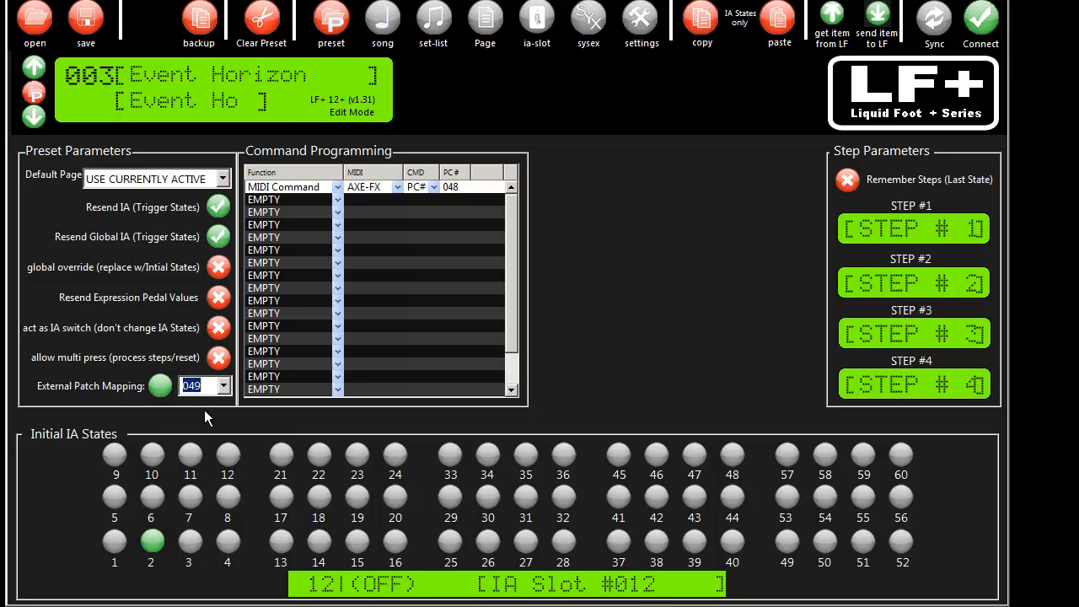
mouse_move(46, 134)
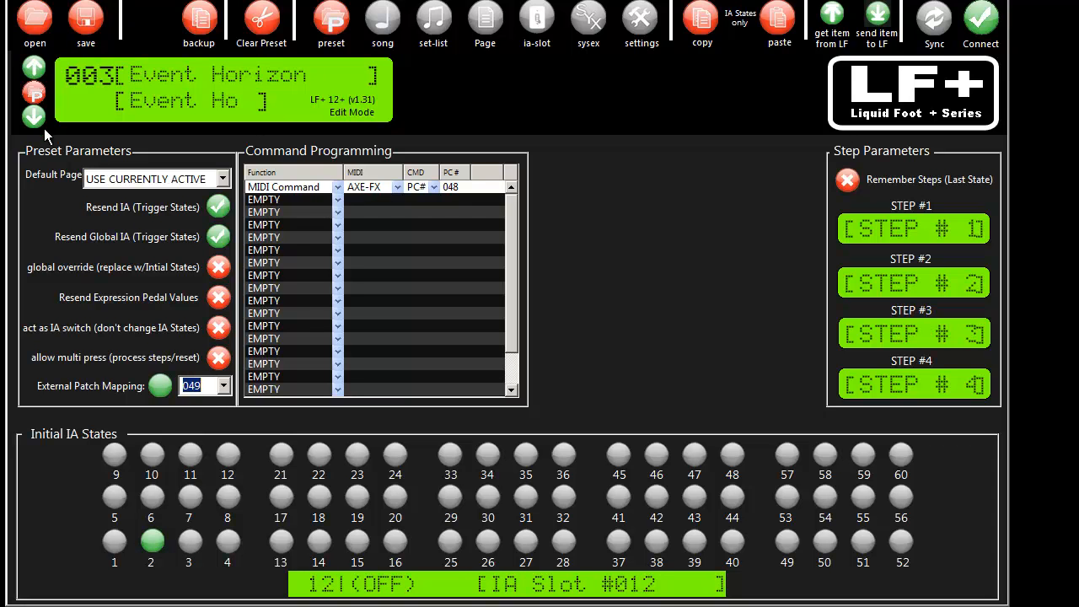
click(34, 116)
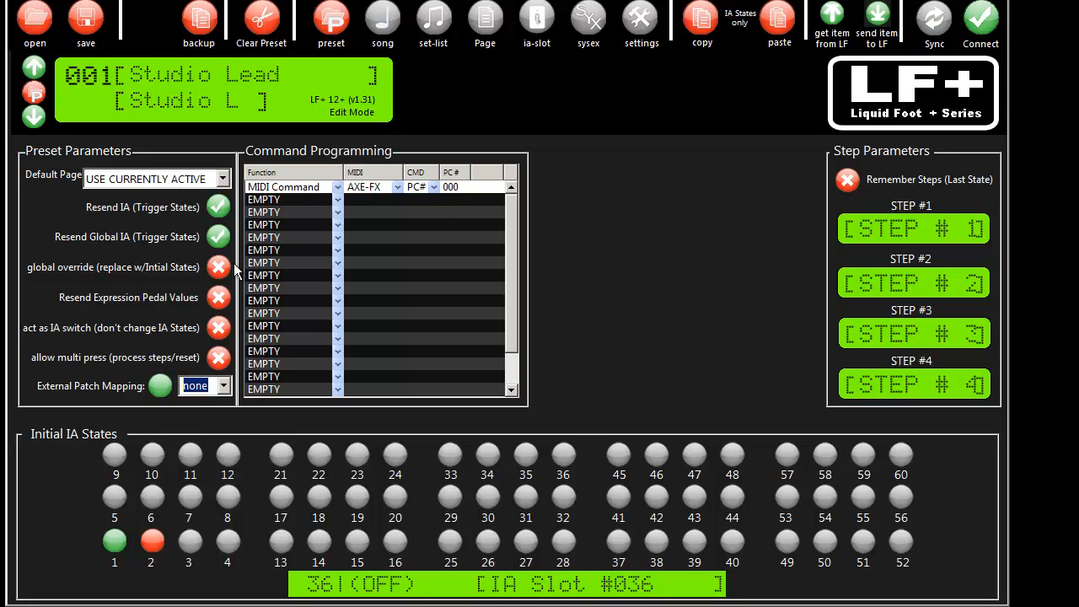
mouse_move(173, 386)
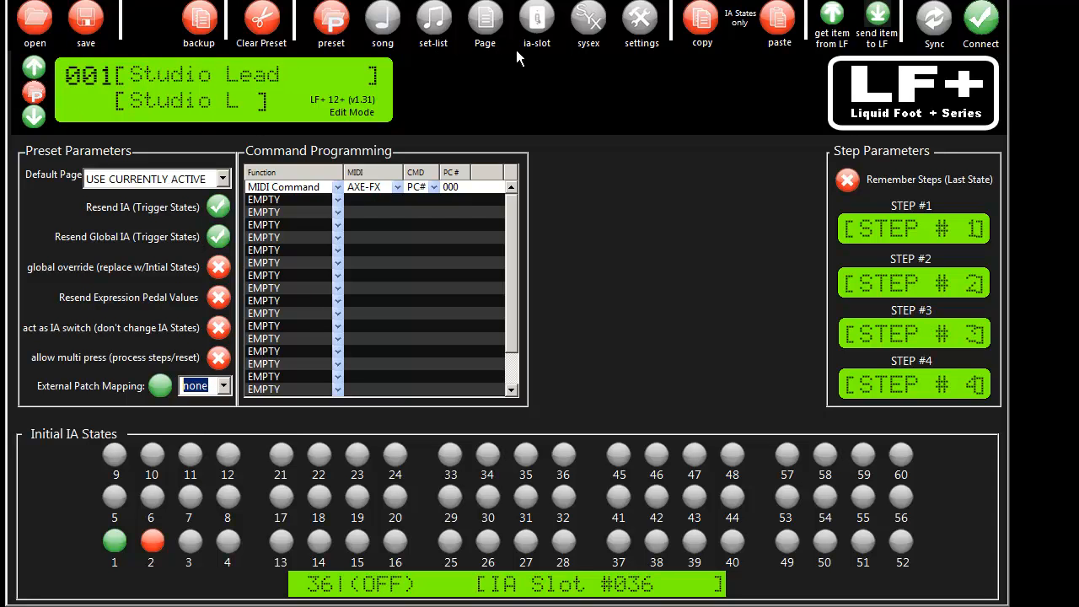
mouse_move(572, 122)
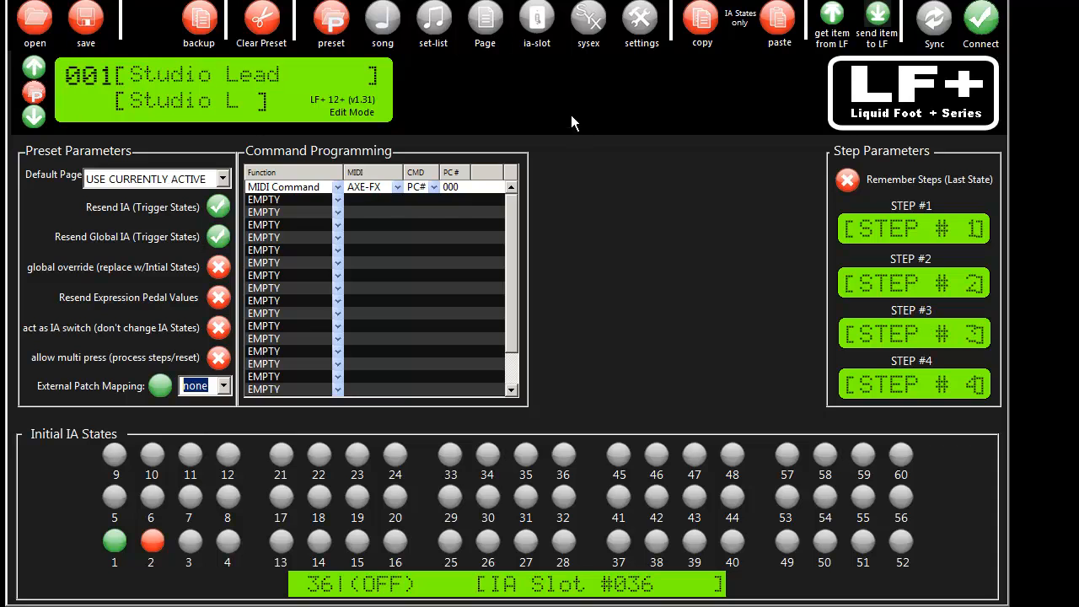
mouse_move(56, 10)
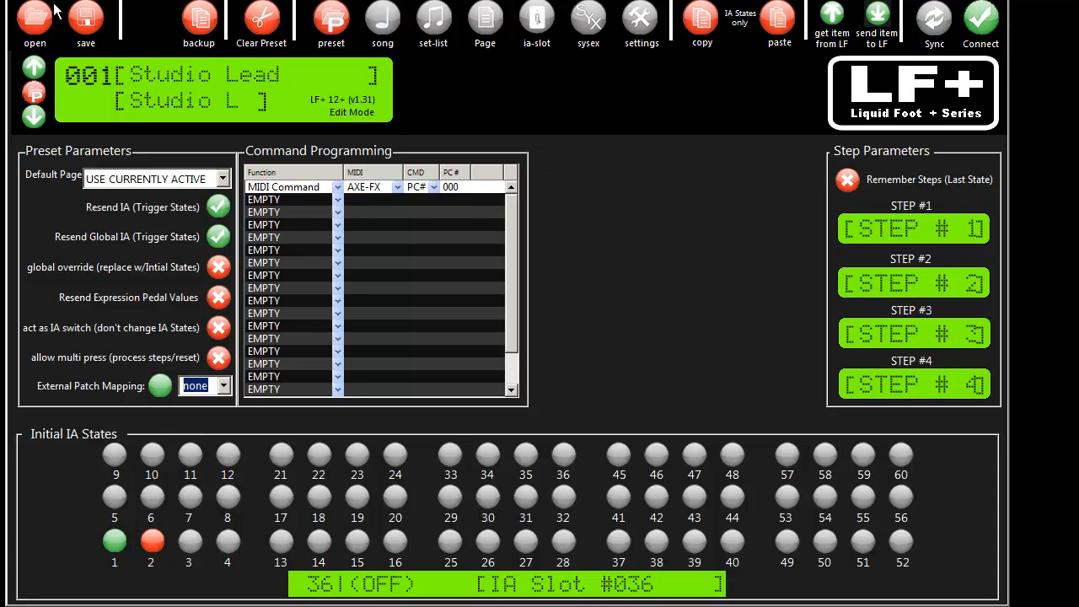
click(34, 26)
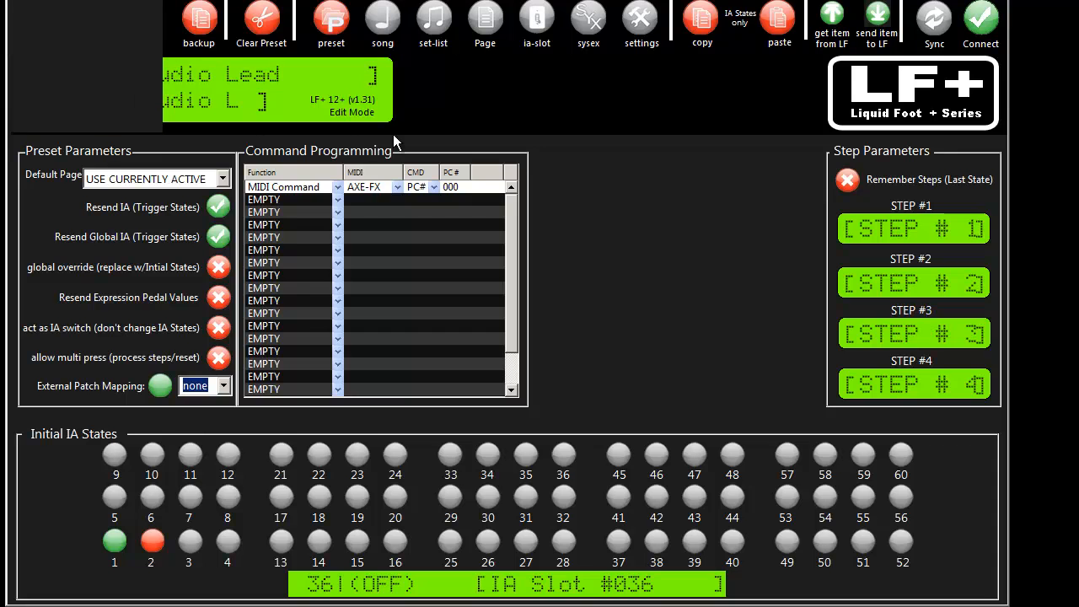
- Open the External Device Sync settings for the Axe-FX Ultra
click(934, 22)
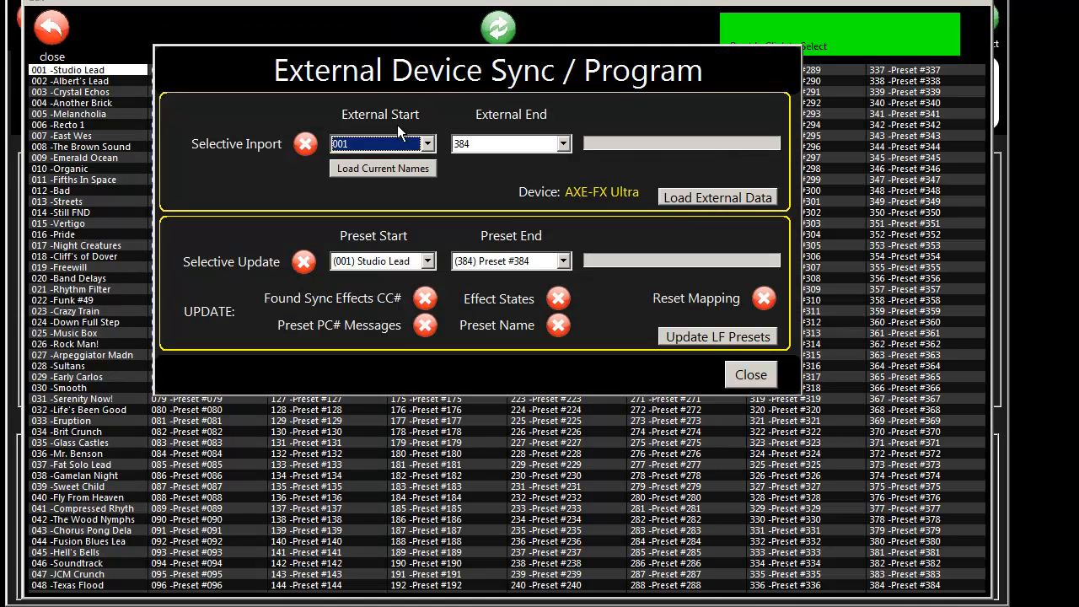
mouse_move(656, 200)
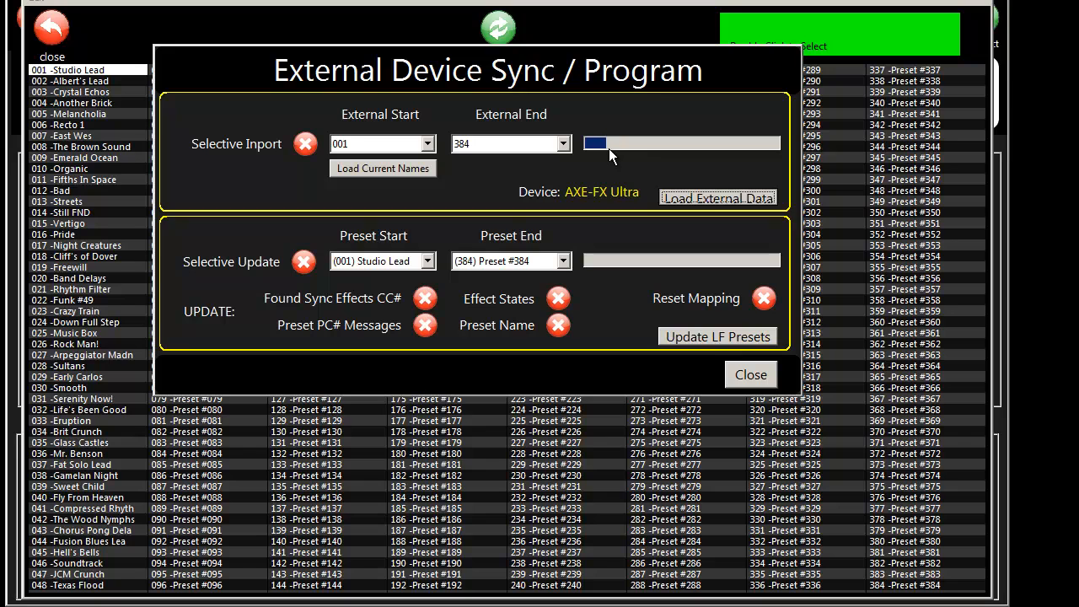
mouse_move(643, 154)
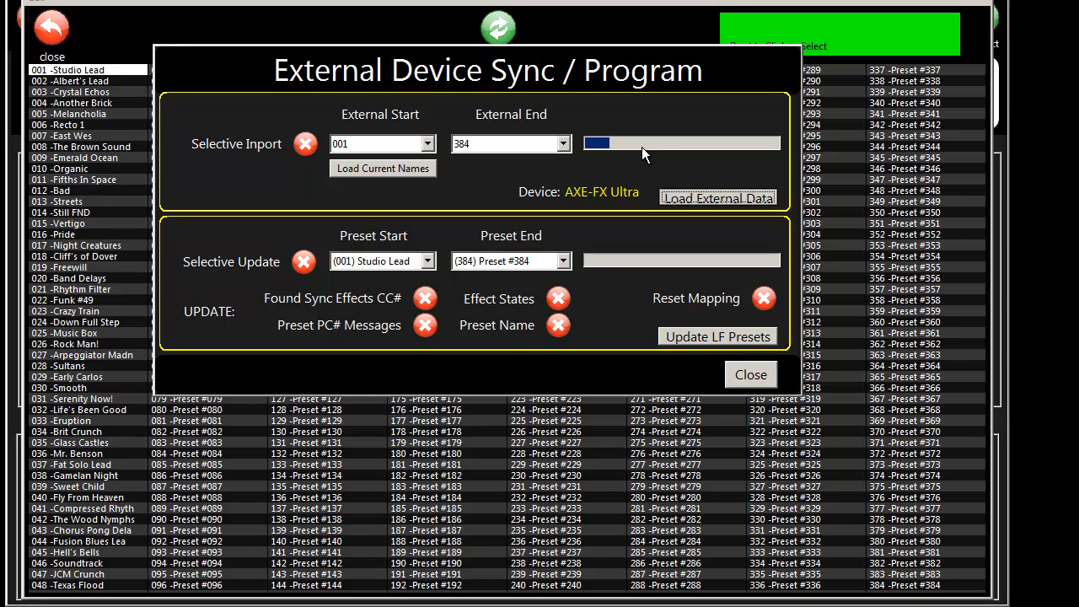